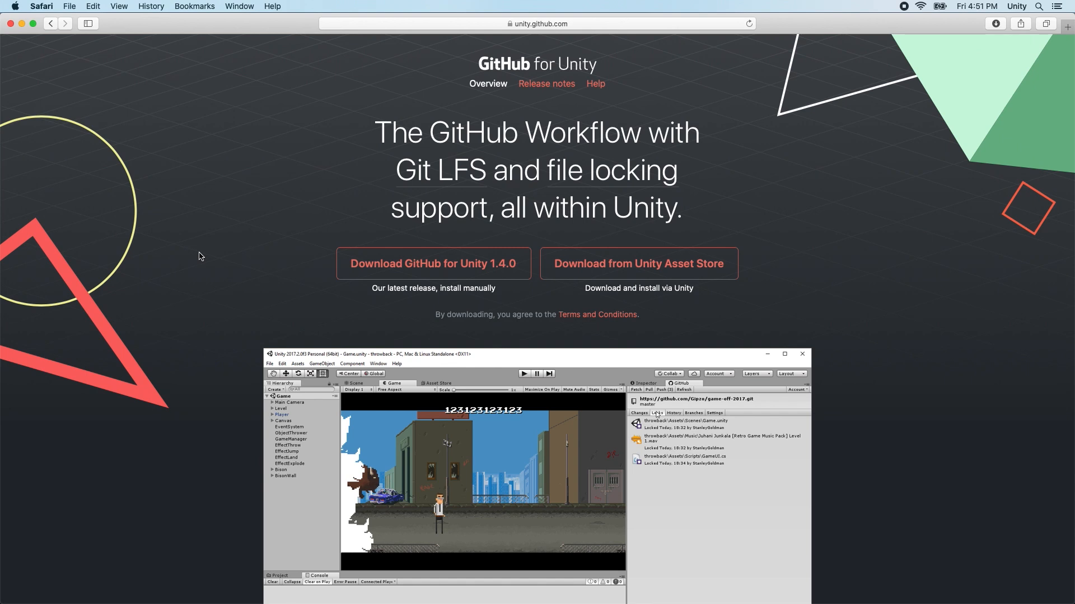
Scroll through the GitHub for Unity overview page on unity.github.com.
scroll(down, 3)
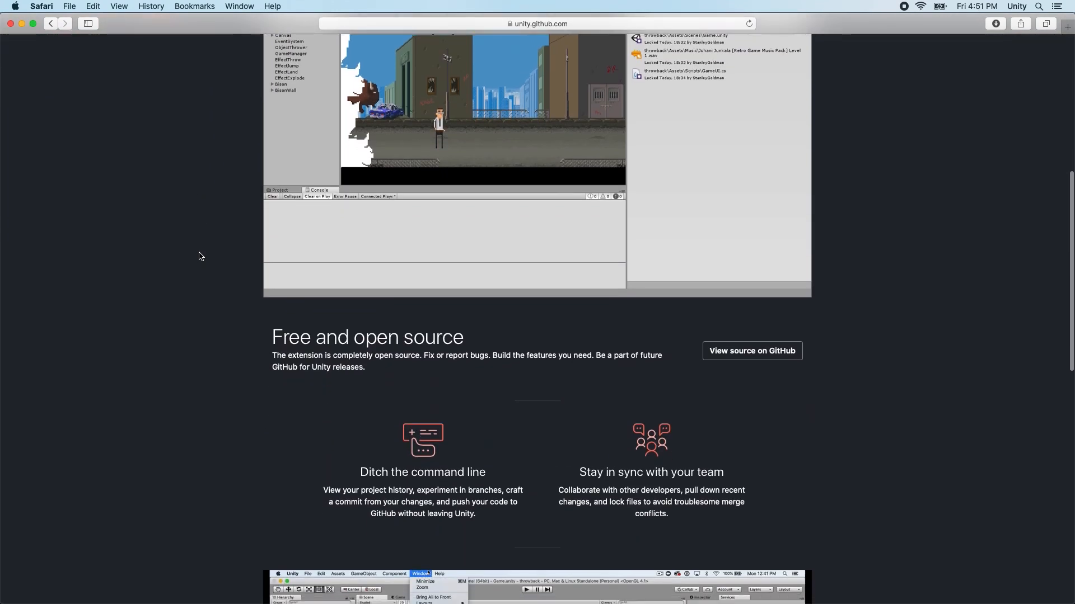
scroll(down, 3)
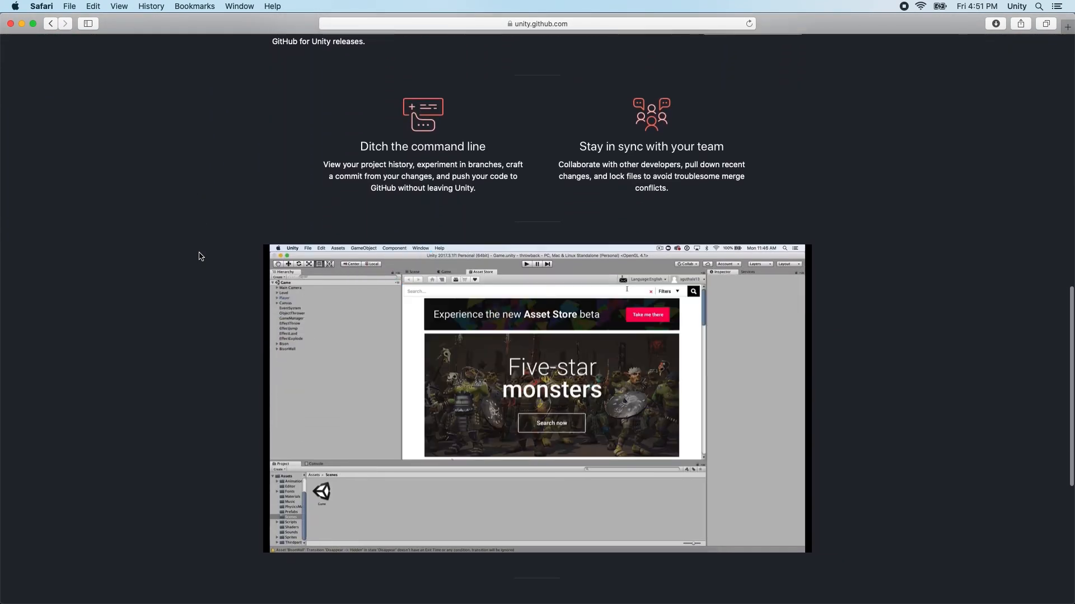
scroll(down, 3)
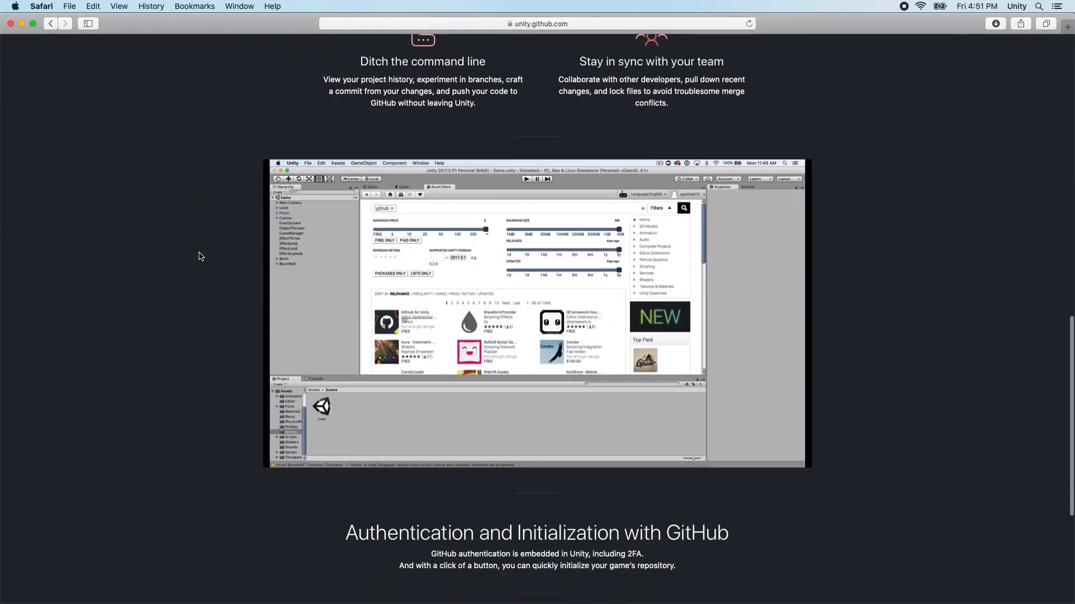
scroll(up, 3)
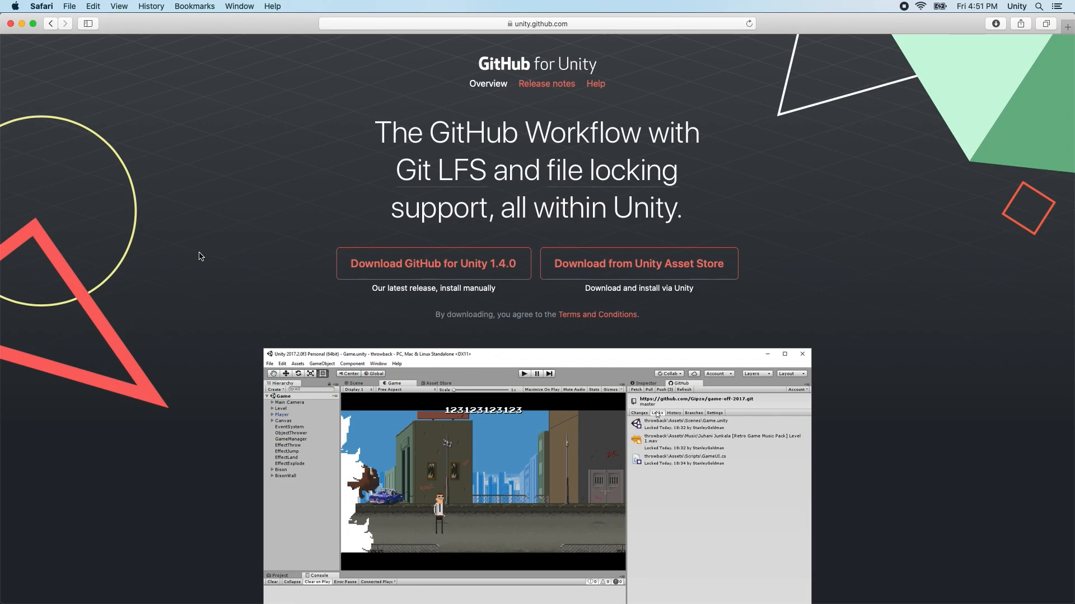
Scroll down to watch the demo, then scroll back to the page top.
scroll(down, 3)
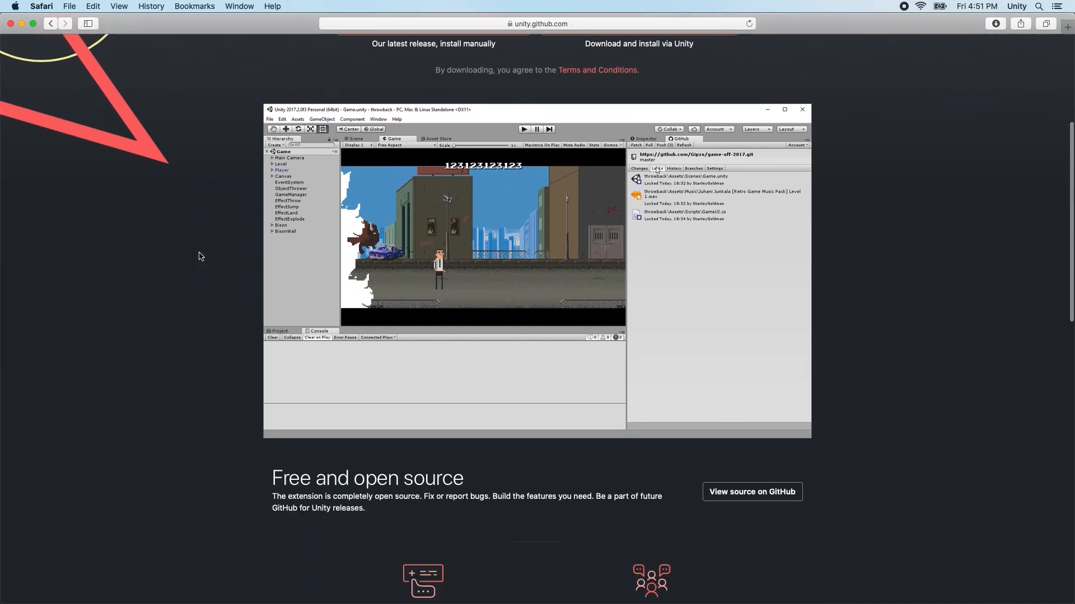
scroll(down, 3)
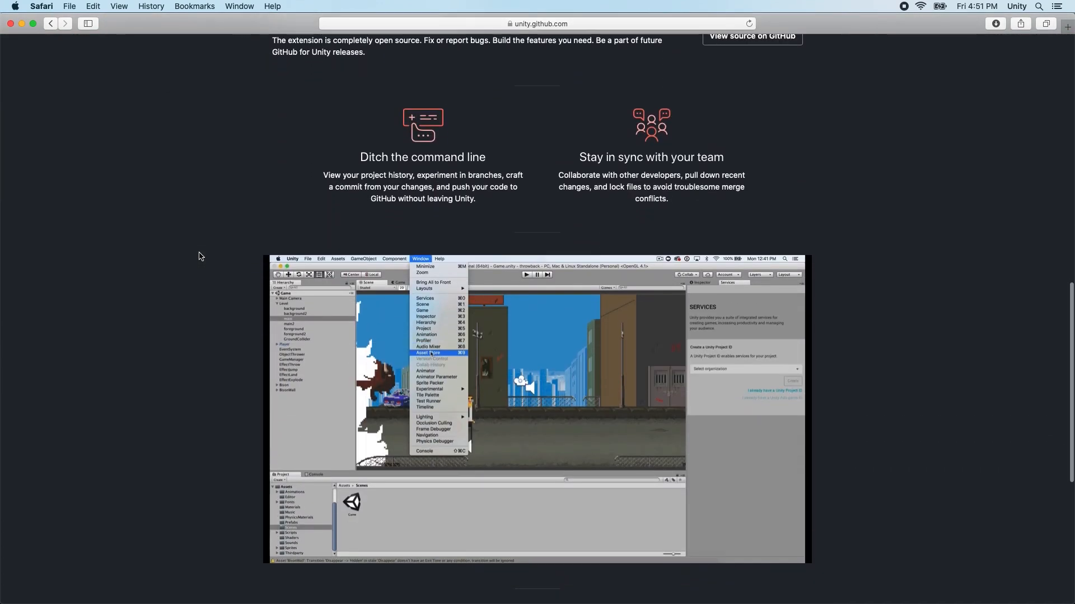
scroll(down, 3)
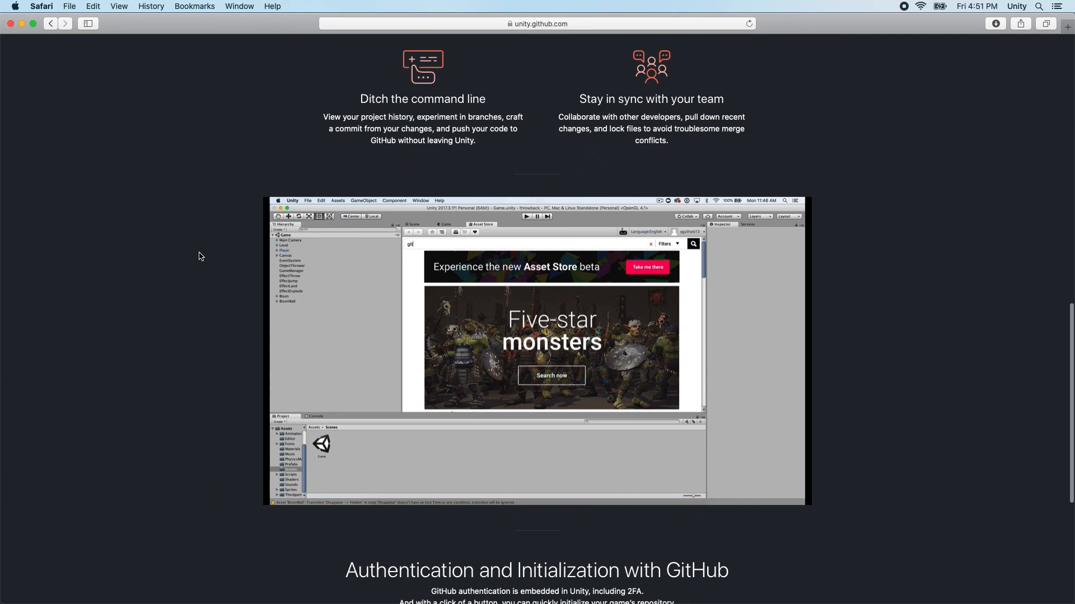
scroll(down, 3)
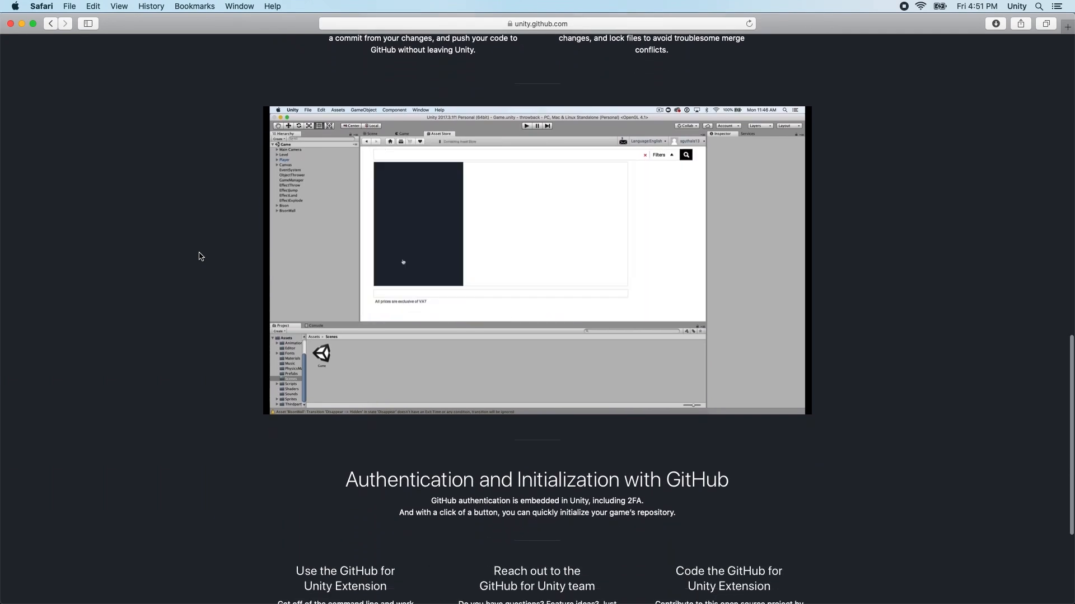
scroll(down, 3)
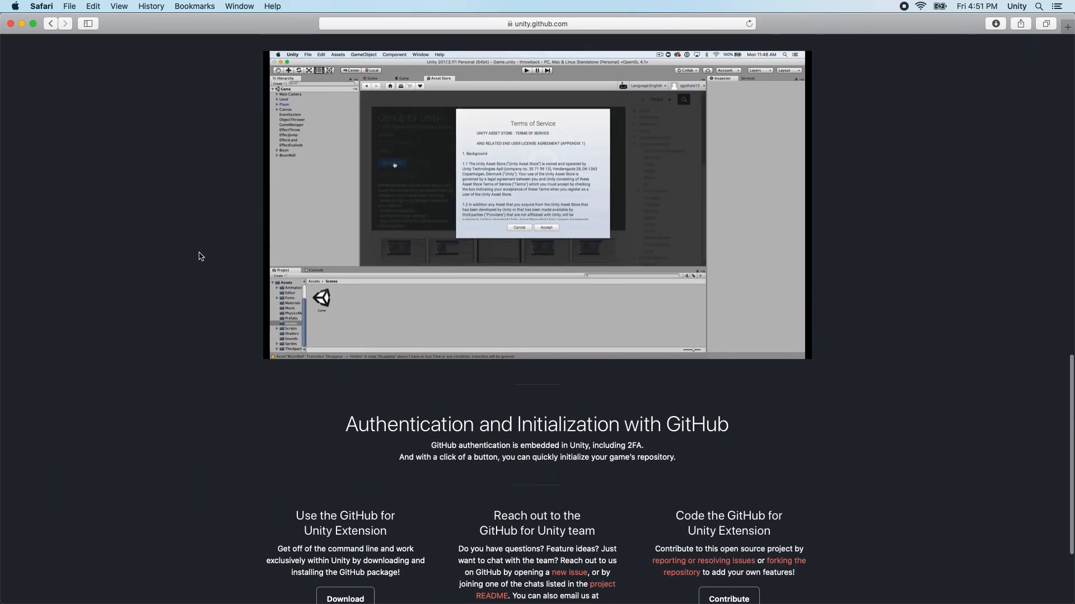
click(546, 228)
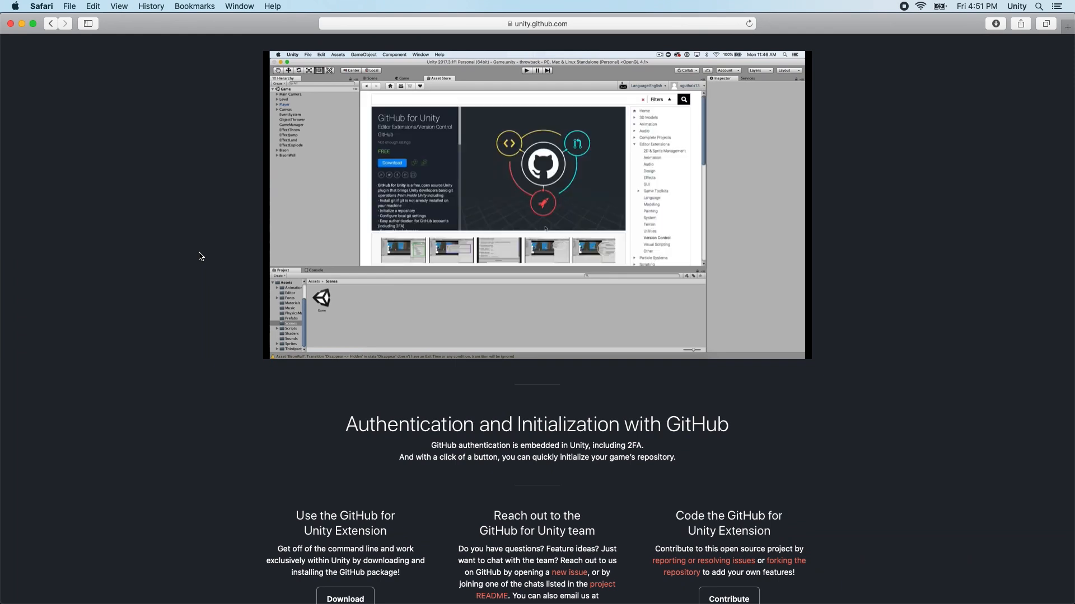
click(392, 162)
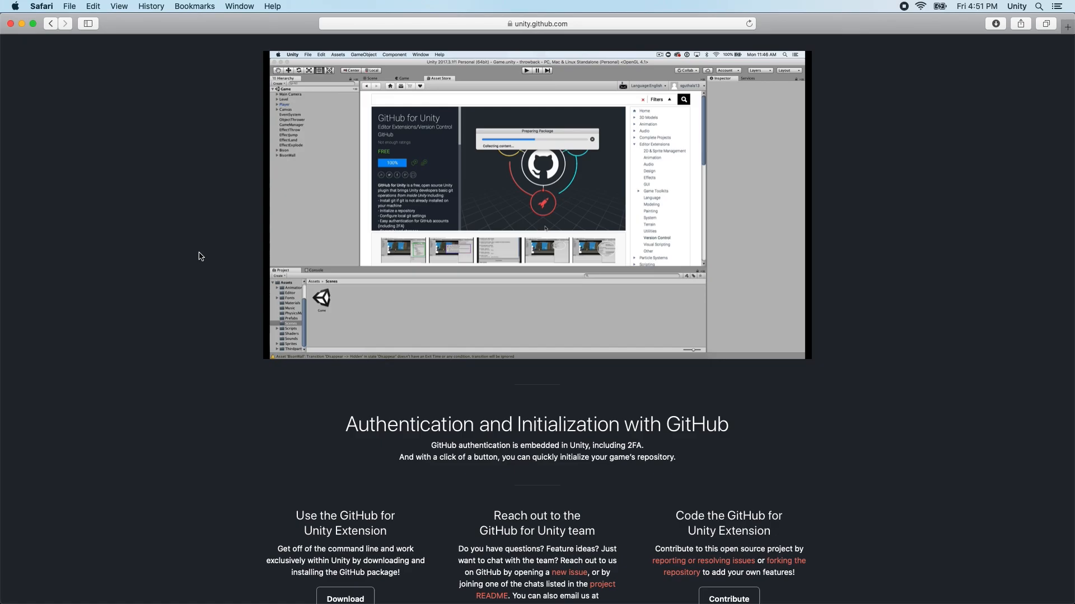
scroll(up, 3)
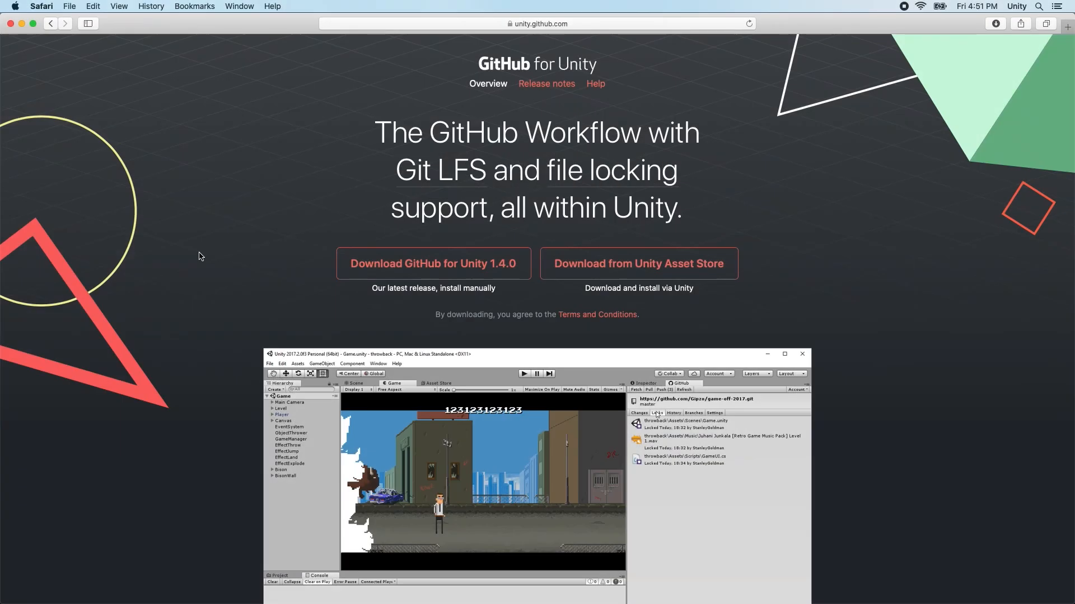
mouse_move(442, 284)
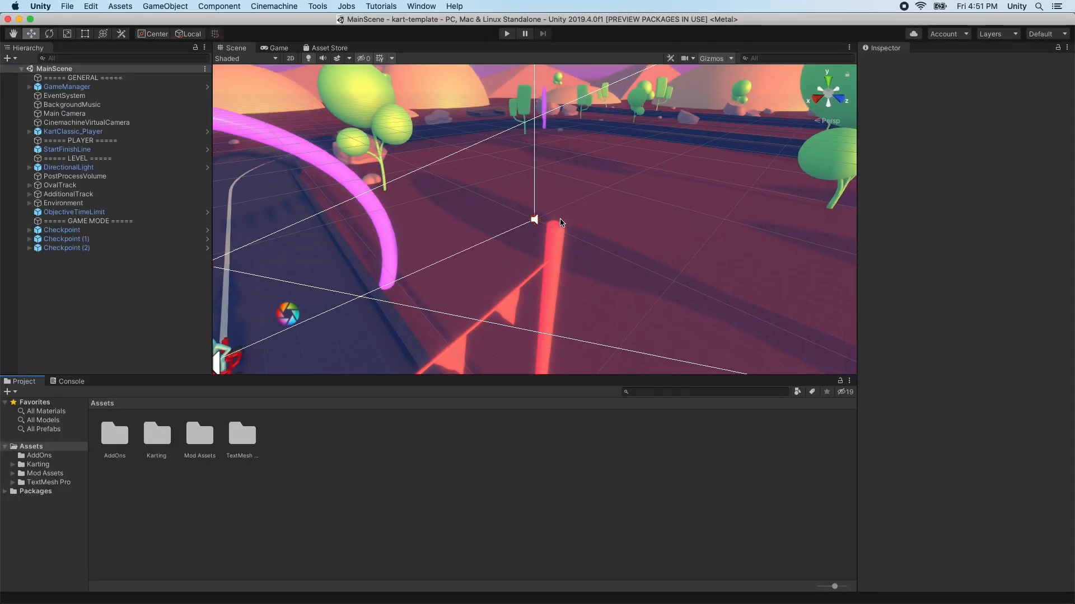
Set Editor settings to Visible Meta Files and Force Text serialization, then close Project Settings.
click(90, 6)
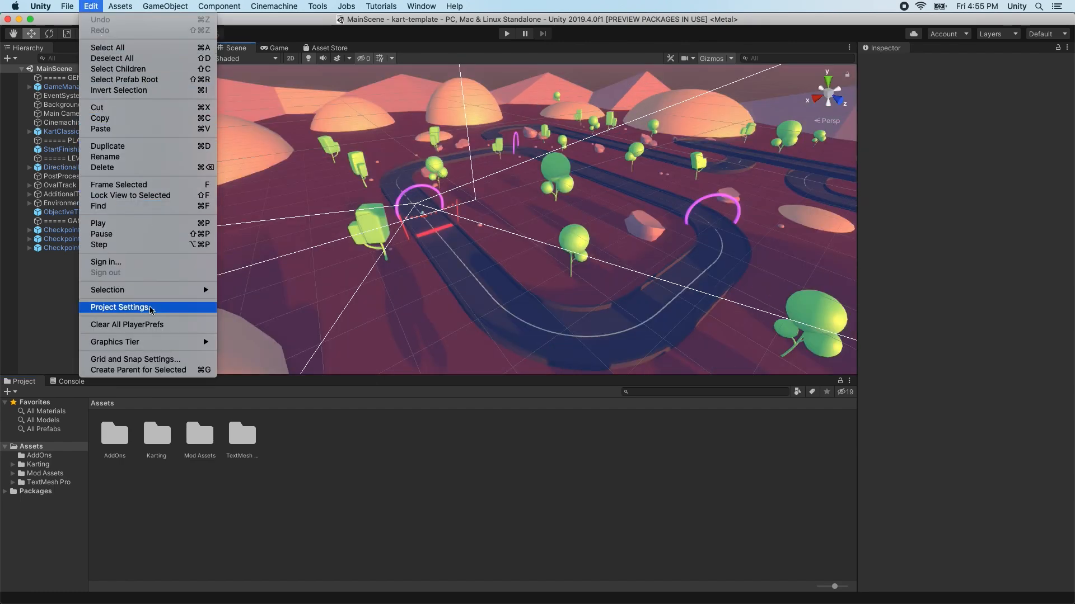
click(121, 307)
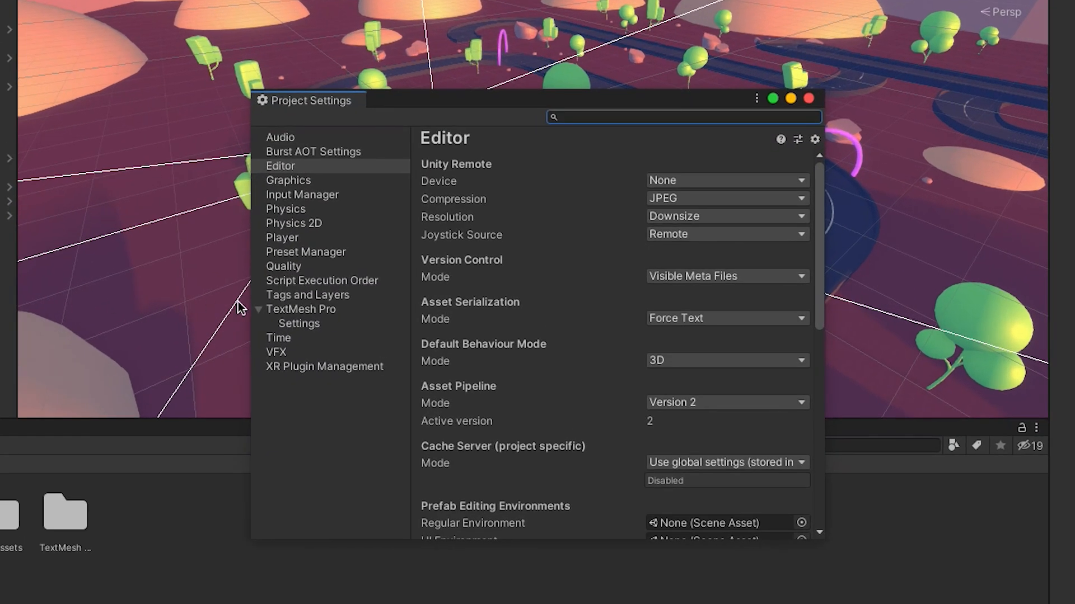
mouse_move(375, 303)
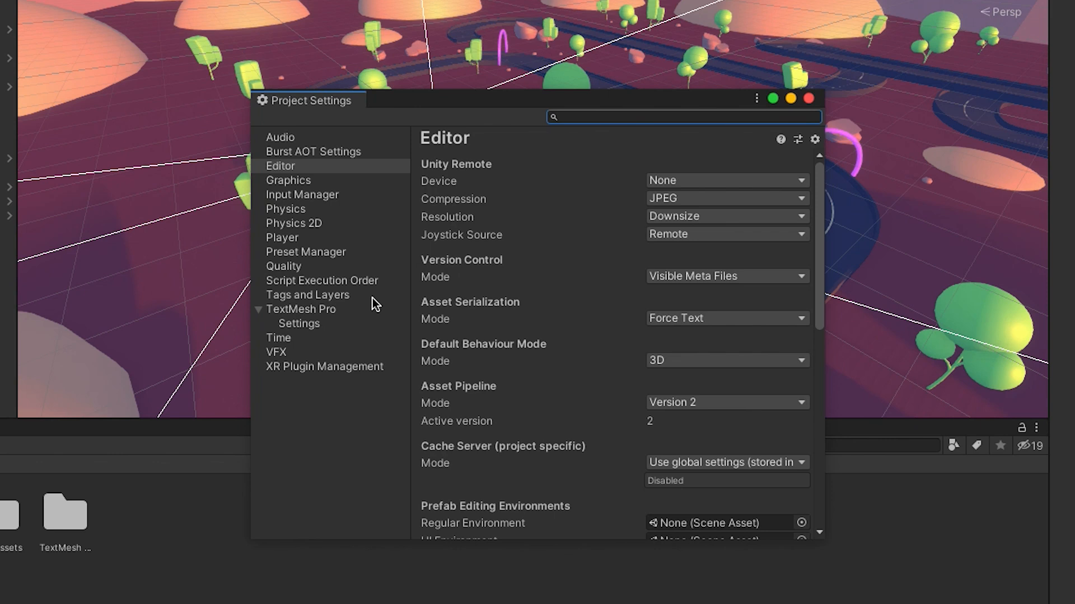
mouse_move(685, 286)
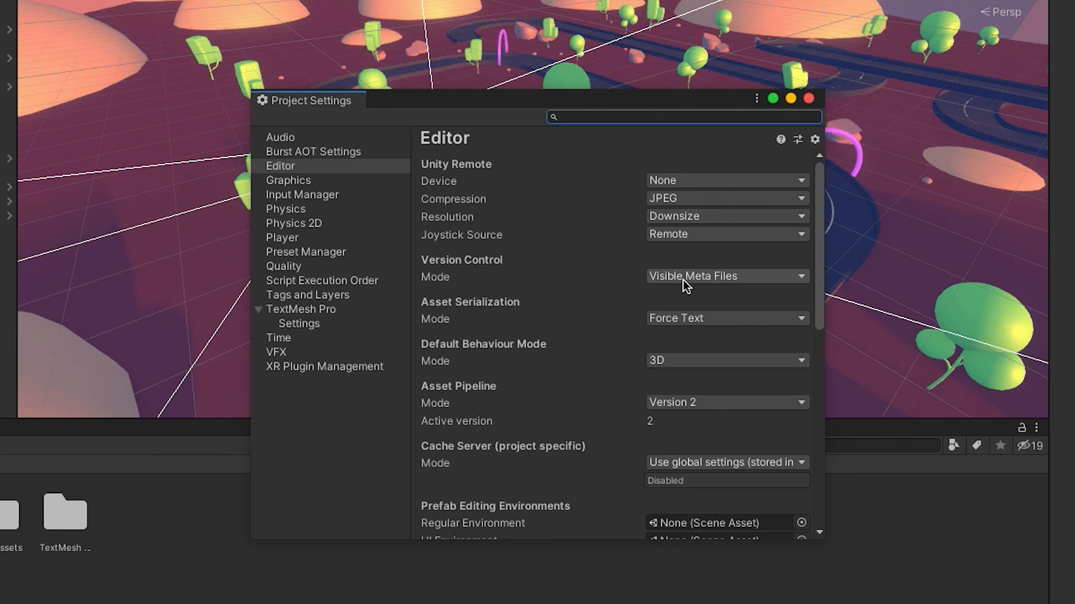
click(725, 275)
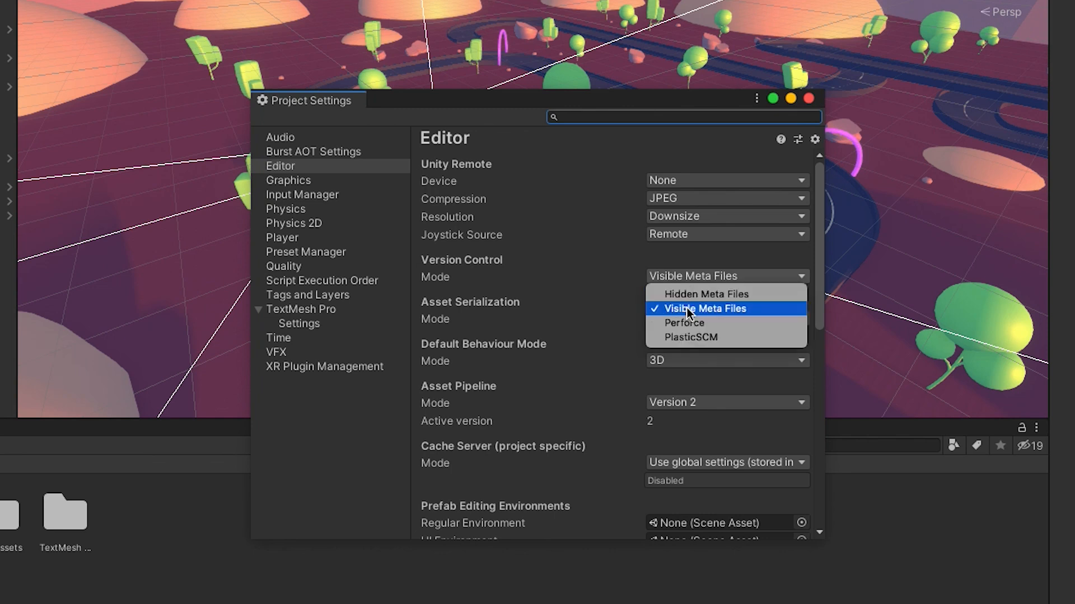
click(706, 308)
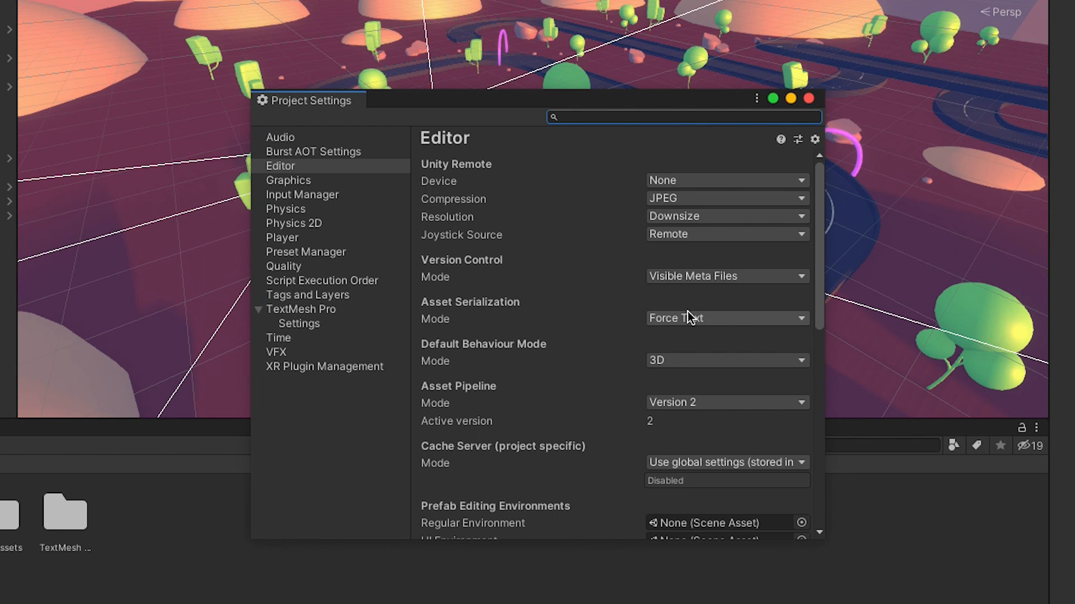
mouse_move(687, 318)
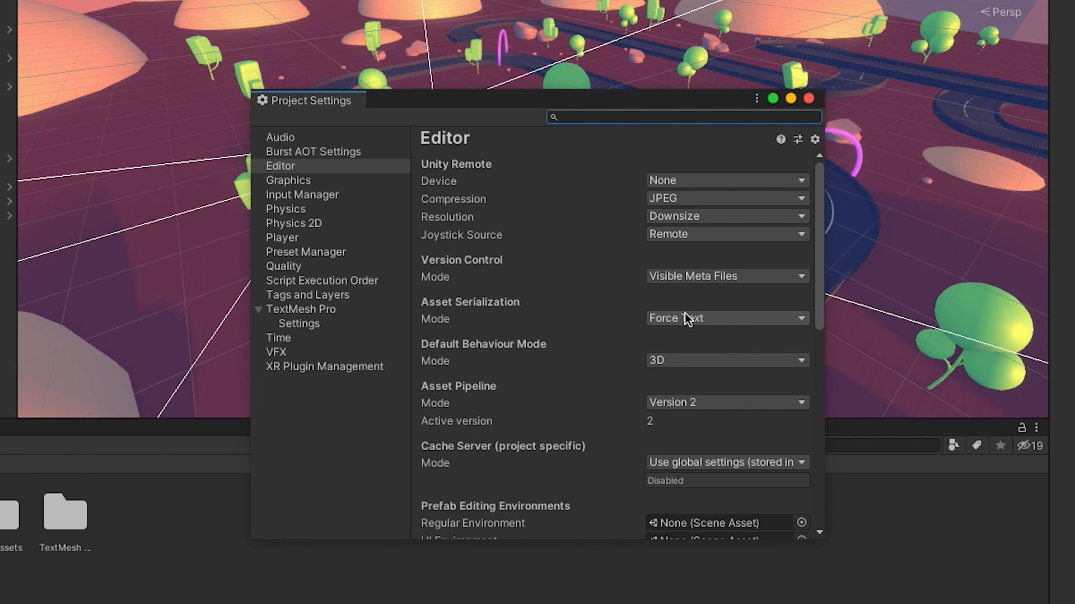
click(726, 318)
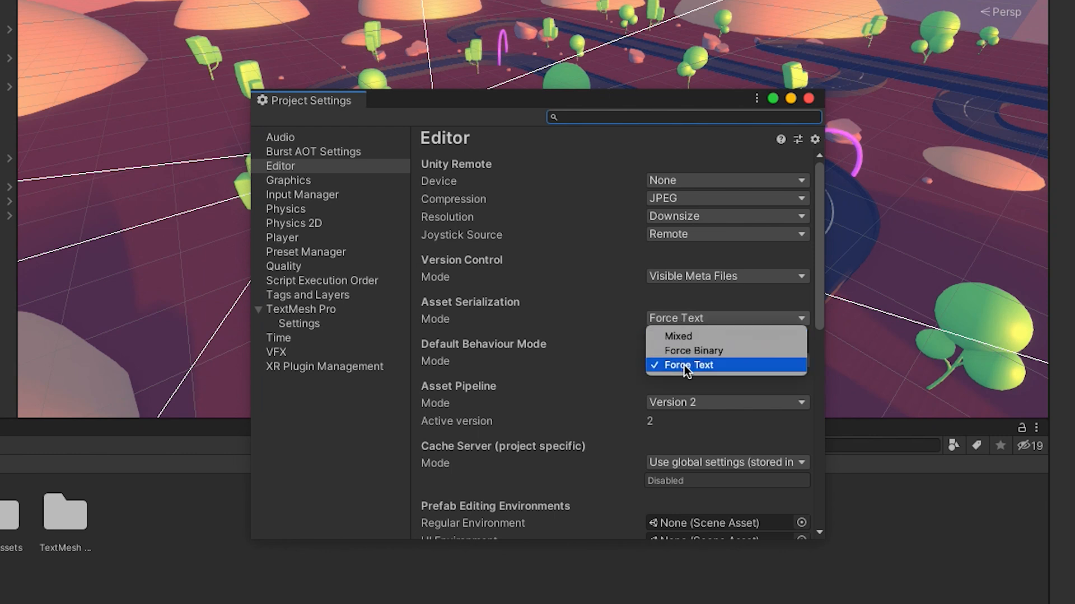
click(687, 365)
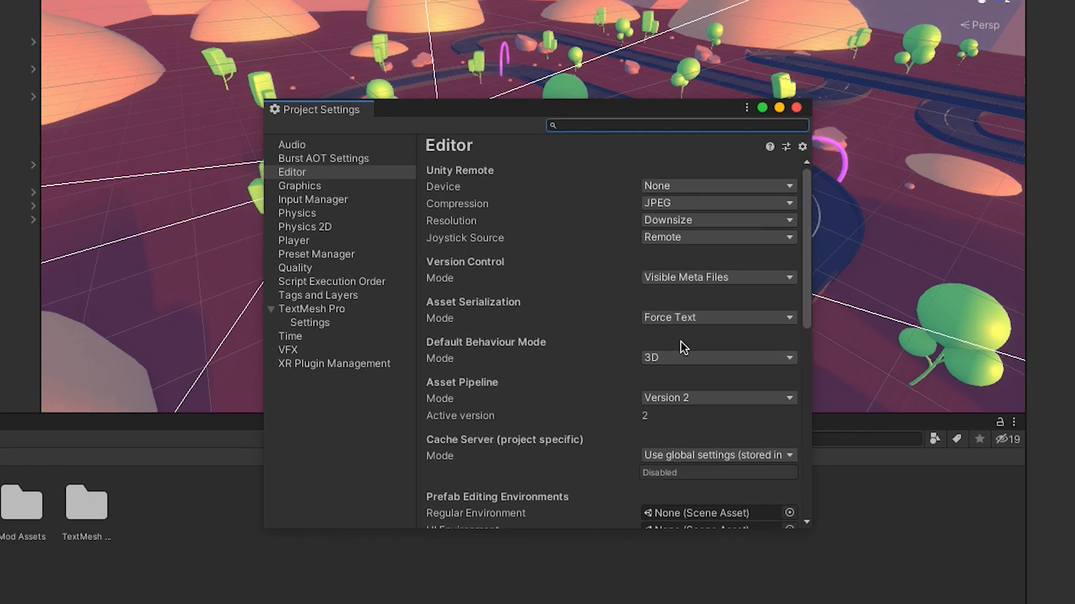
click(796, 107)
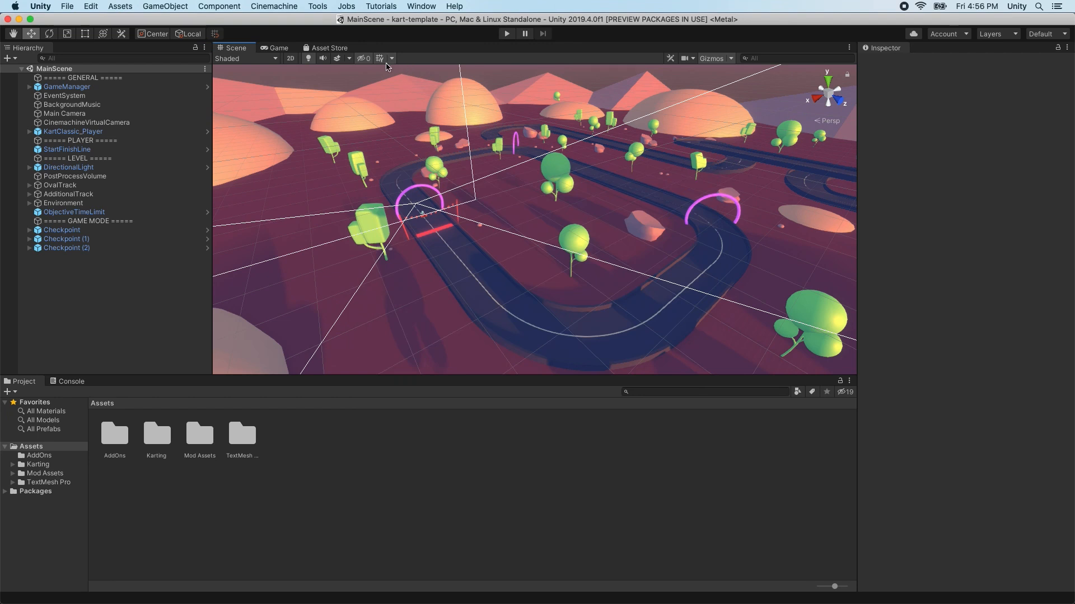
Search the Asset Store for 'github' and open the GitHub for Unity listing.
click(328, 48)
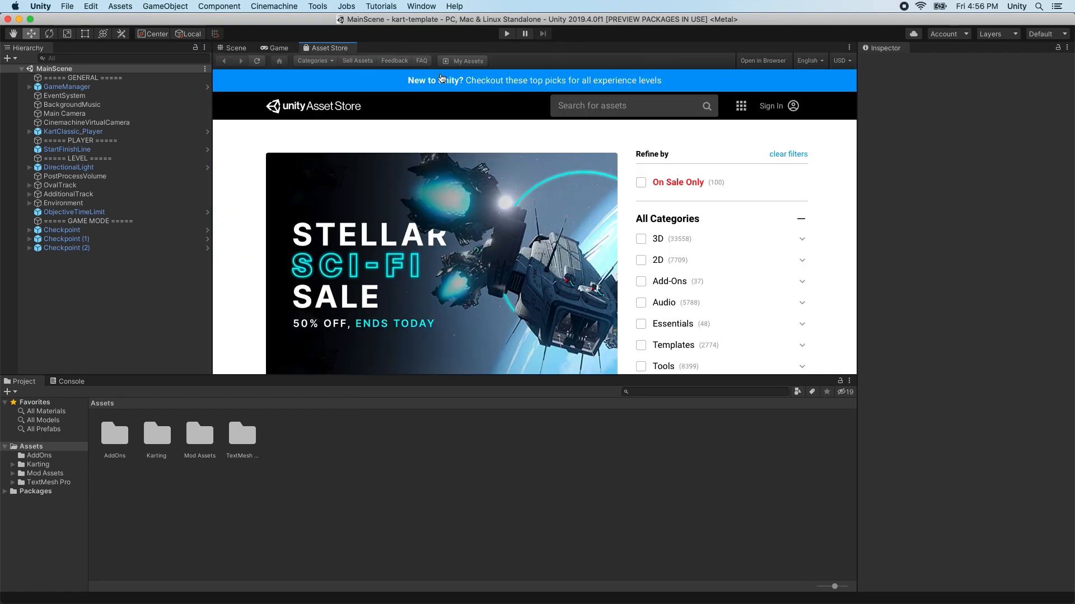
text(github for unity)
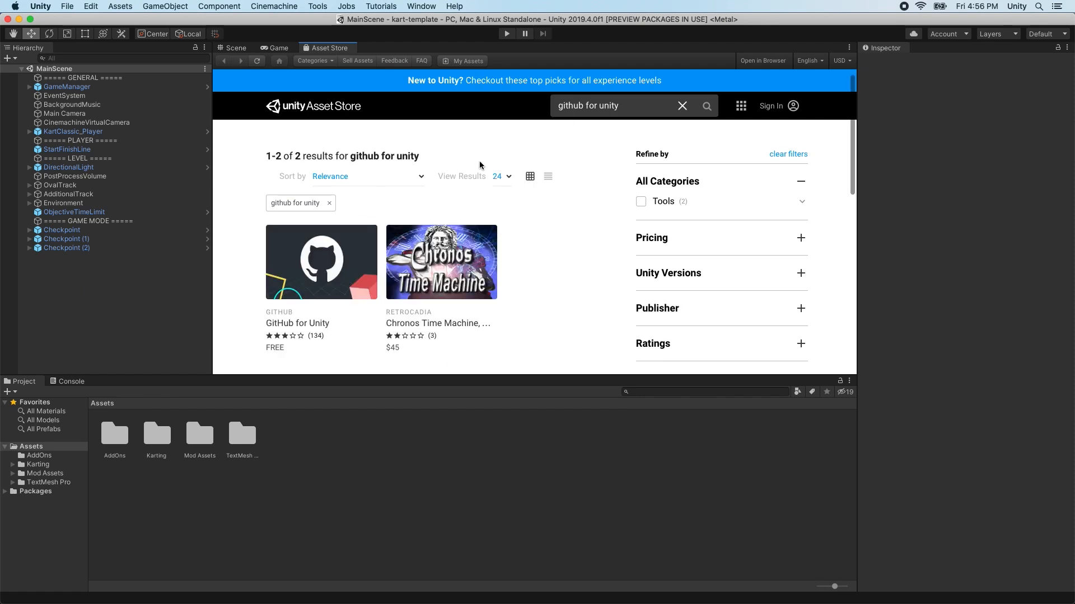
click(321, 262)
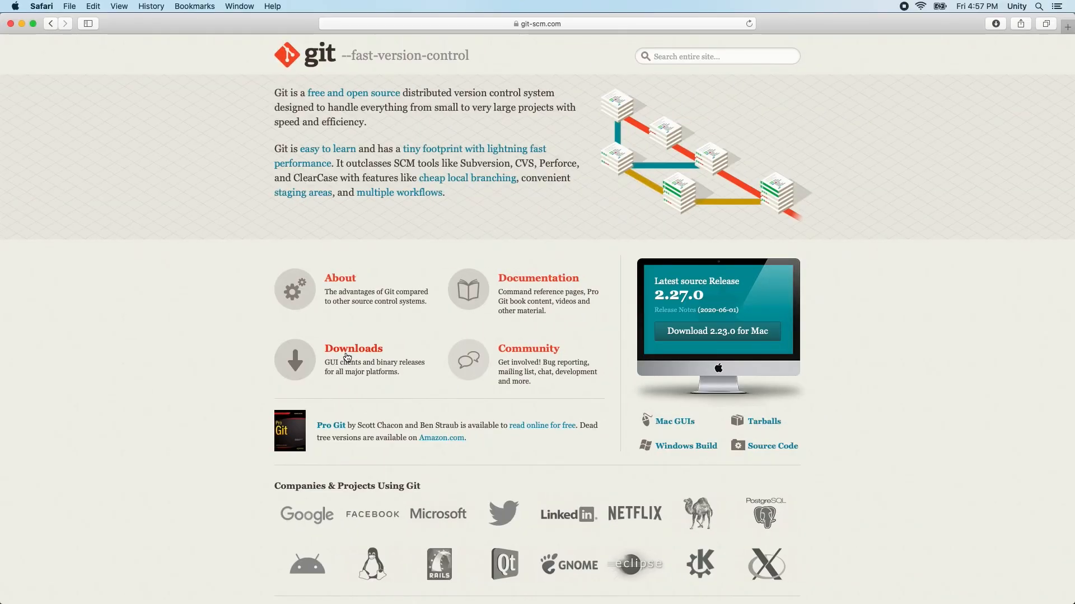
Open git-scm.com's Downloads page and view the Mac OS X options.
click(353, 349)
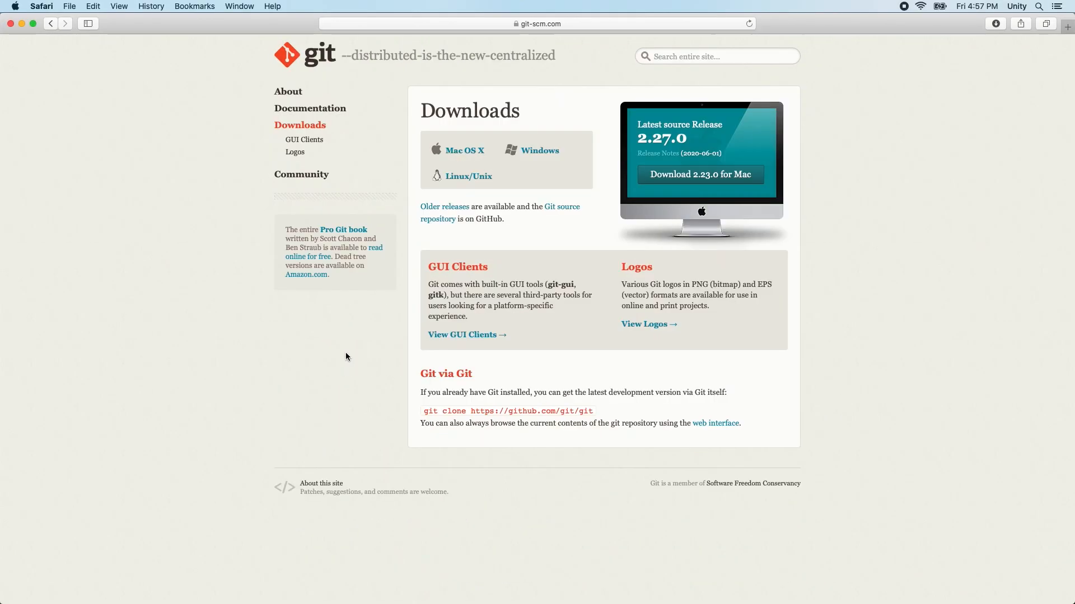
click(465, 150)
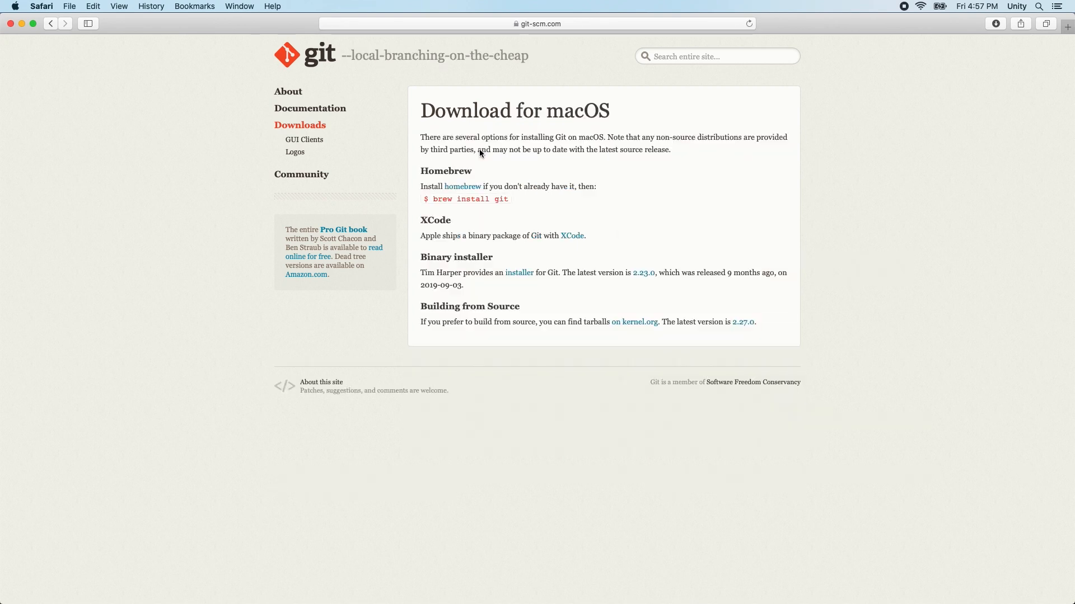
mouse_move(544, 171)
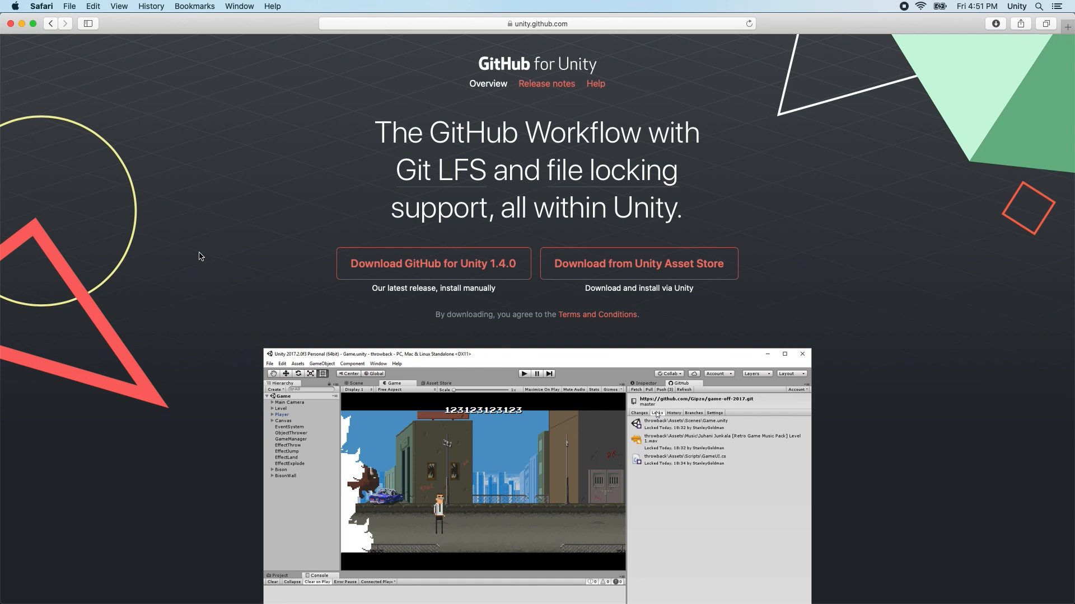
mouse_move(433, 264)
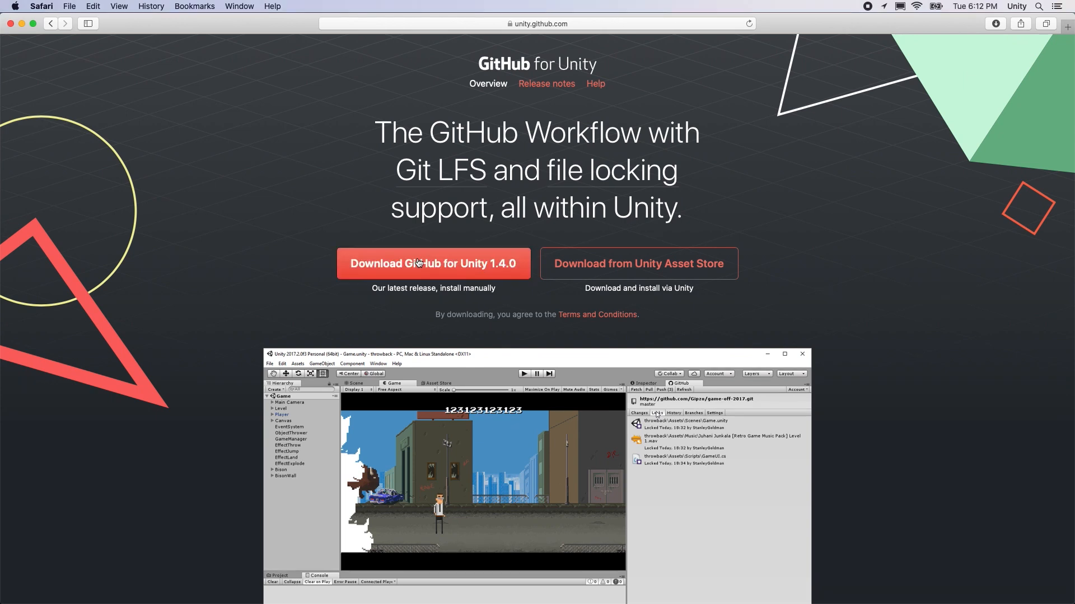
Open the downloaded github-for-unity .unitypackage from Downloads and choose Import.
click(433, 263)
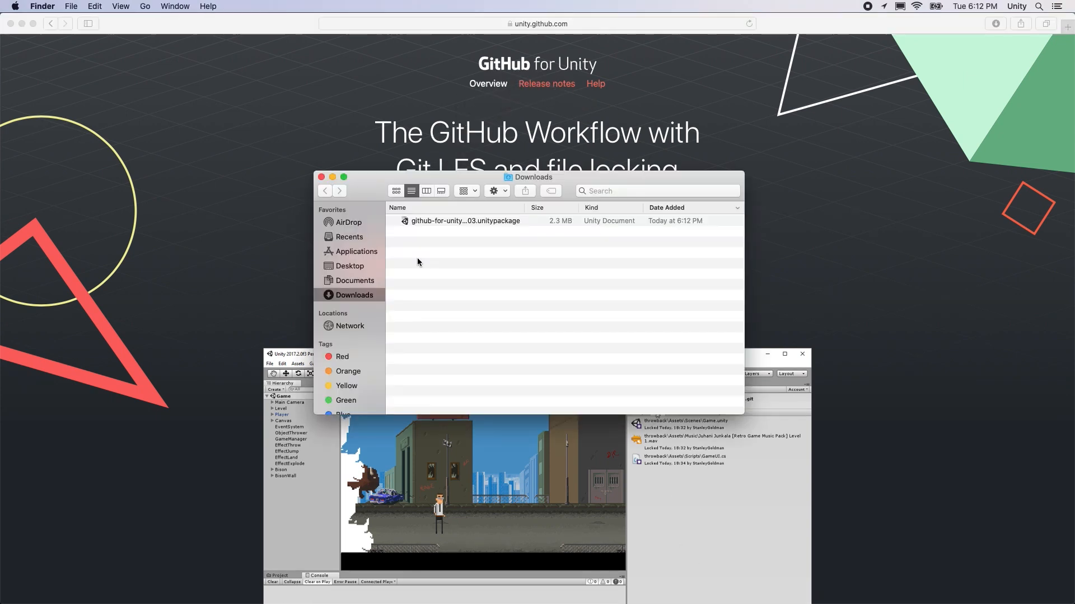
double_click(464, 220)
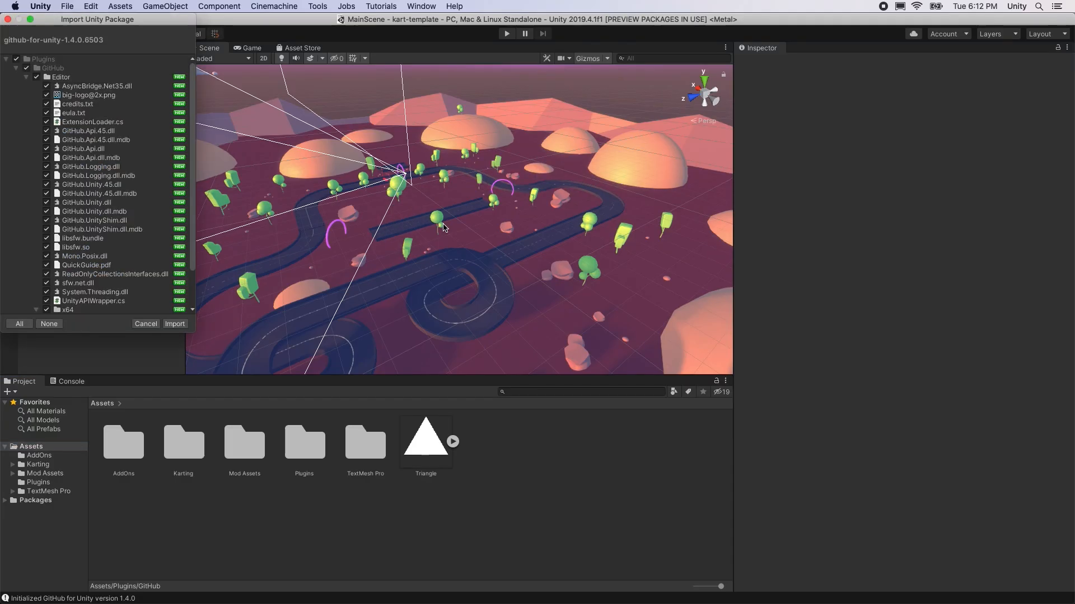
click(174, 324)
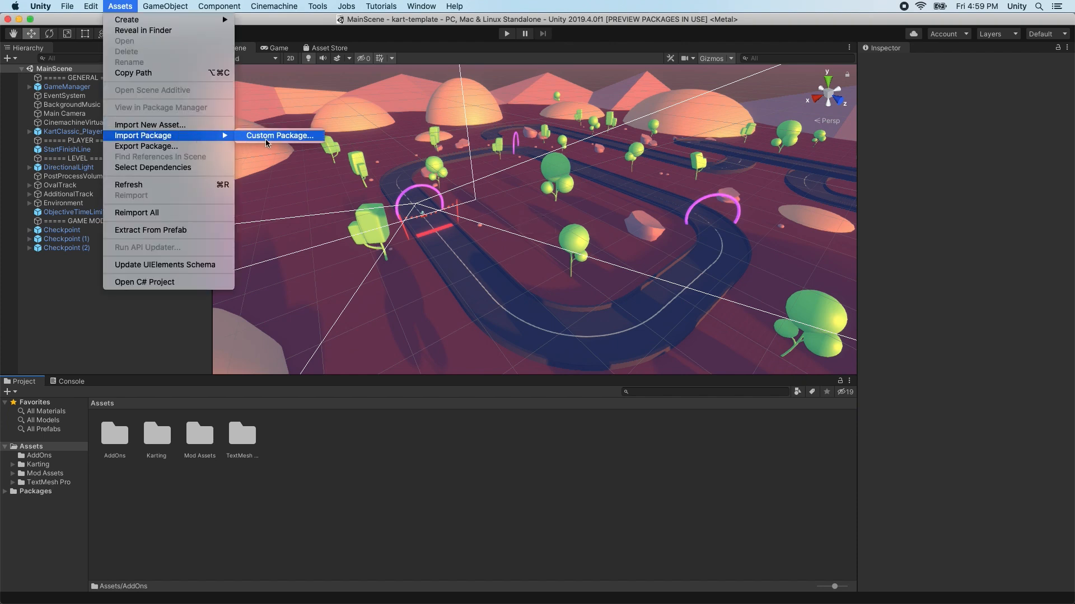
Import the GitHub for Unity package from disk, adding a Plugins folder to Assets.
click(279, 135)
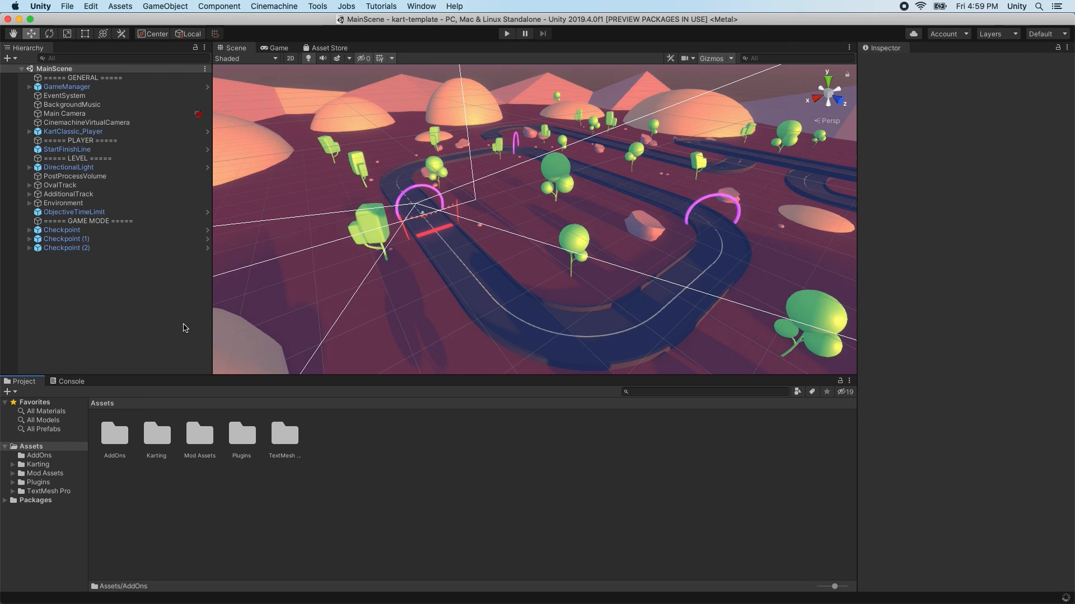
mouse_move(176, 320)
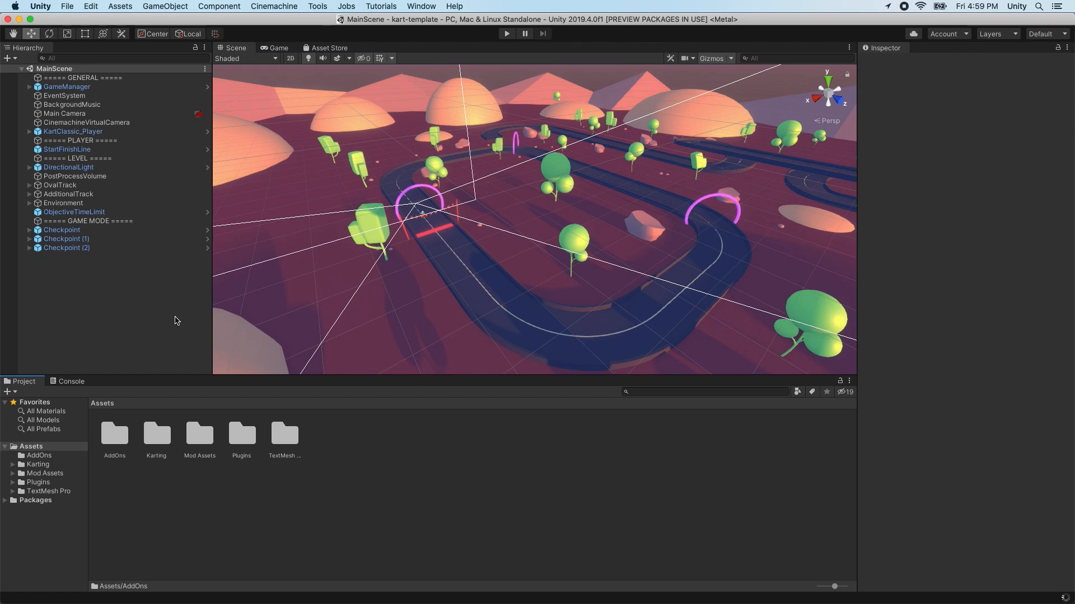
click(12, 6)
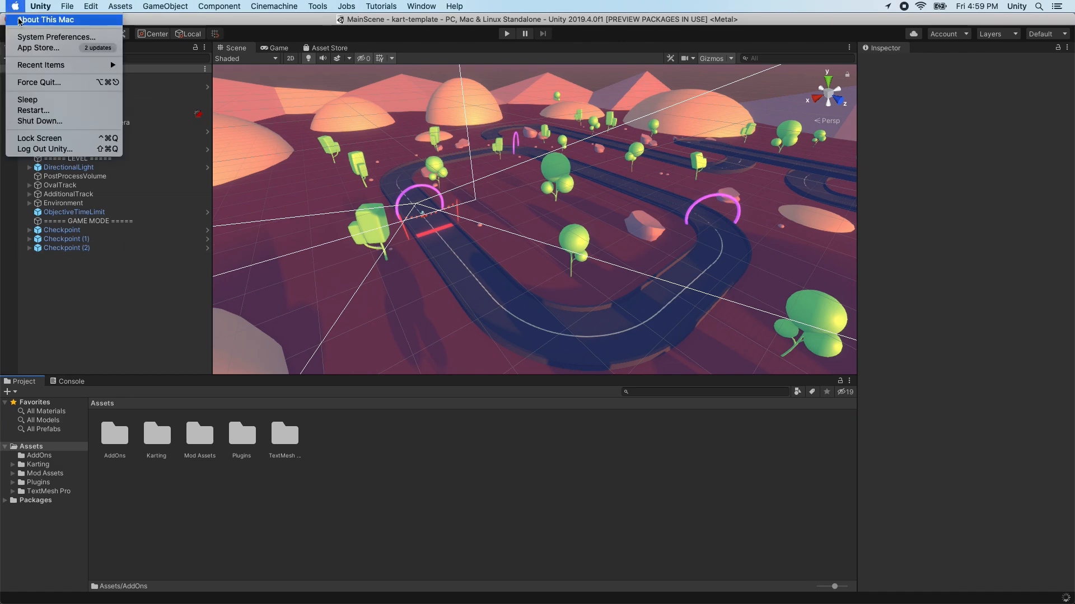
click(56, 37)
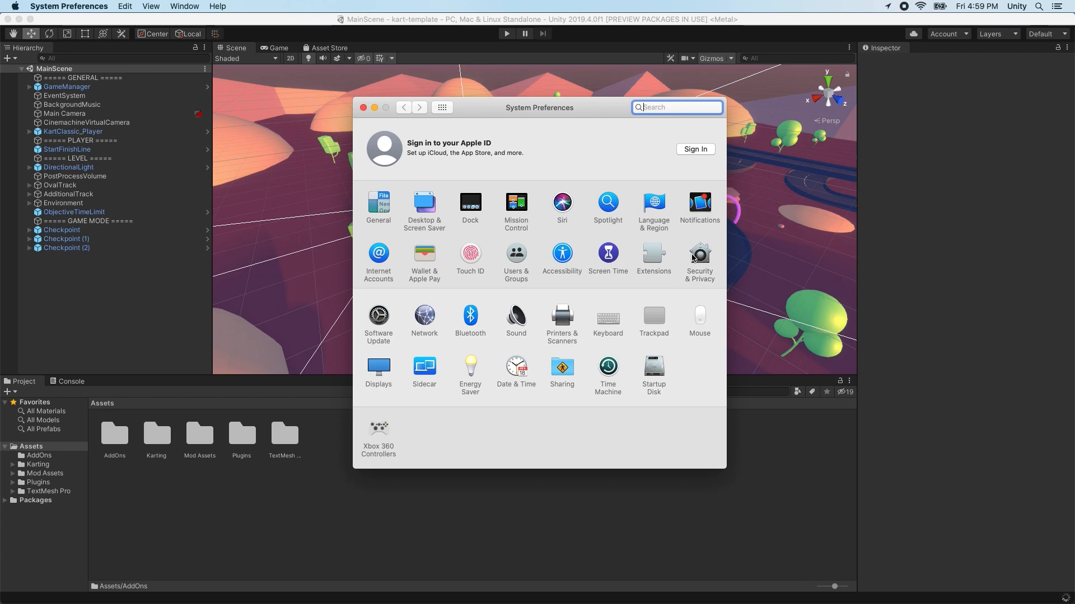
click(699, 257)
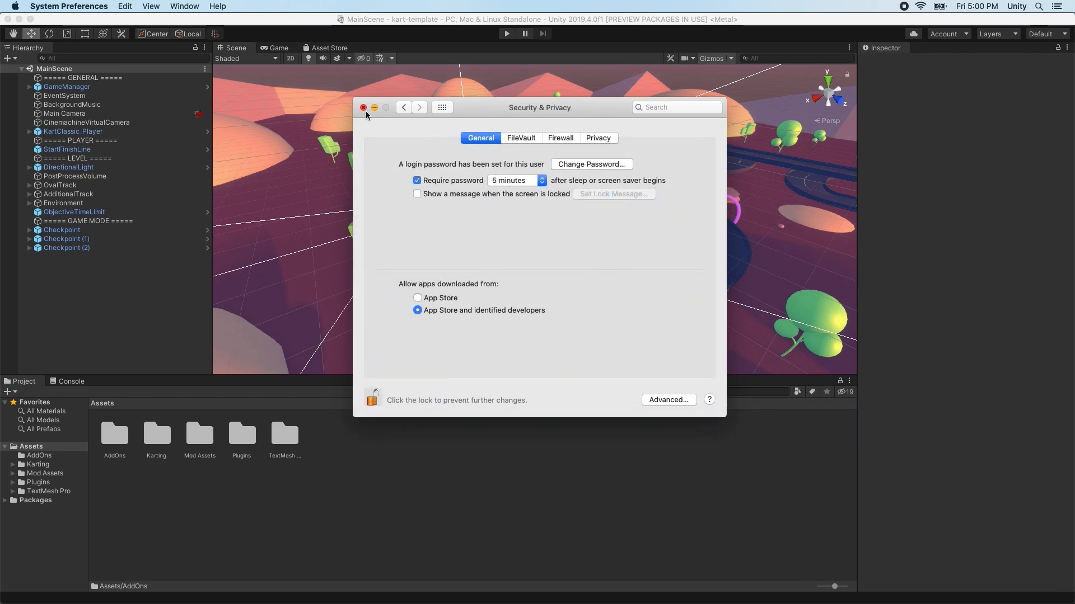
click(364, 107)
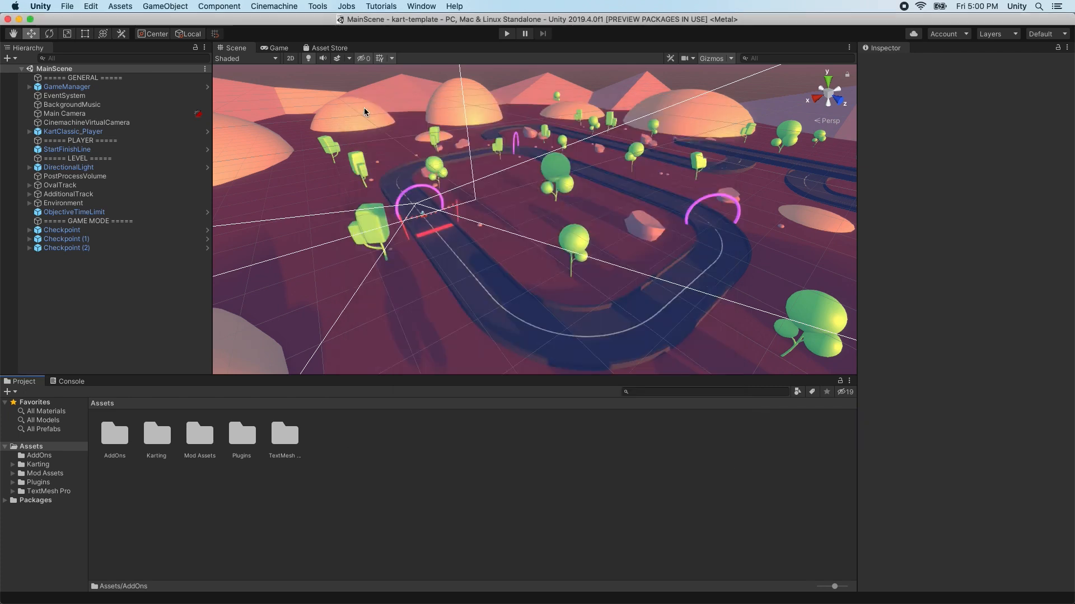
mouse_move(425, 10)
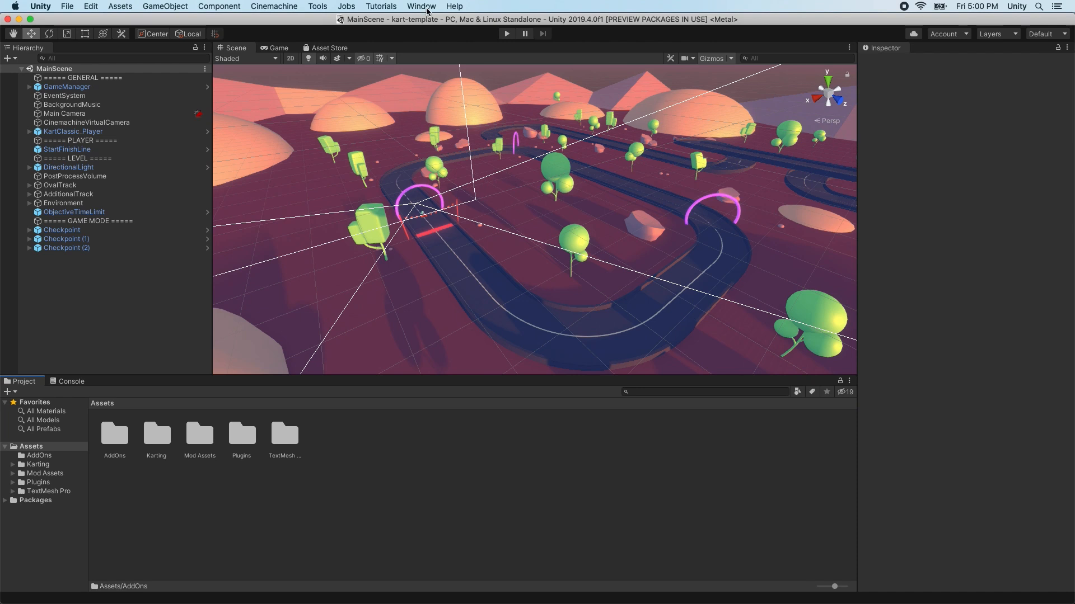
click(421, 6)
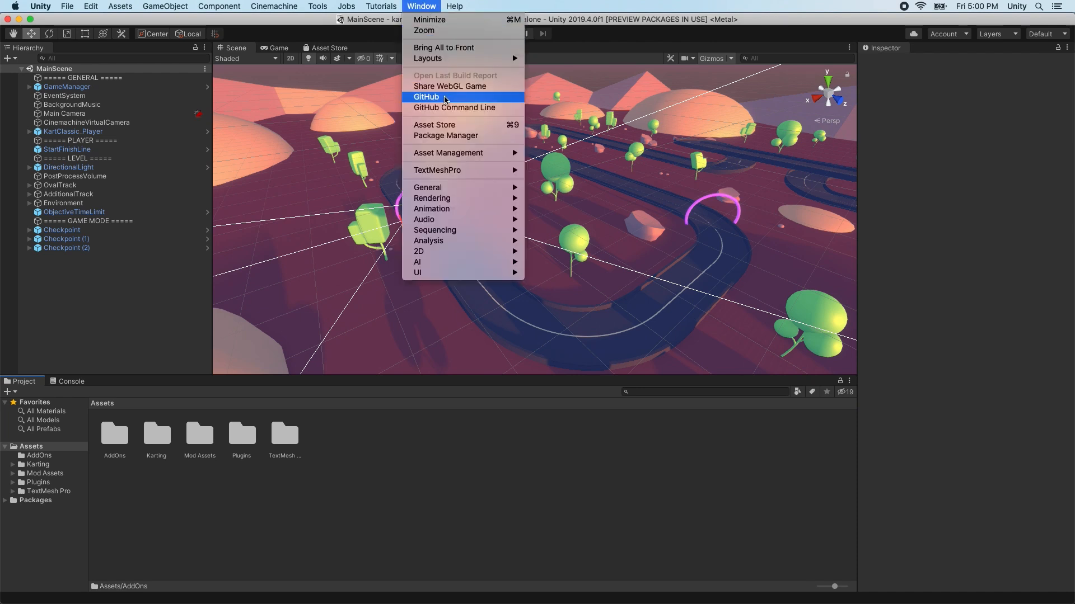
click(427, 96)
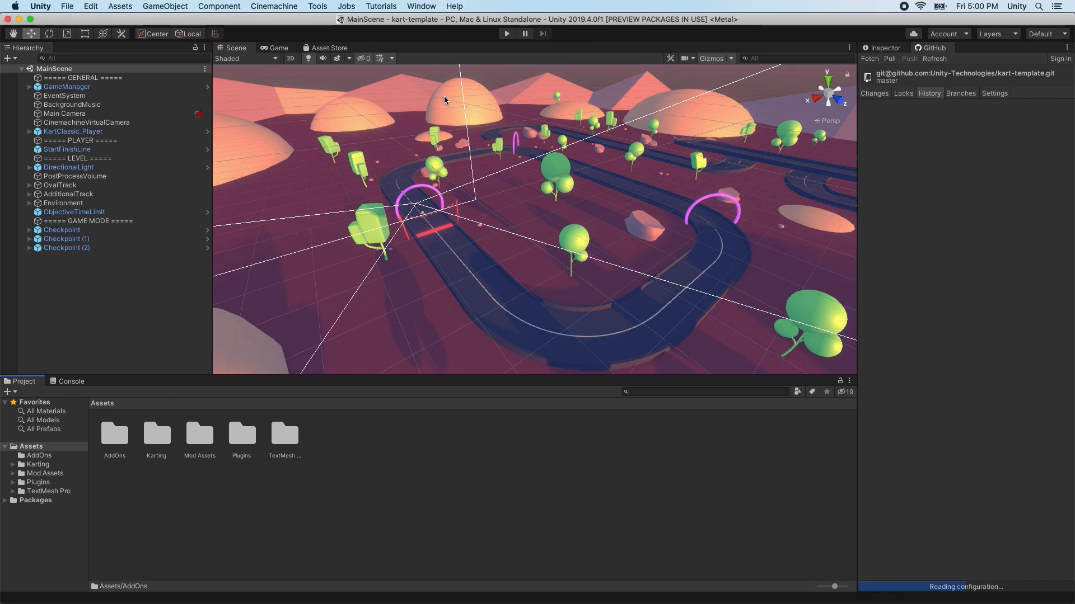
click(928, 93)
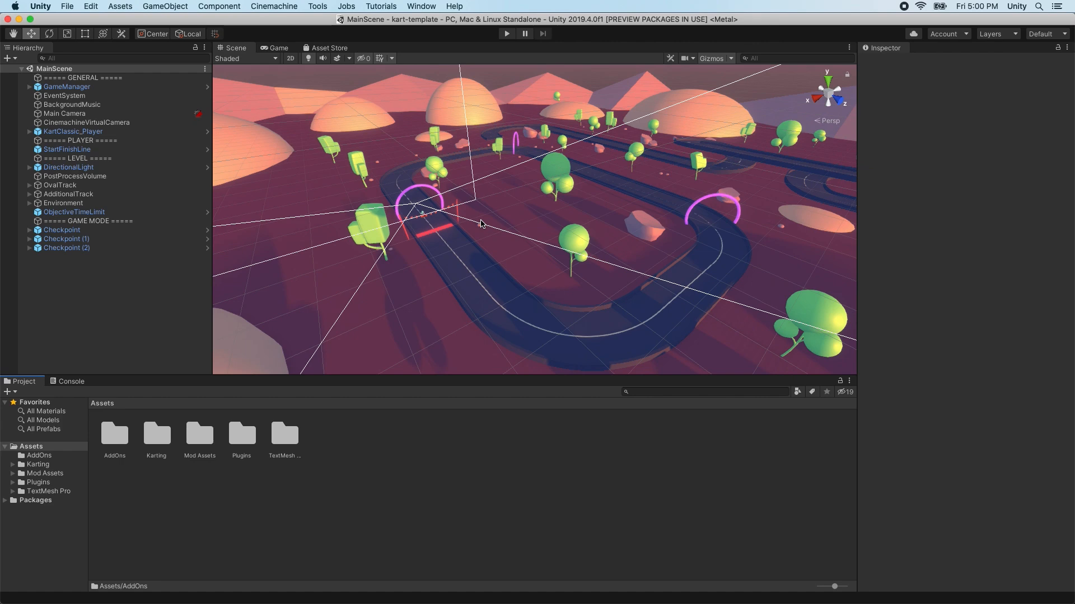
mouse_move(482, 218)
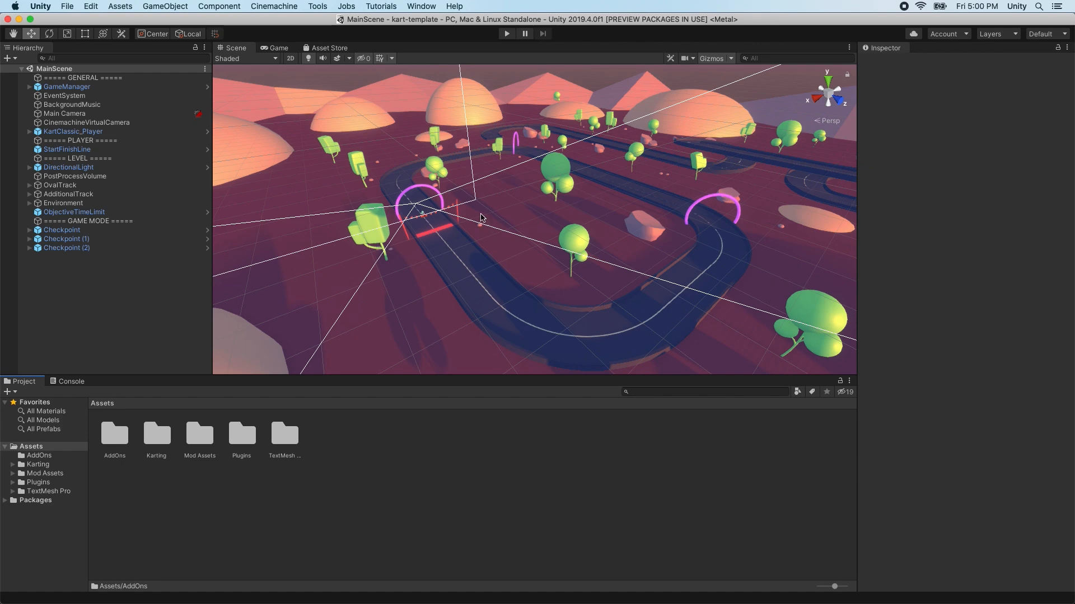
click(420, 6)
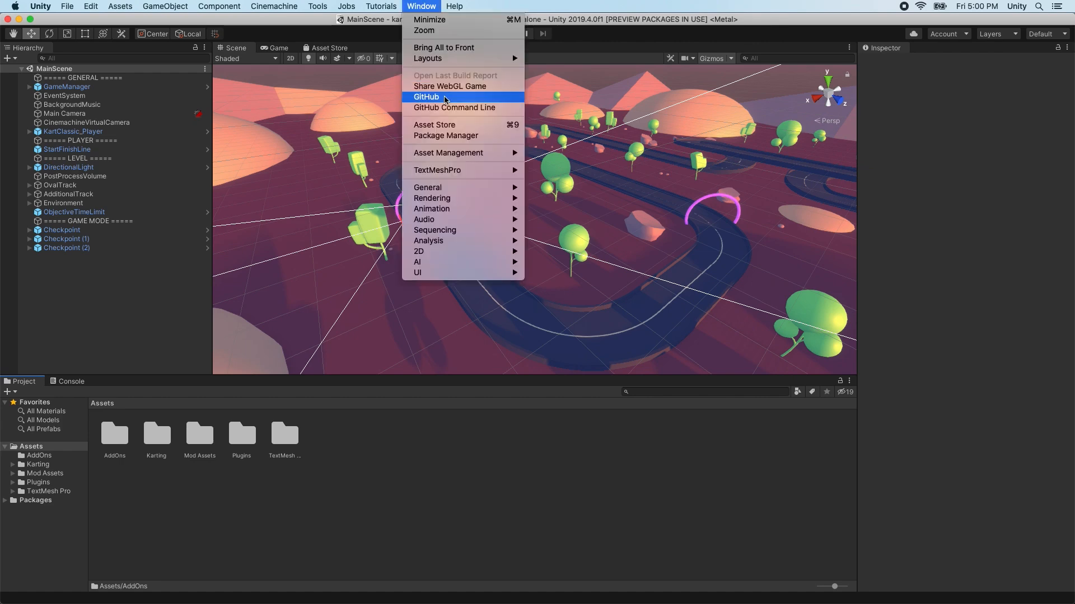
Open the GitHub window and sign in with username 'UnityExampl' and password.
click(425, 97)
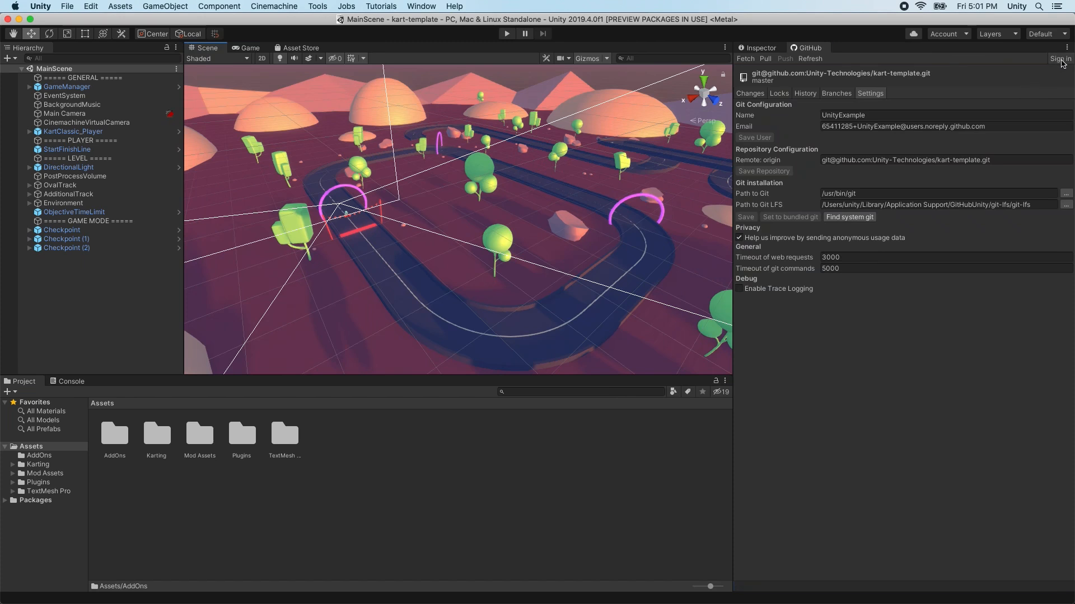
click(1059, 58)
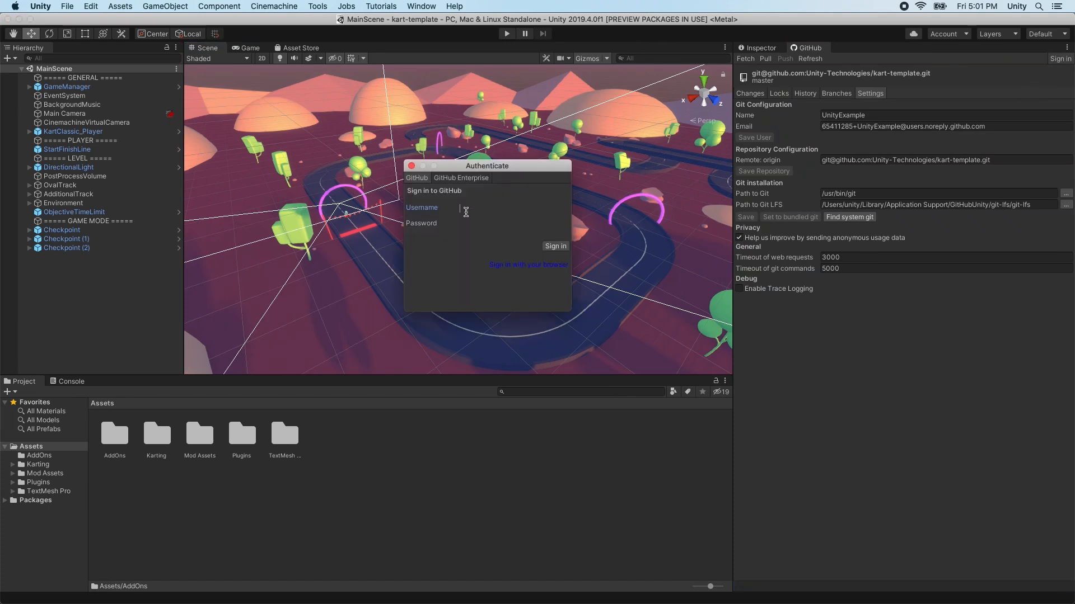
text(UnityExample)
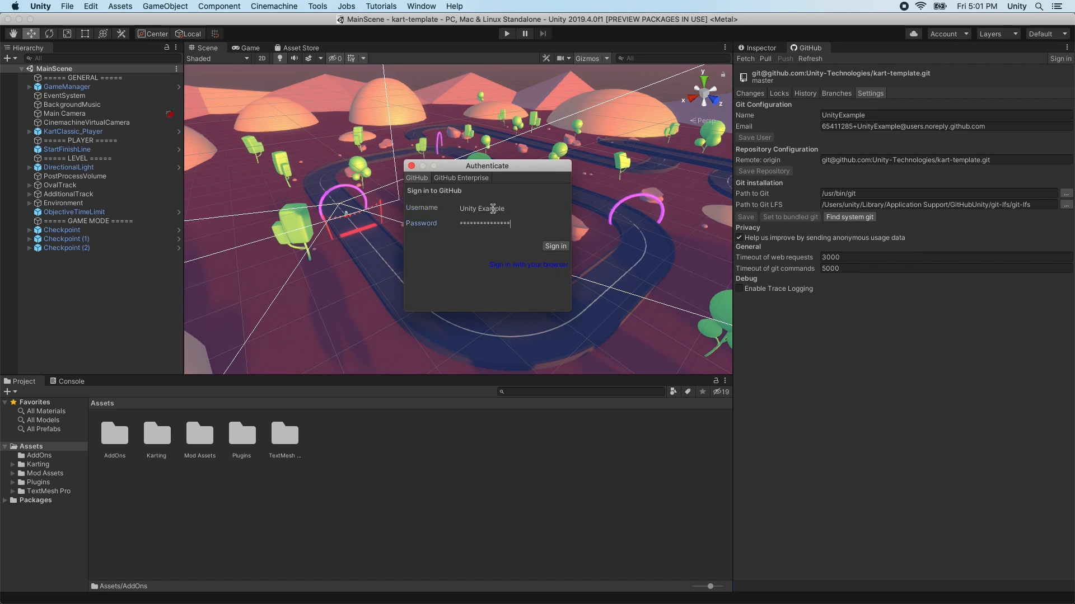
click(555, 246)
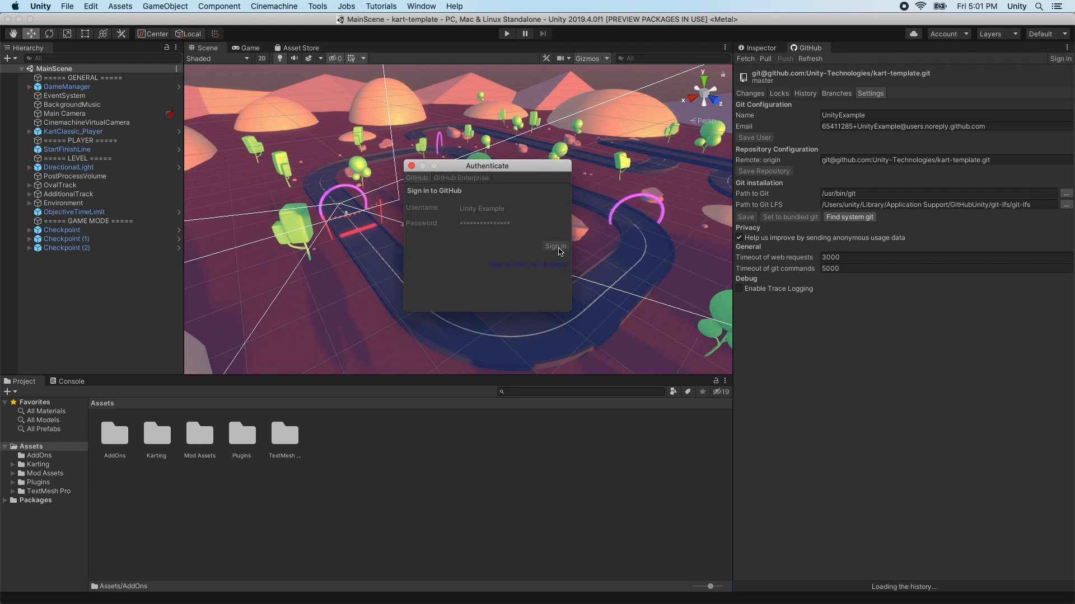
click(554, 246)
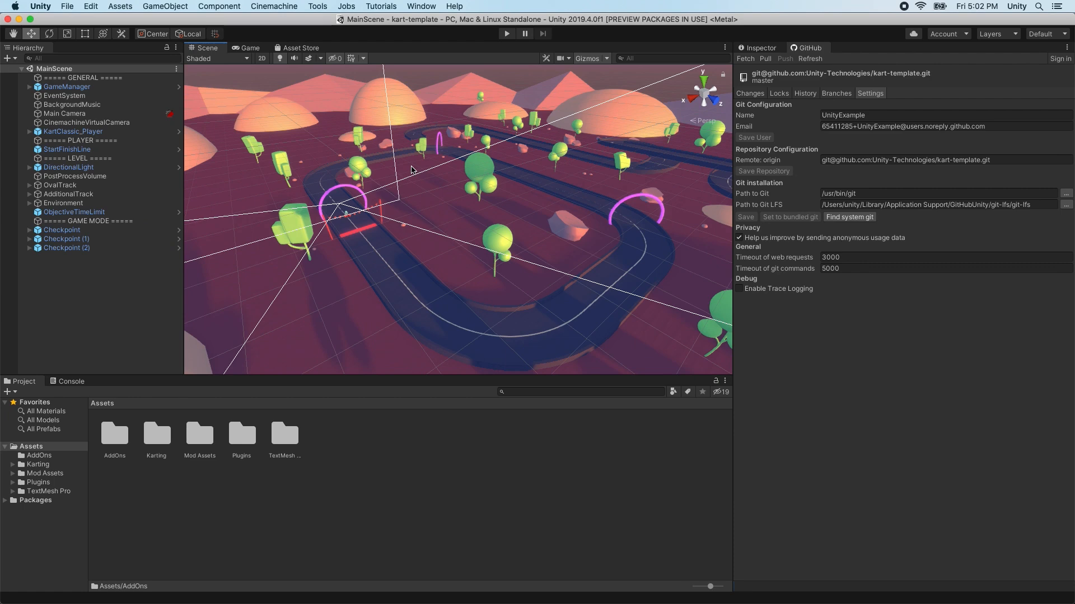
mouse_move(819, 46)
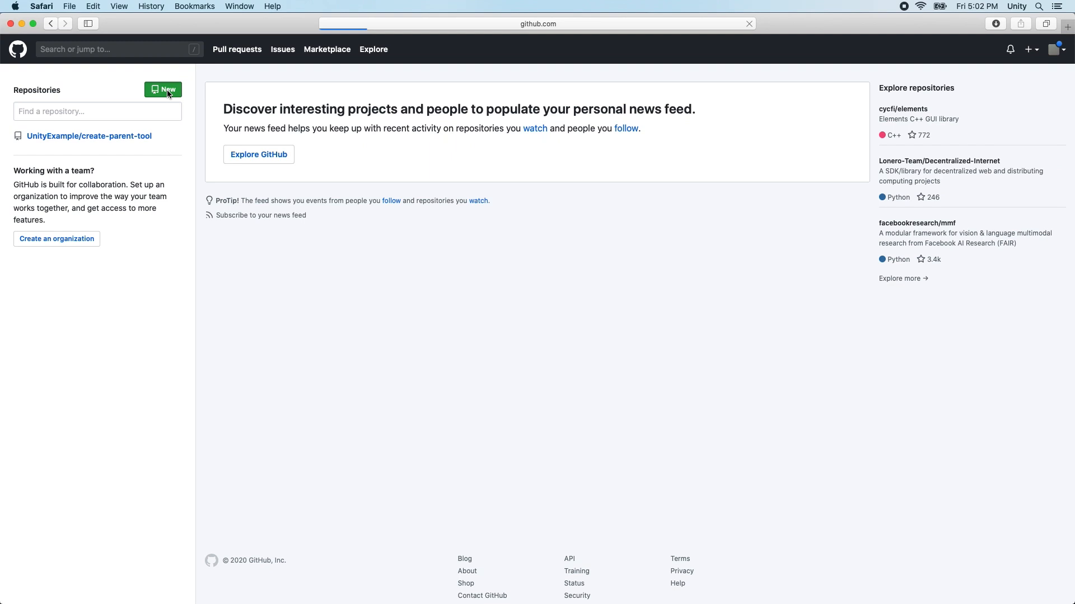
Create the public repo UnityExample/MyKartGameRepo and copy its HTTPS clone URL.
click(163, 90)
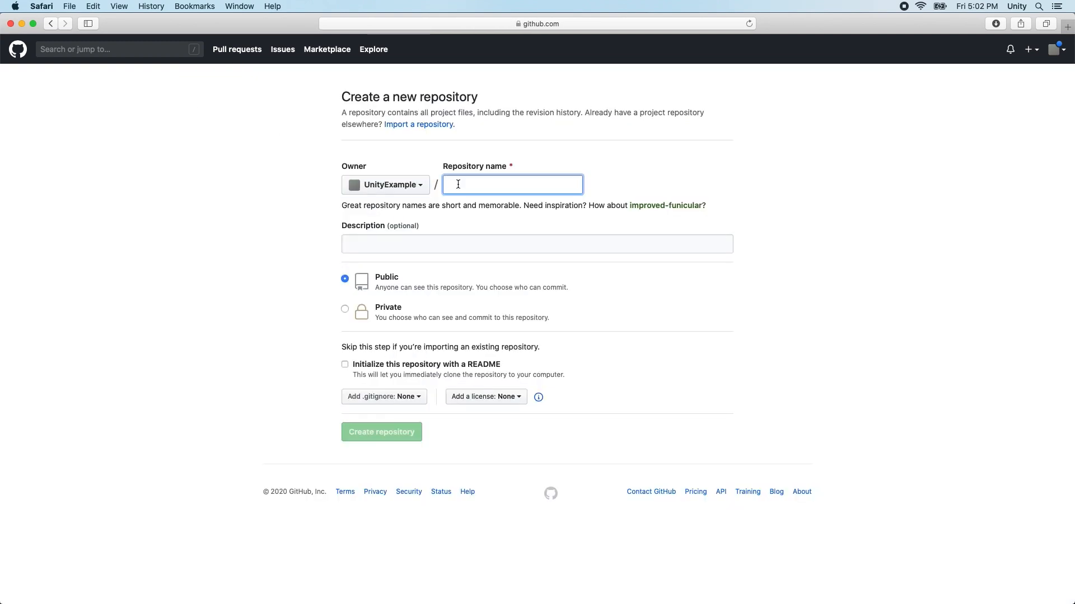
text(MyKartGameRepo)
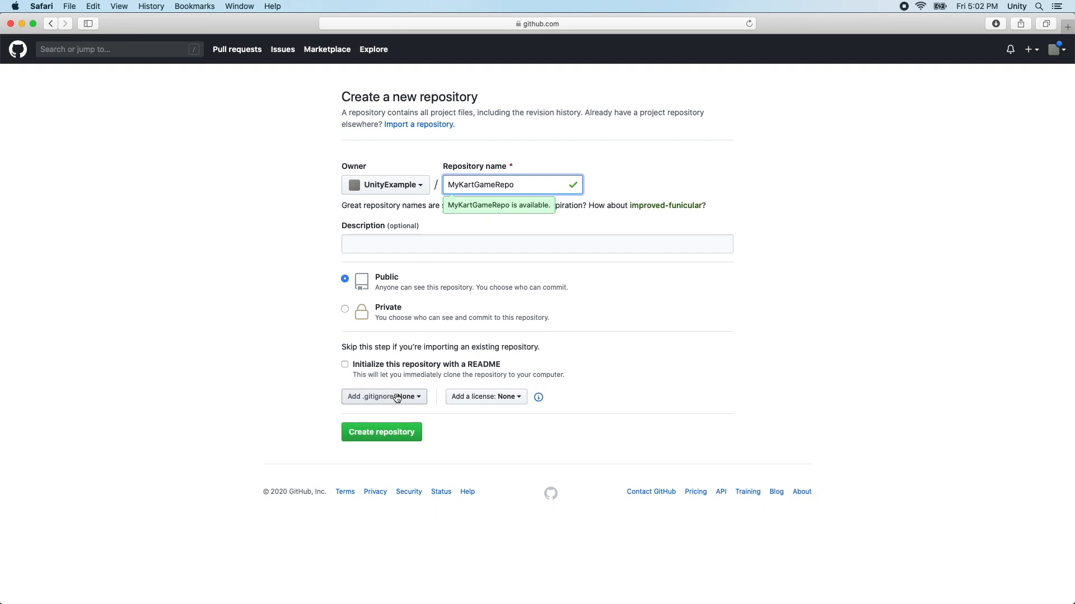
mouse_move(402, 415)
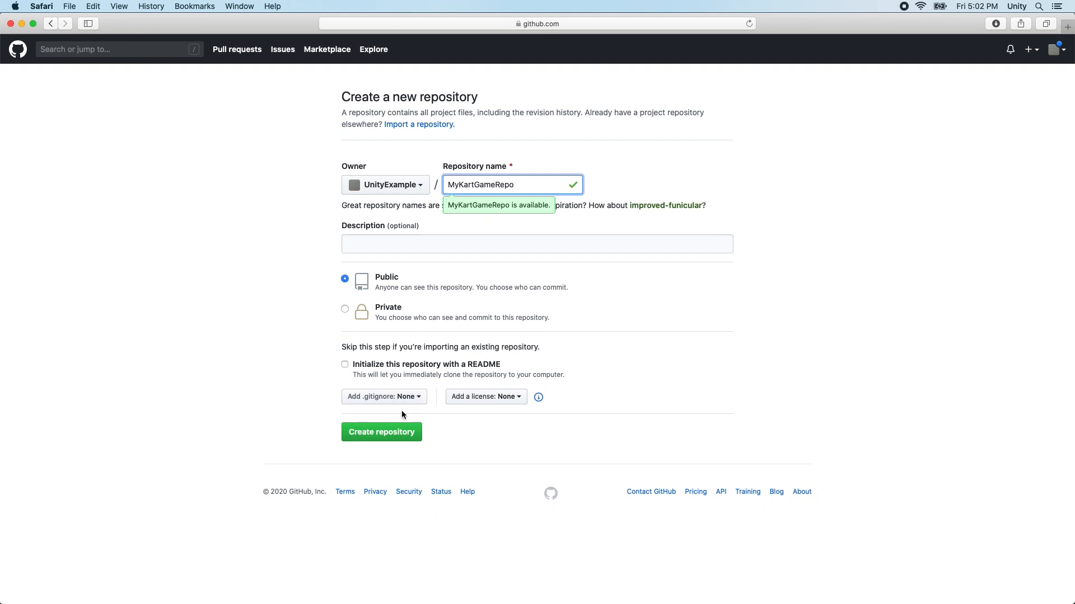
click(381, 431)
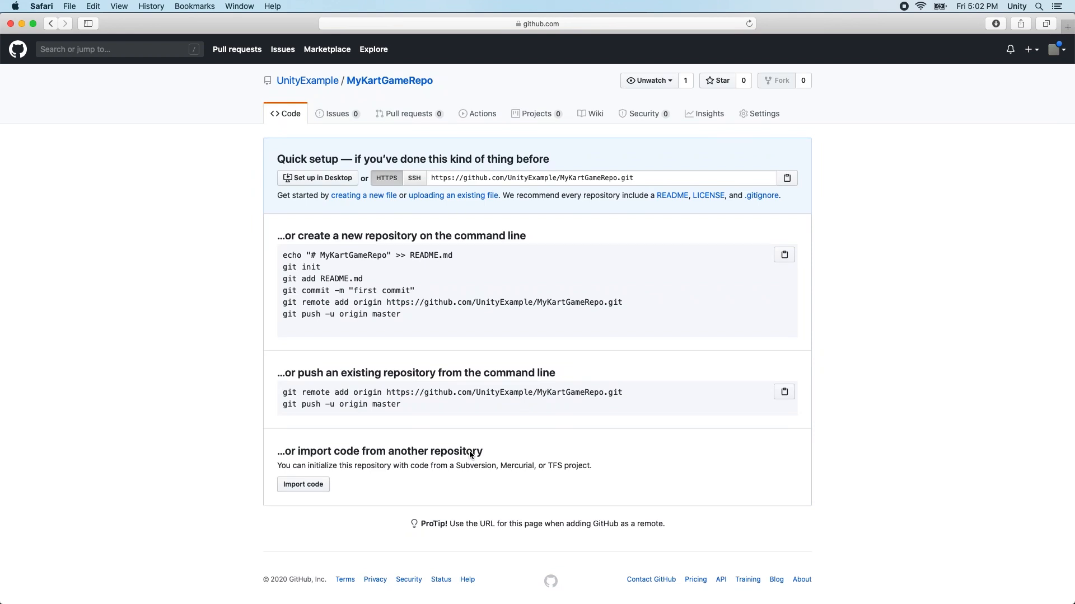
mouse_move(500, 260)
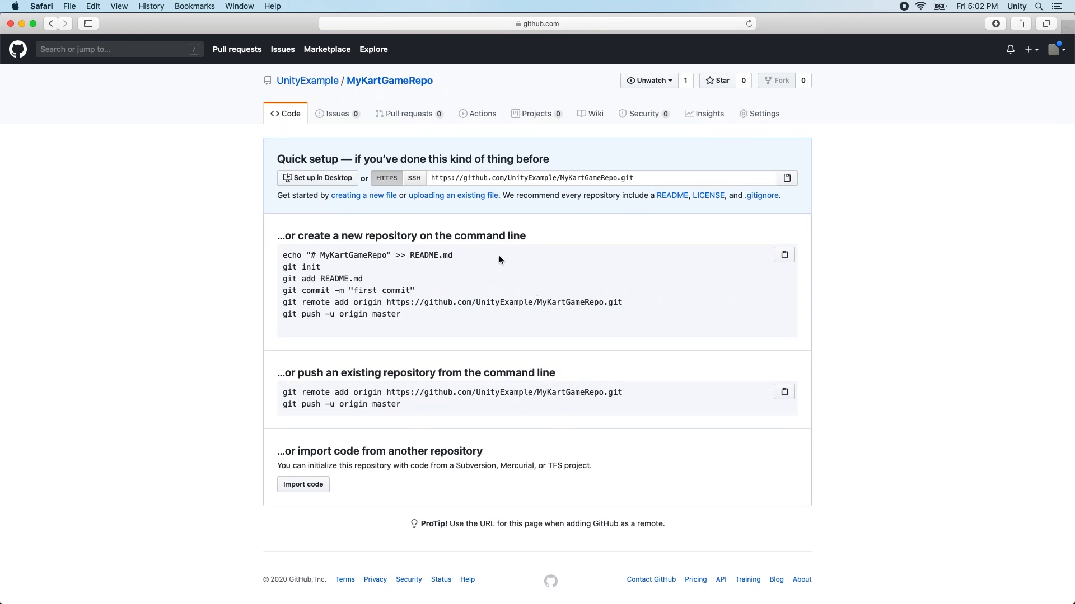
click(533, 177)
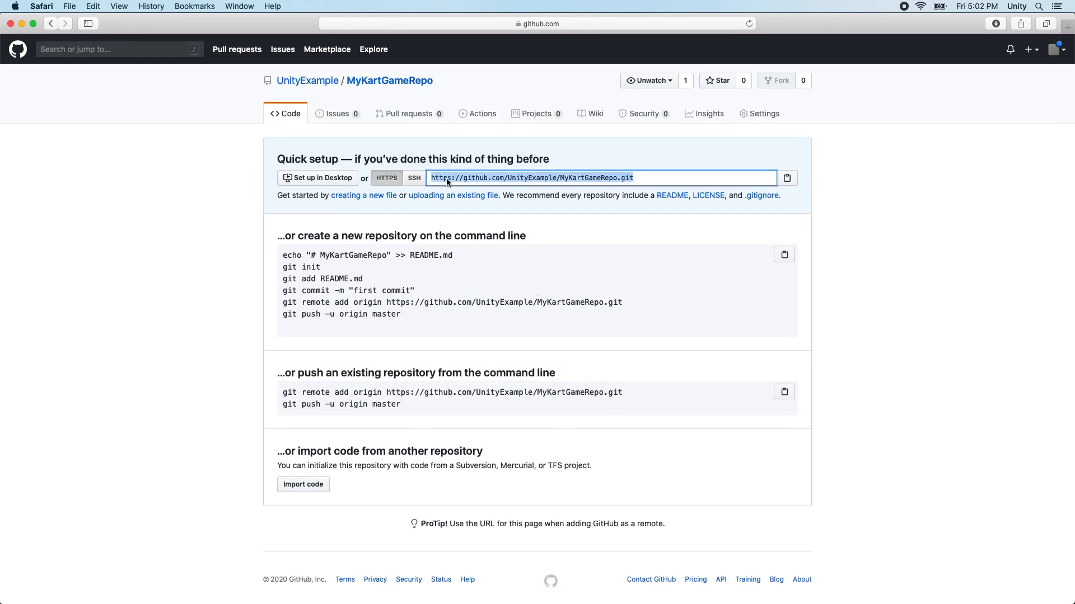
right_click(532, 178)
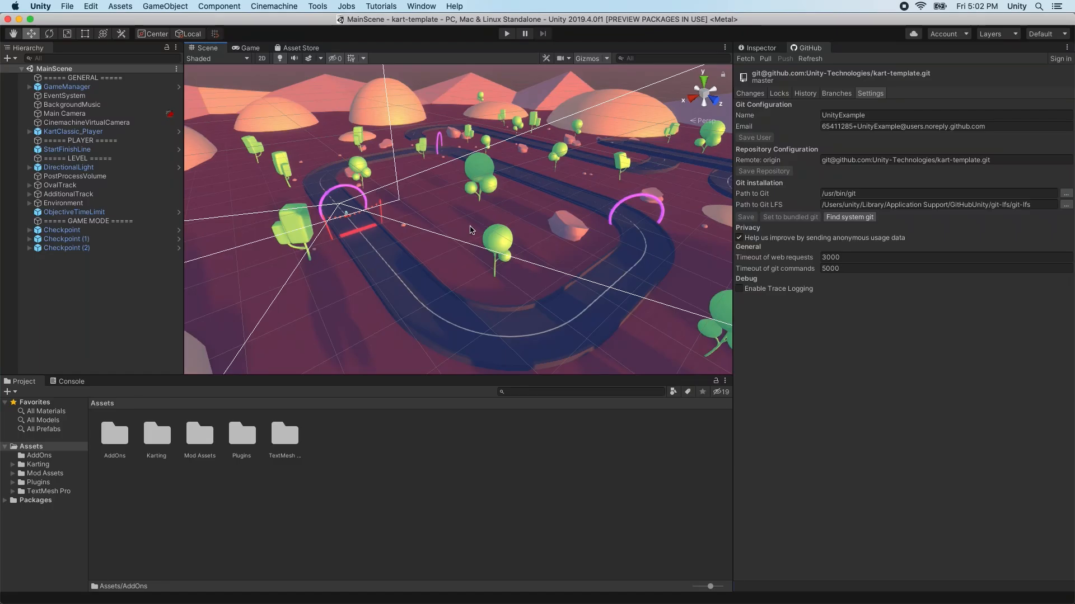
triple_click(909, 160)
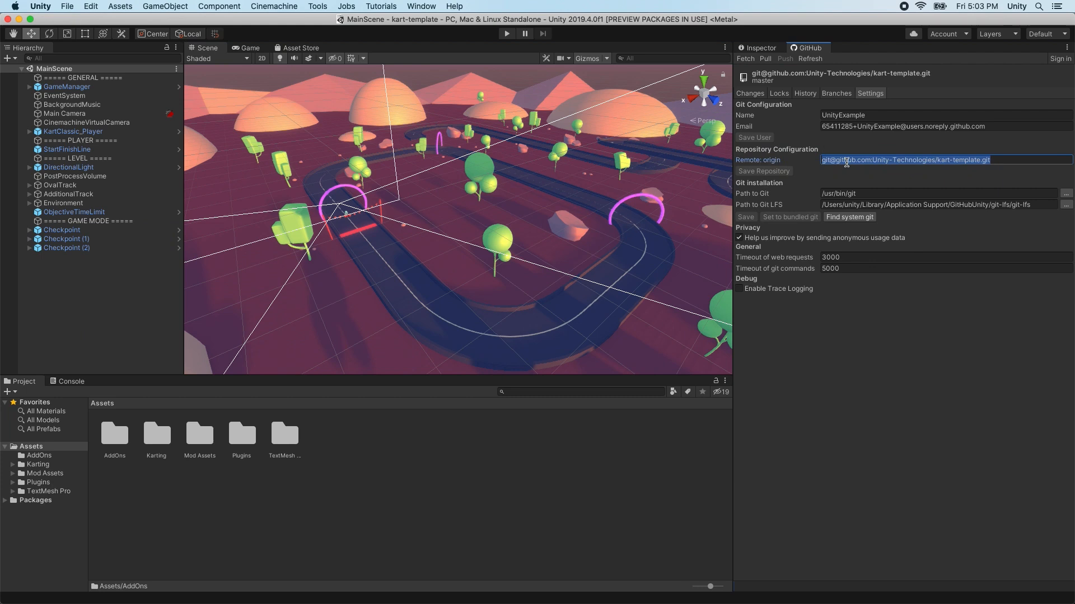
text(https://github.com/UnityExample/MyKartGameRepo.git)
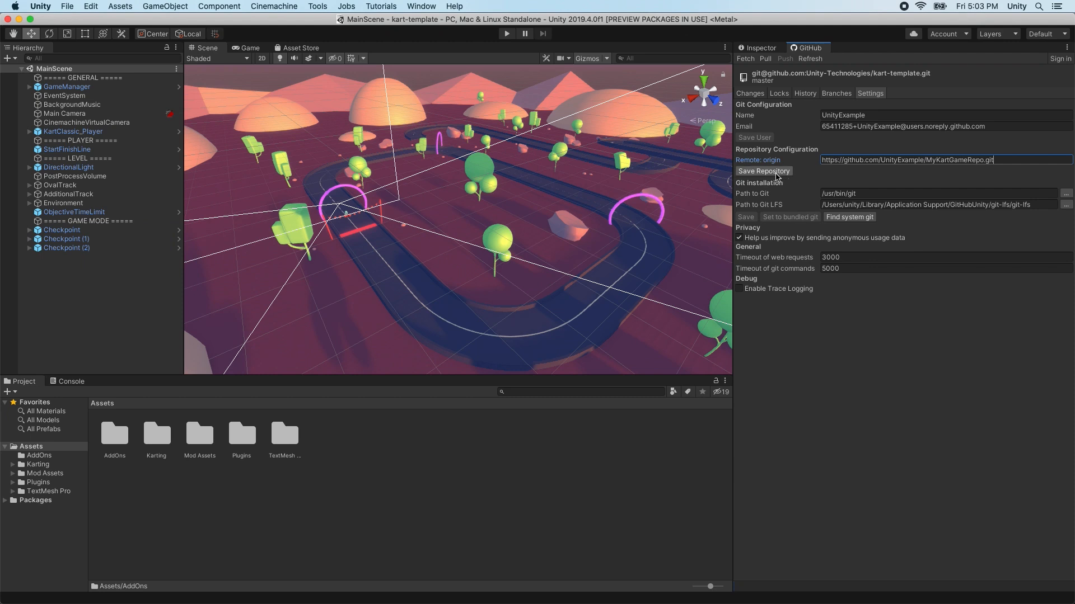
click(762, 171)
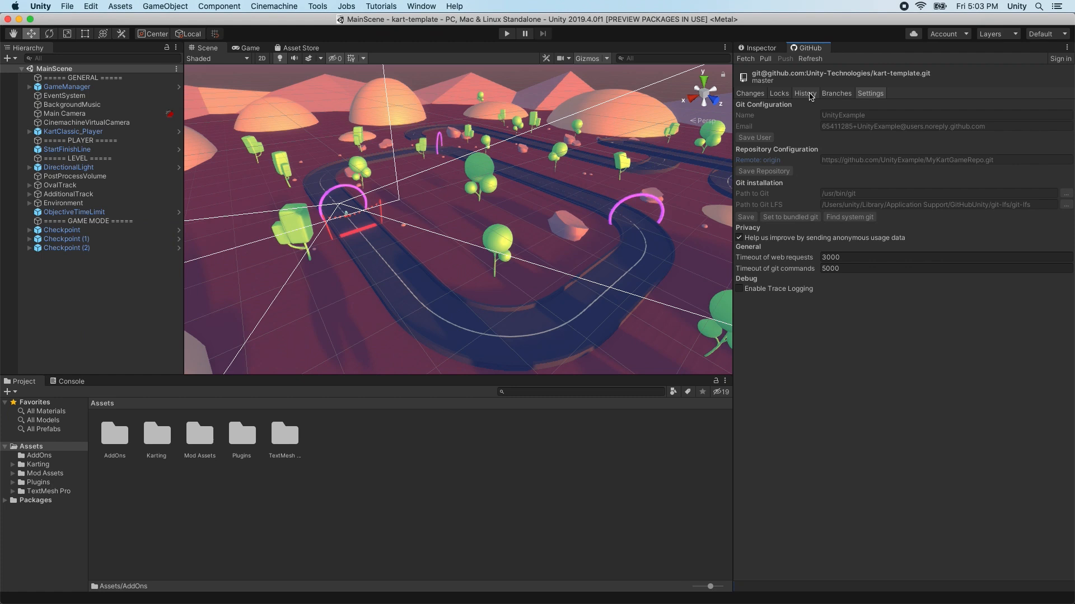
click(784, 58)
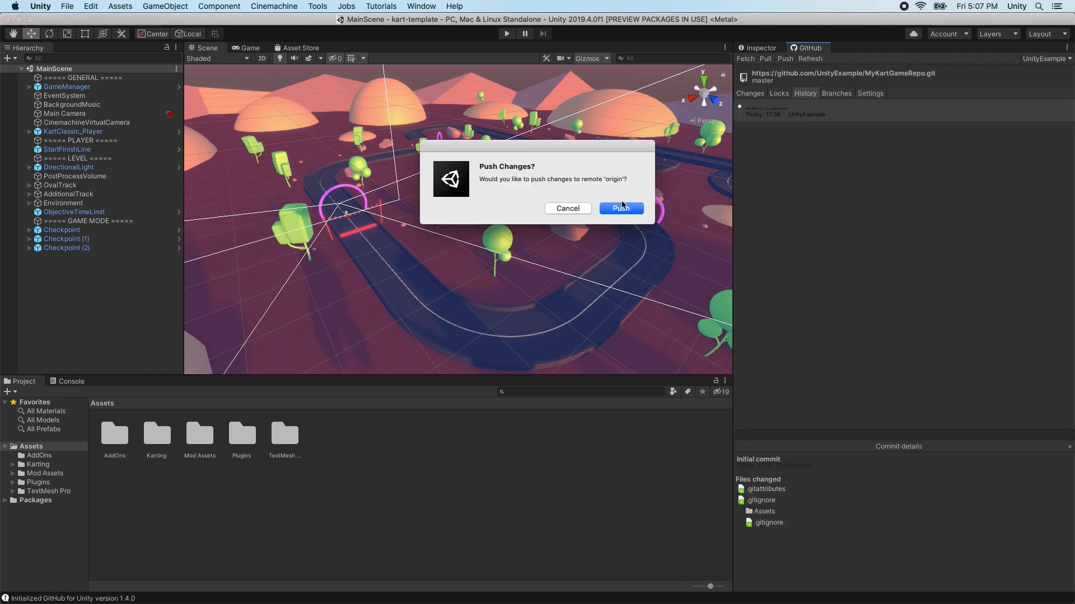
Push master to origin, confirming the push and dismissing the 'Branch pushed' message.
click(620, 208)
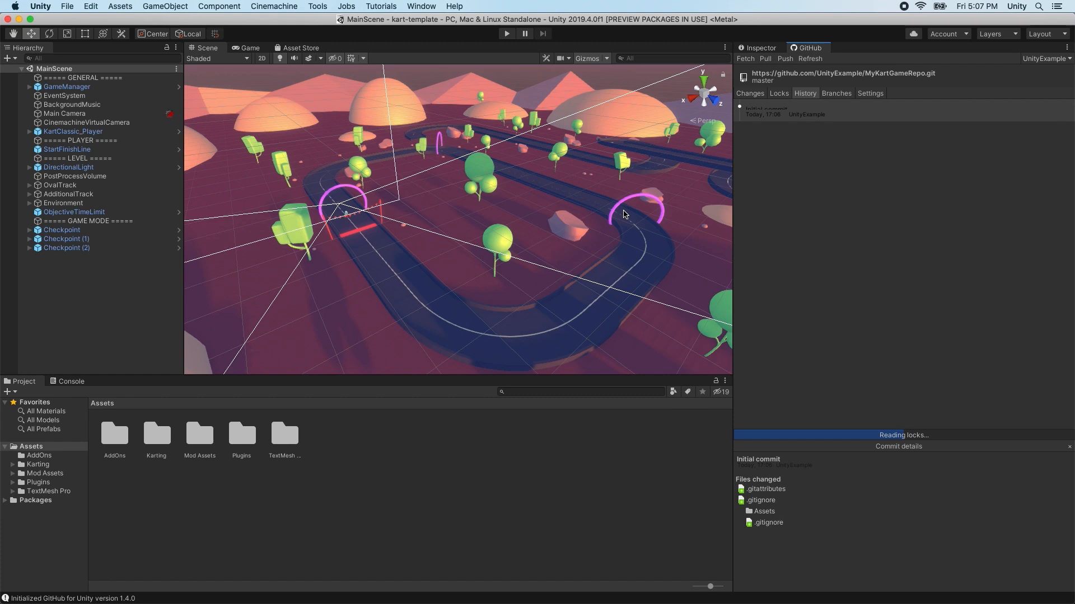
click(784, 58)
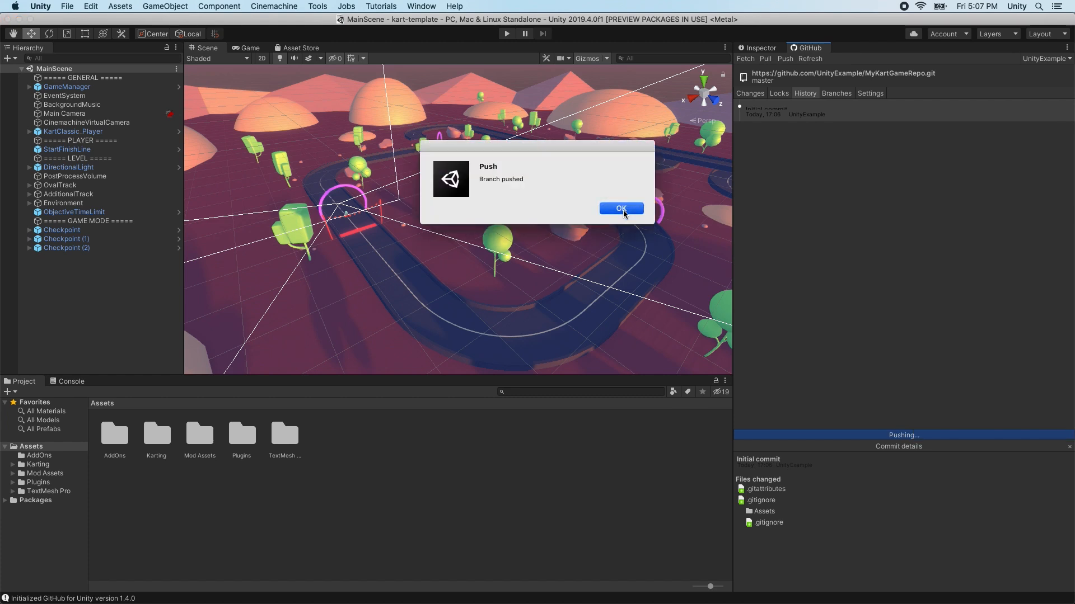
click(619, 208)
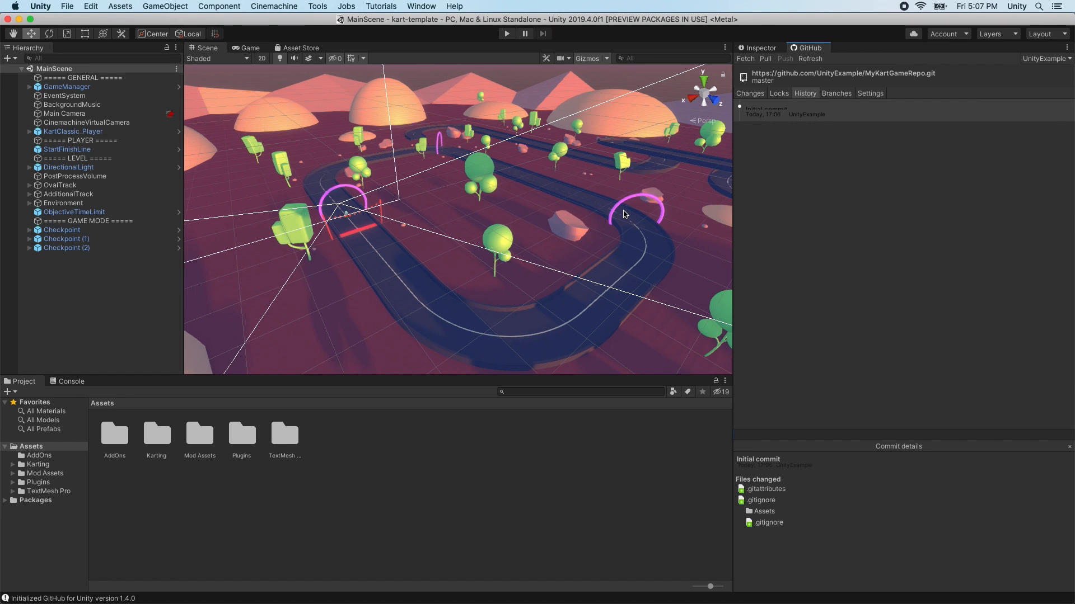
mouse_move(973, 4)
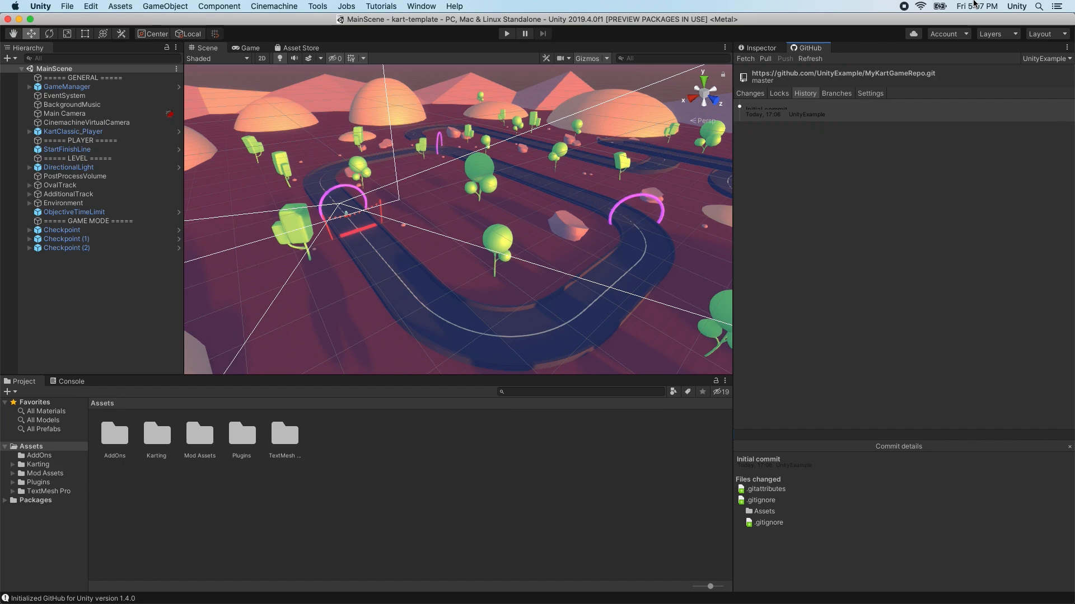
click(778, 93)
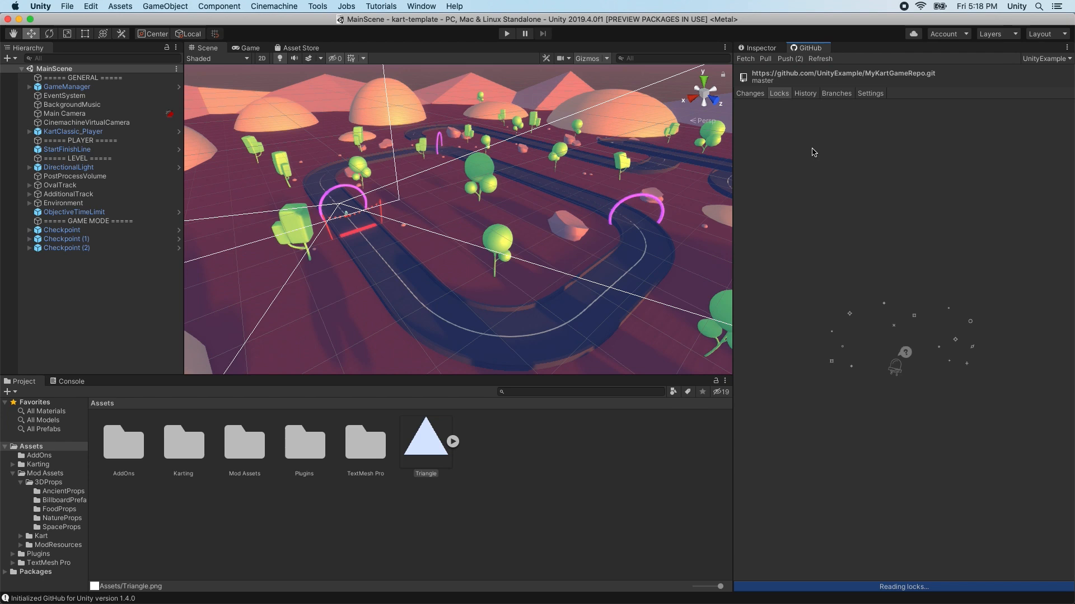
Release the lock on Assets/Triangle.png from the Locks list.
click(749, 94)
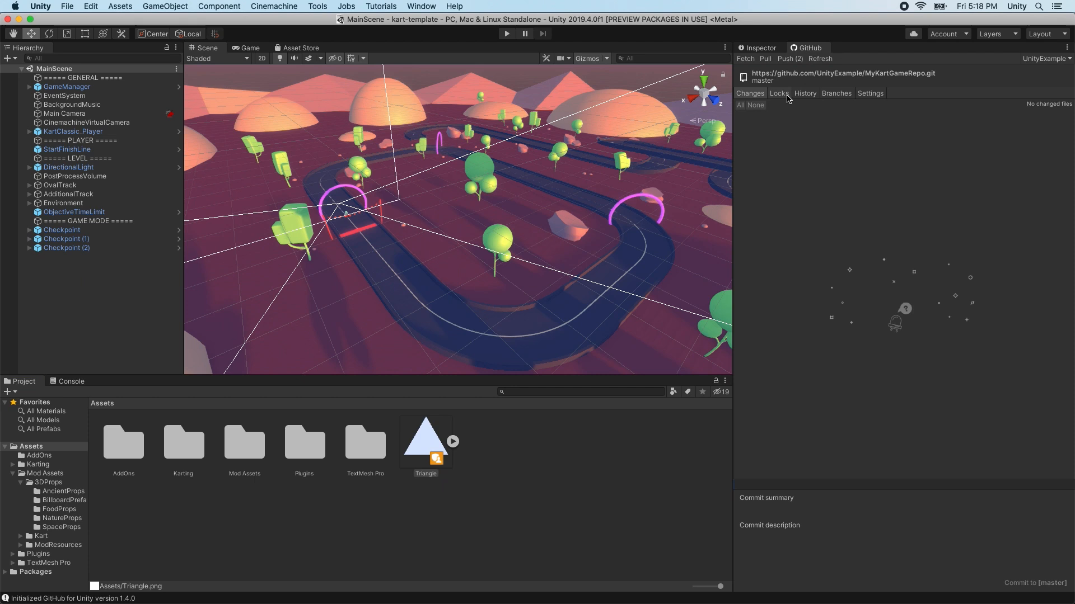
click(778, 94)
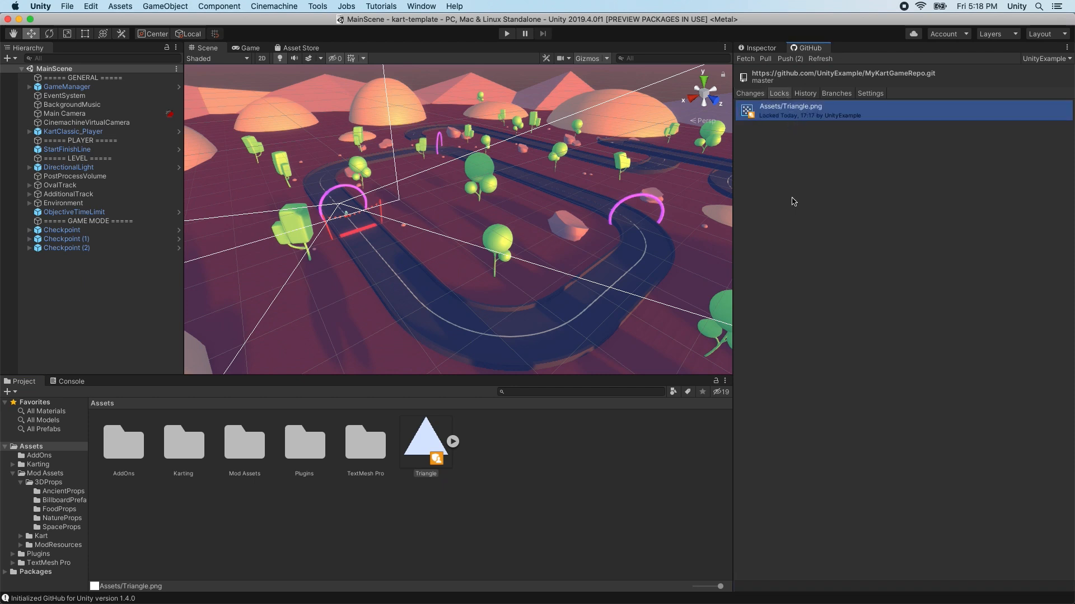
right_click(790, 110)
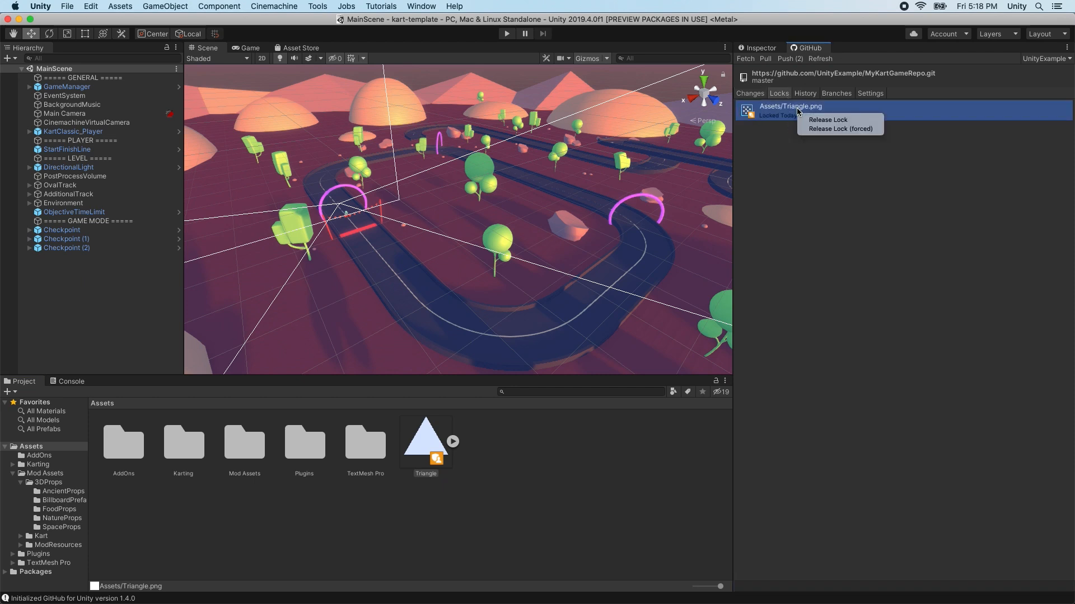
mouse_move(828, 120)
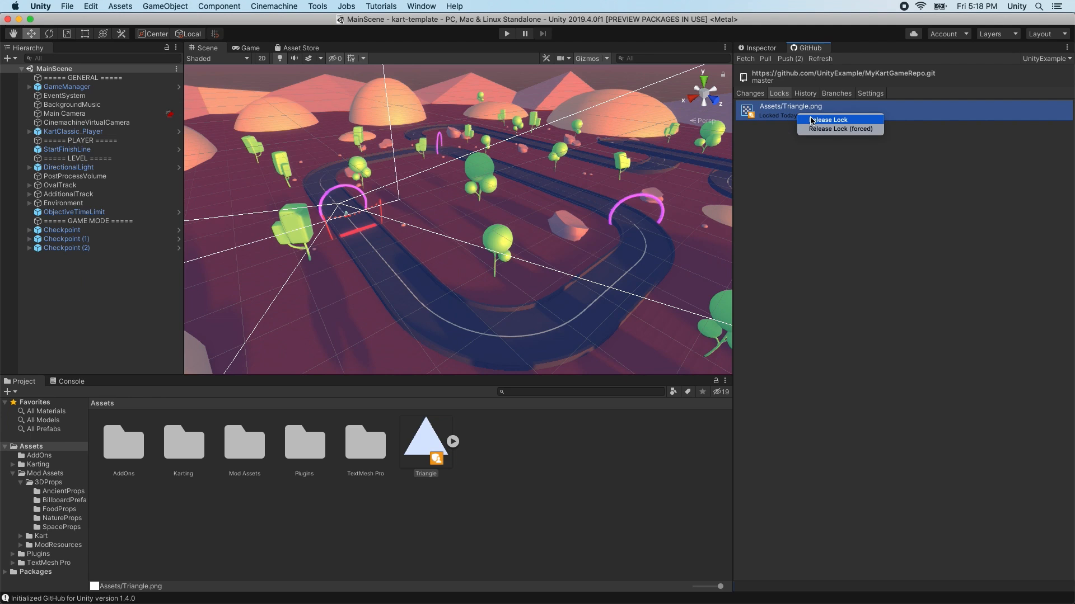
click(829, 119)
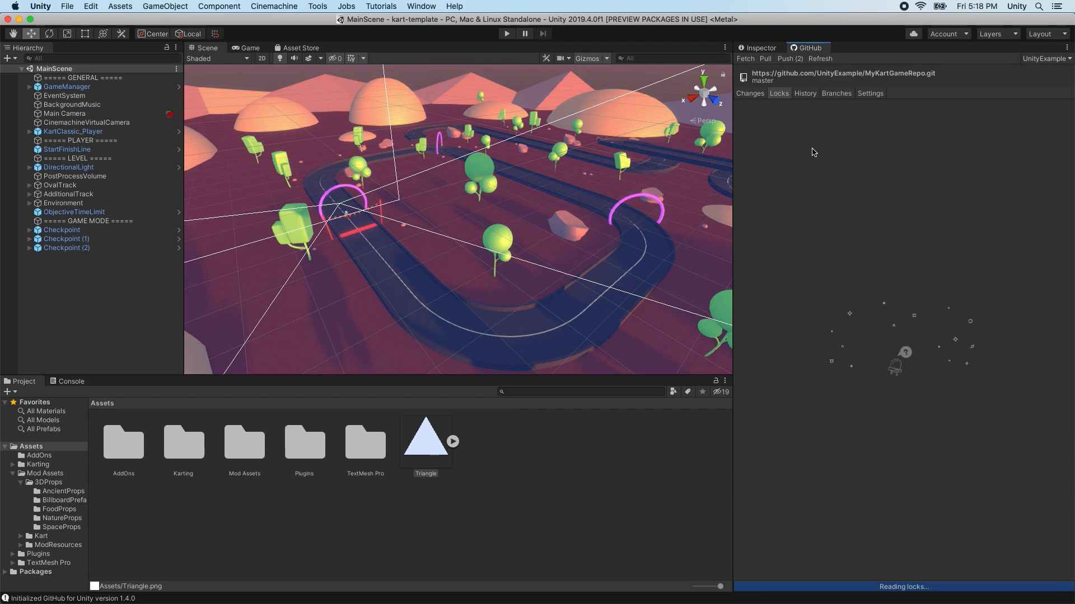
click(748, 94)
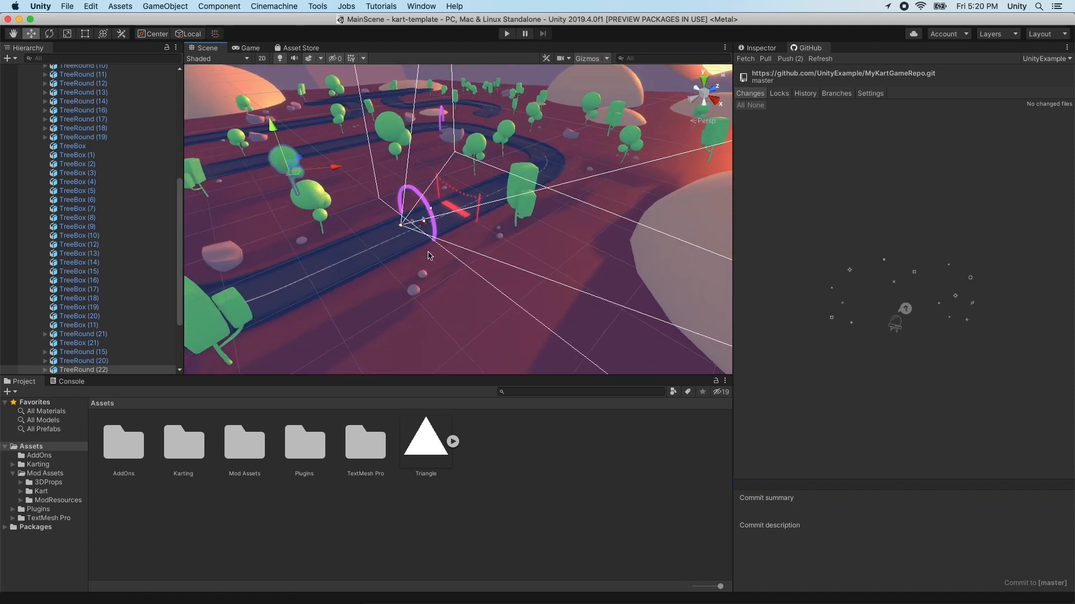
Include all three changed files in the pending commit.
click(819, 58)
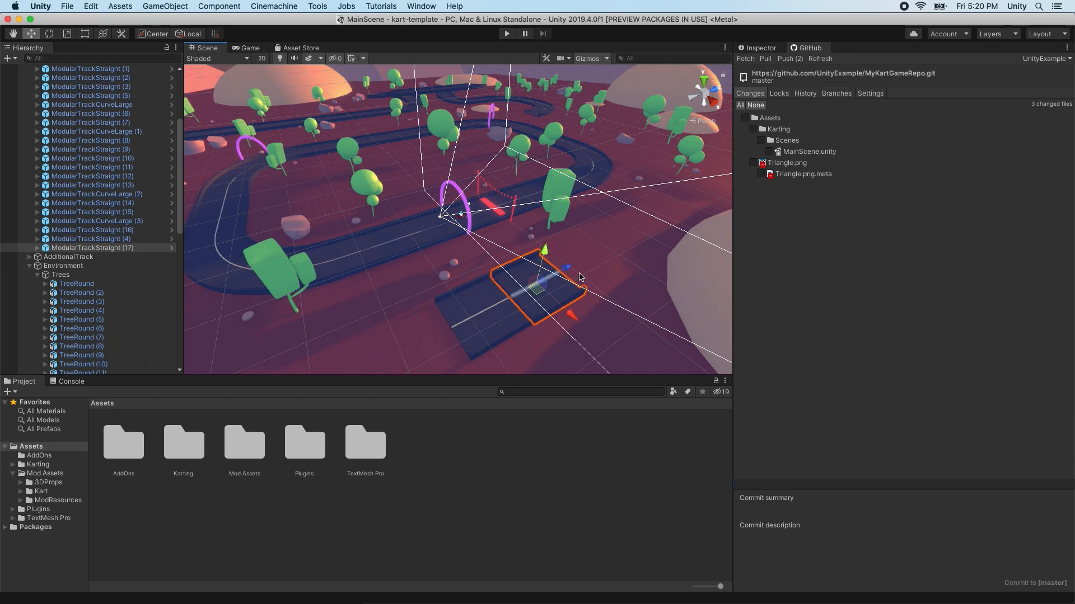
click(92, 248)
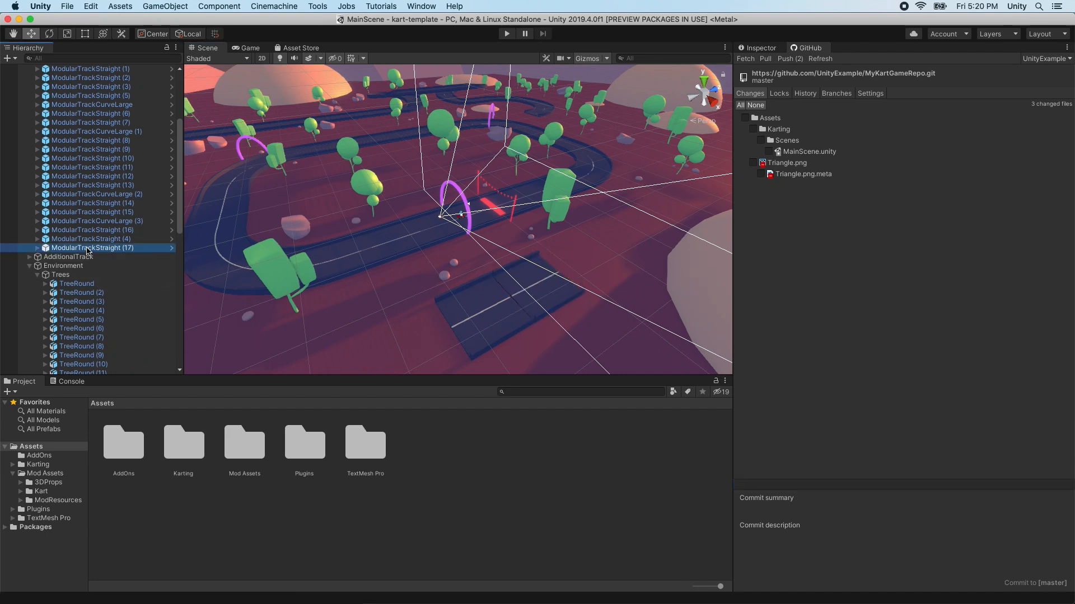
click(538, 284)
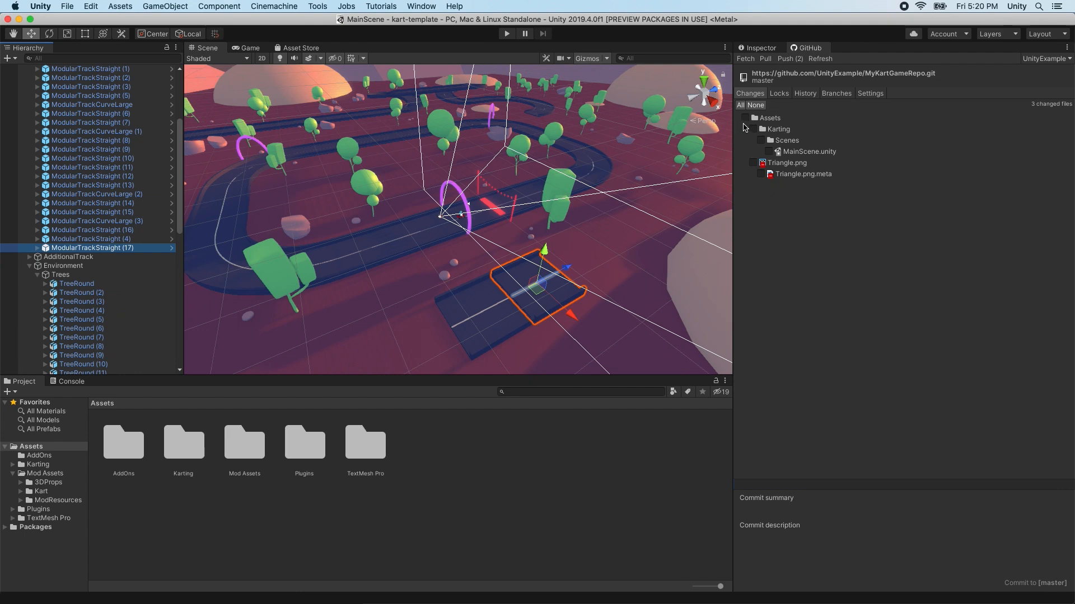
click(741, 105)
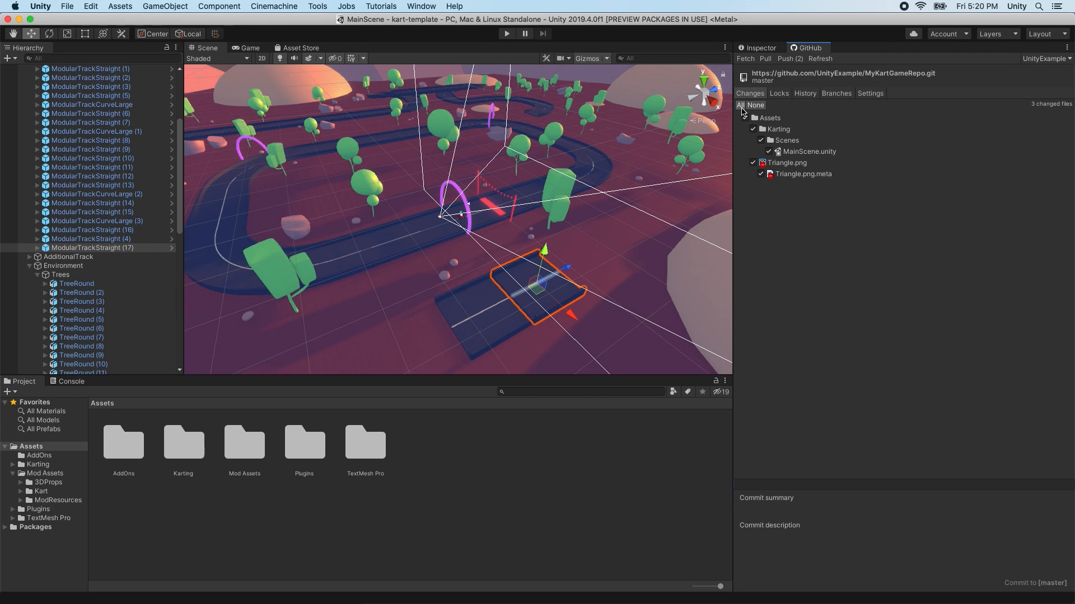
Commit 'Changed MainScene' to master with description 'Added trees, and deleted a sprite'.
text(Changed Ma)
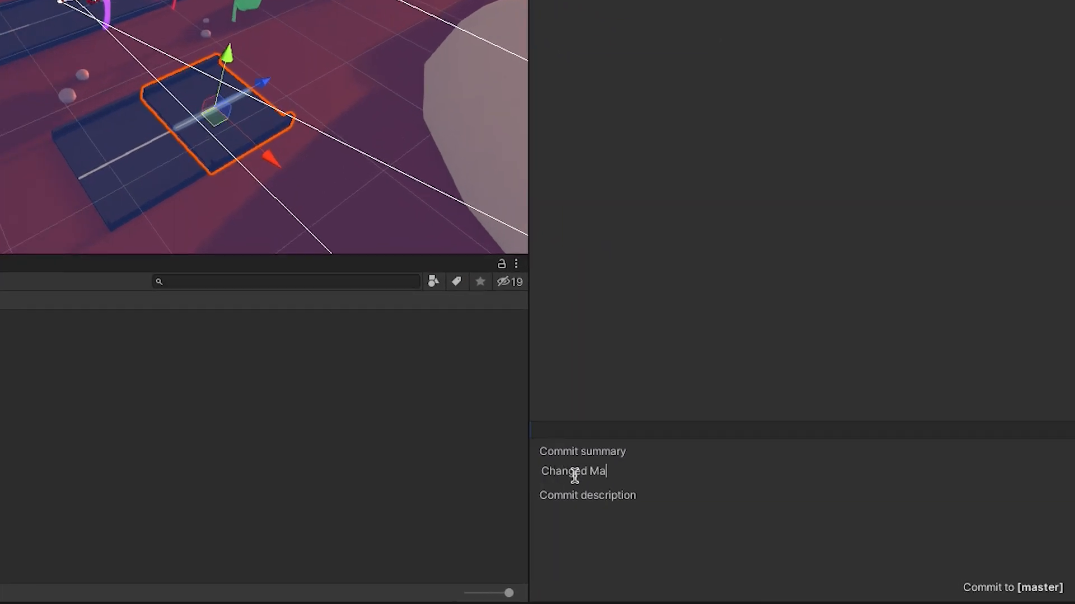
text(inScene)
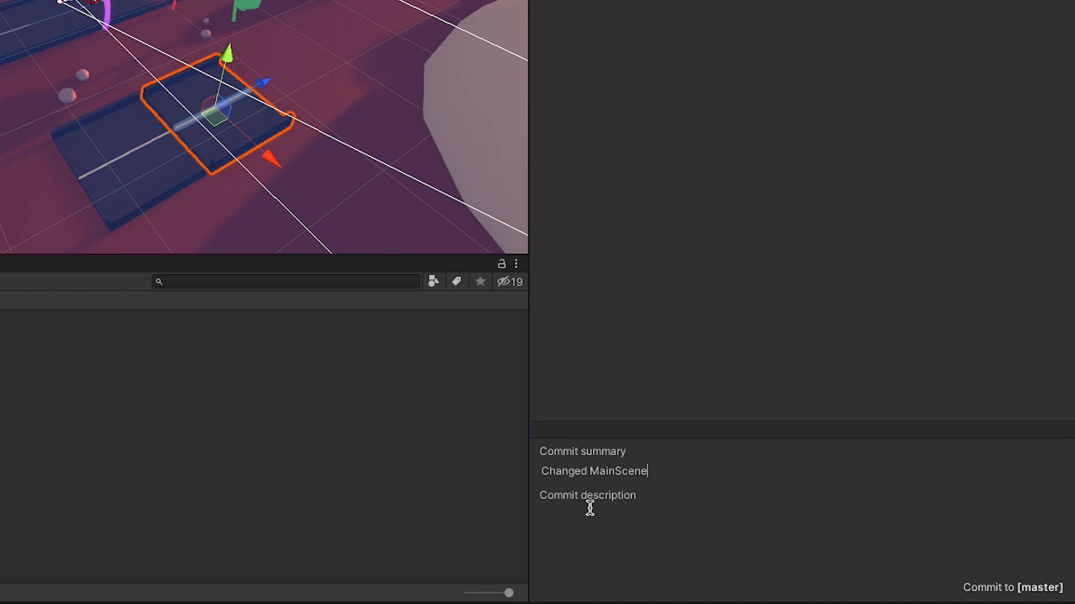
click(589, 514)
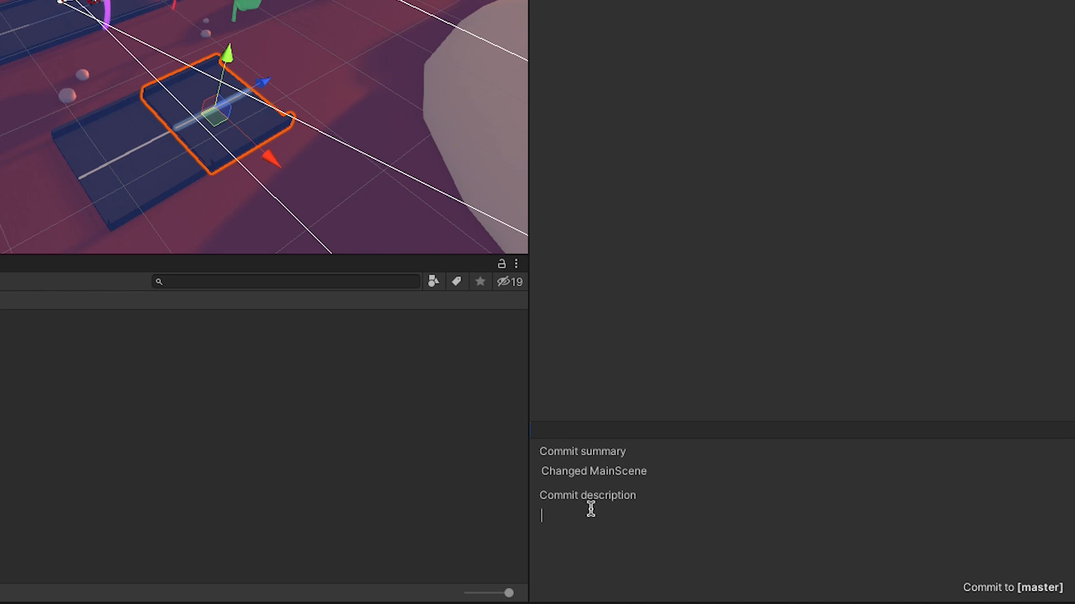
text(Added tree)
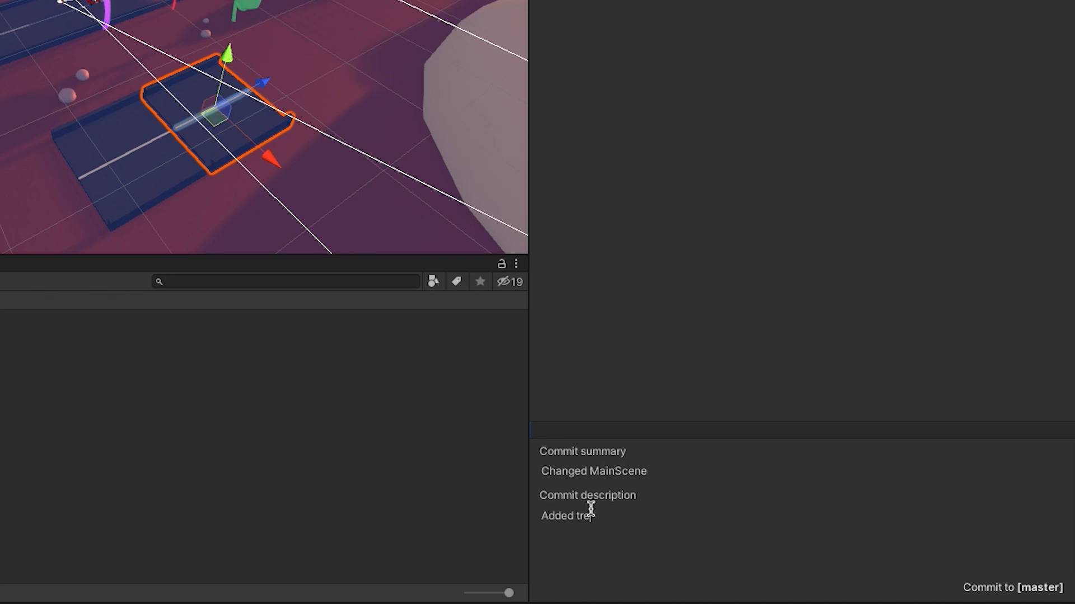
text(es, and deleted)
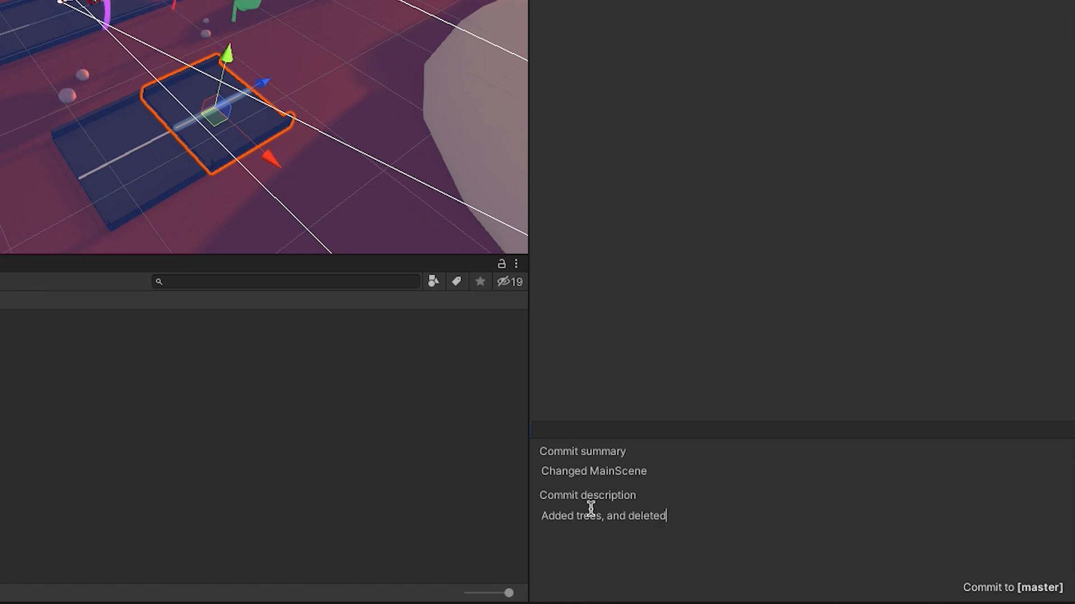
text(a sprite)
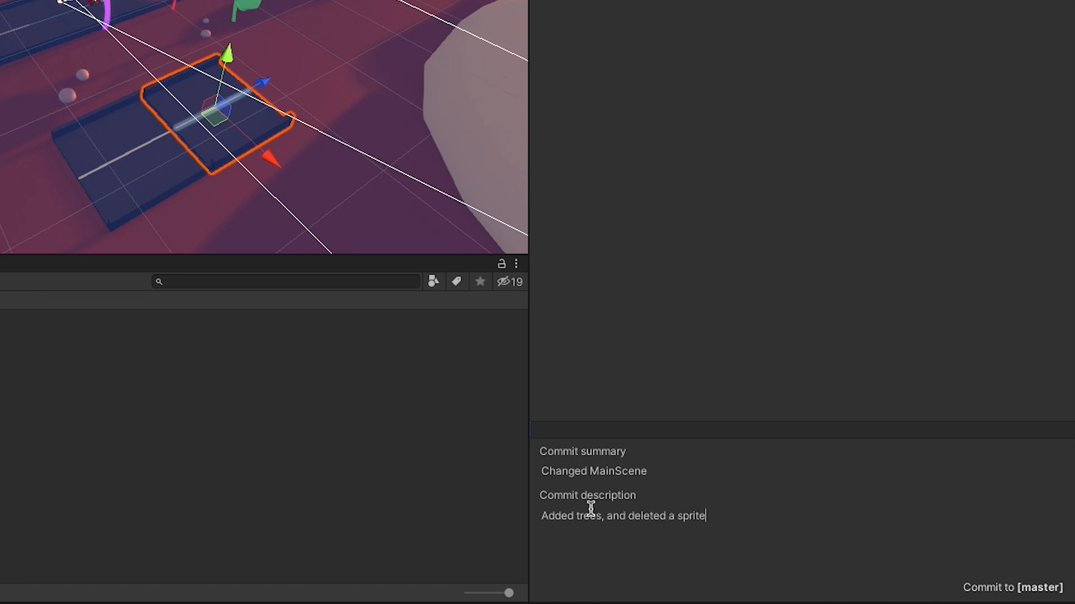
click(1007, 587)
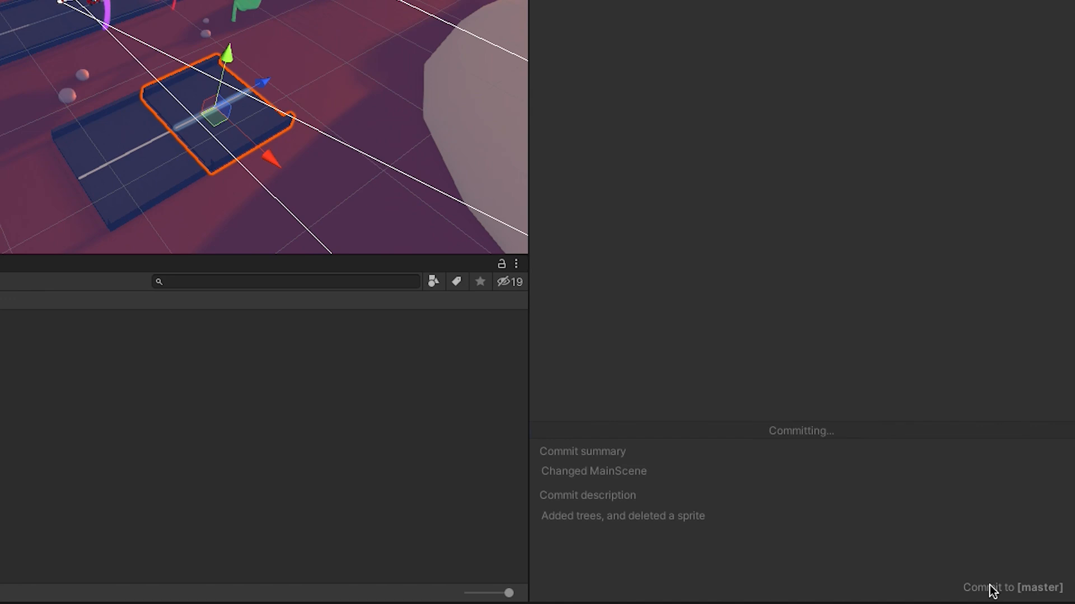
click(1008, 587)
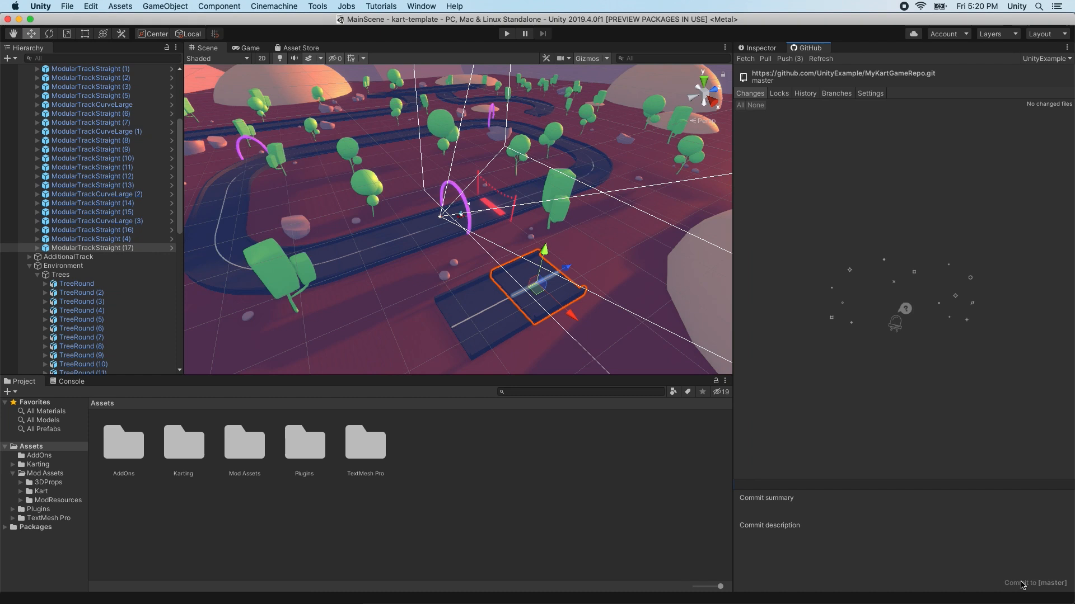
mouse_move(848, 43)
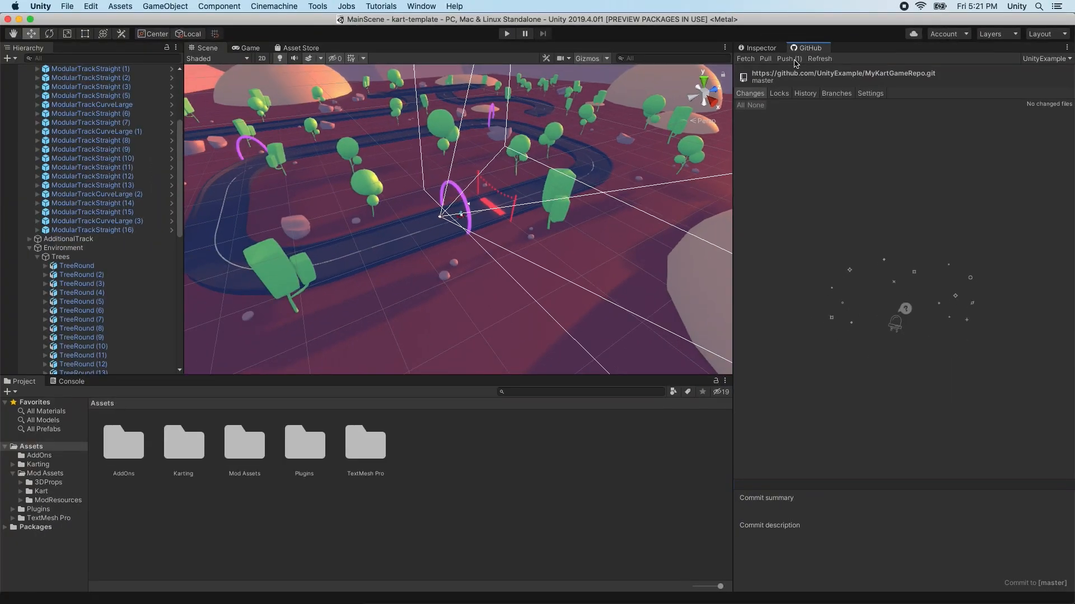
Push master's pending commits to origin and acknowledge 'Branch pushed'.
click(785, 59)
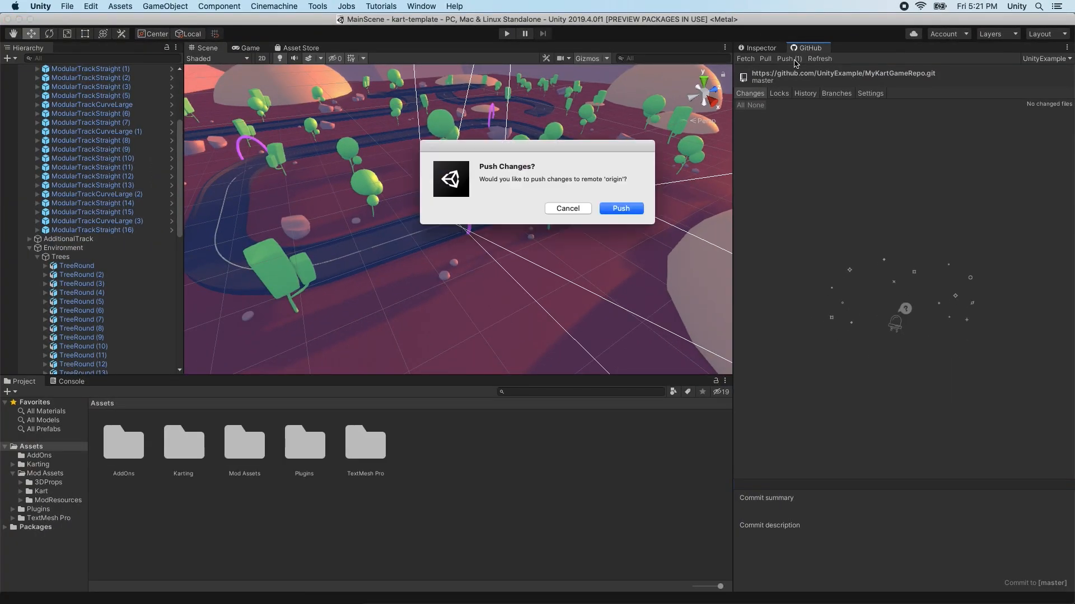
mouse_move(674, 165)
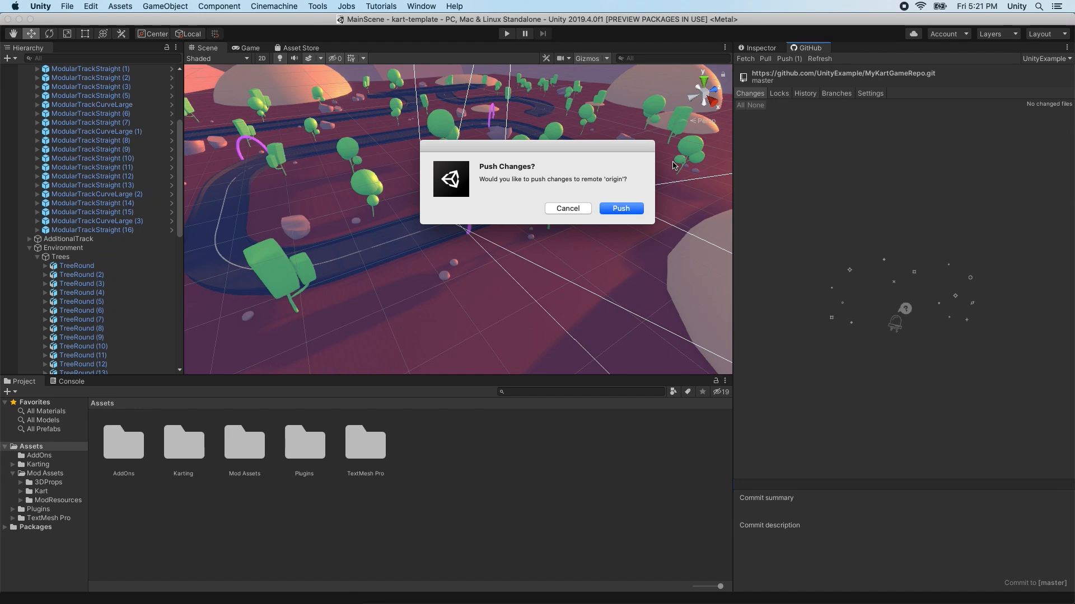
mouse_move(648, 197)
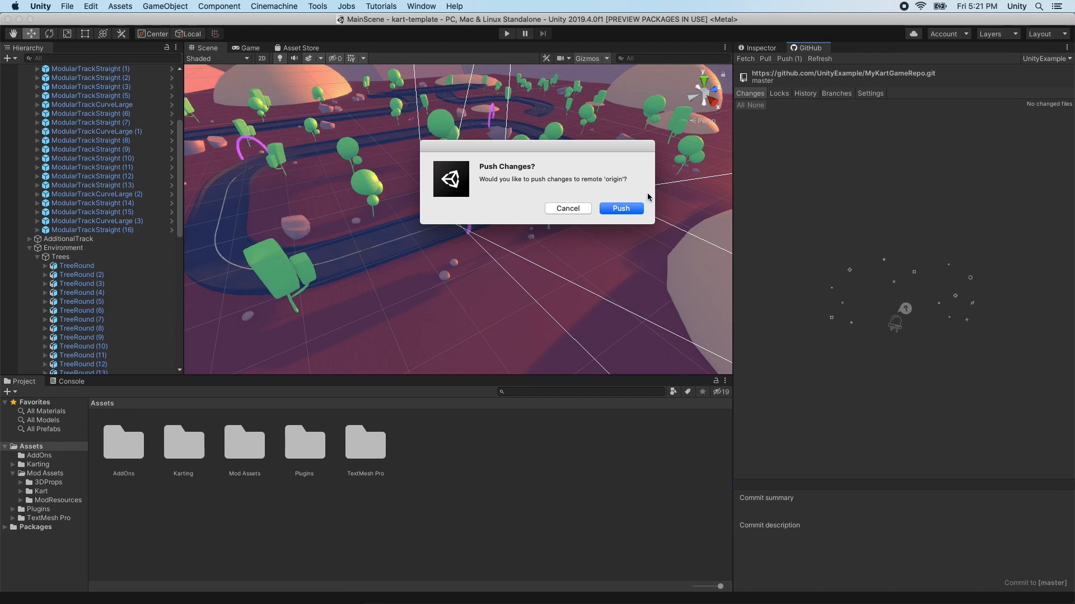
click(619, 208)
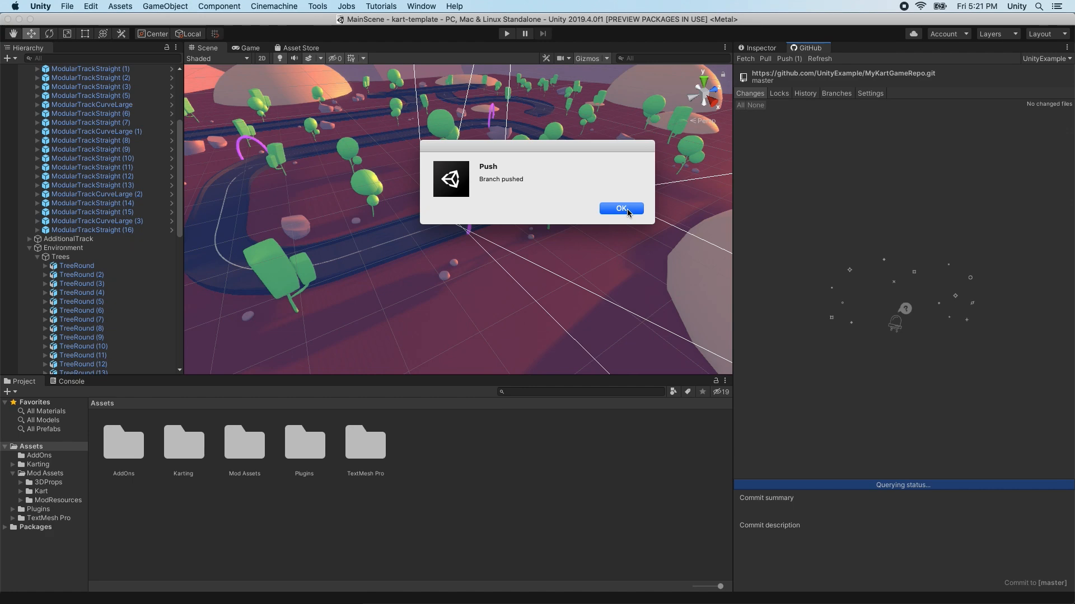
click(620, 208)
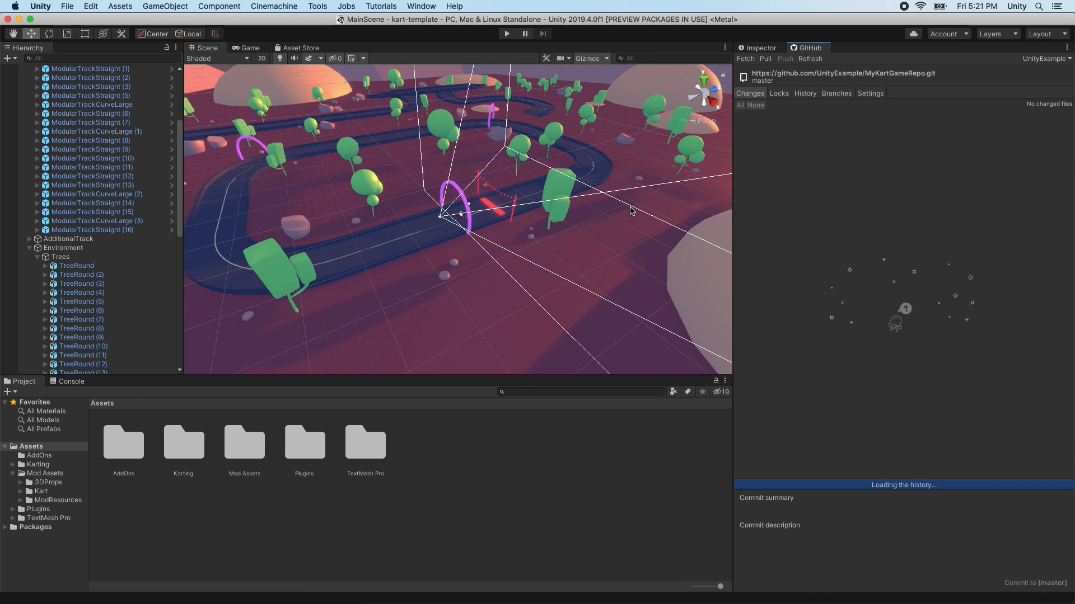
mouse_move(764, 140)
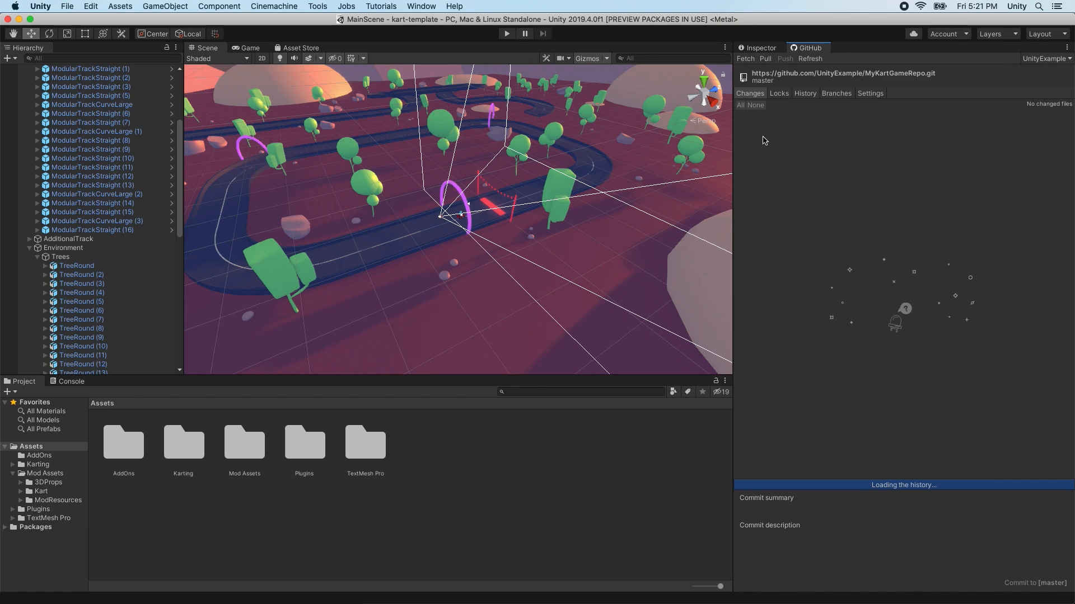
Revert the 'Updated MainScene' commit from History and reload the changed scene.
click(804, 94)
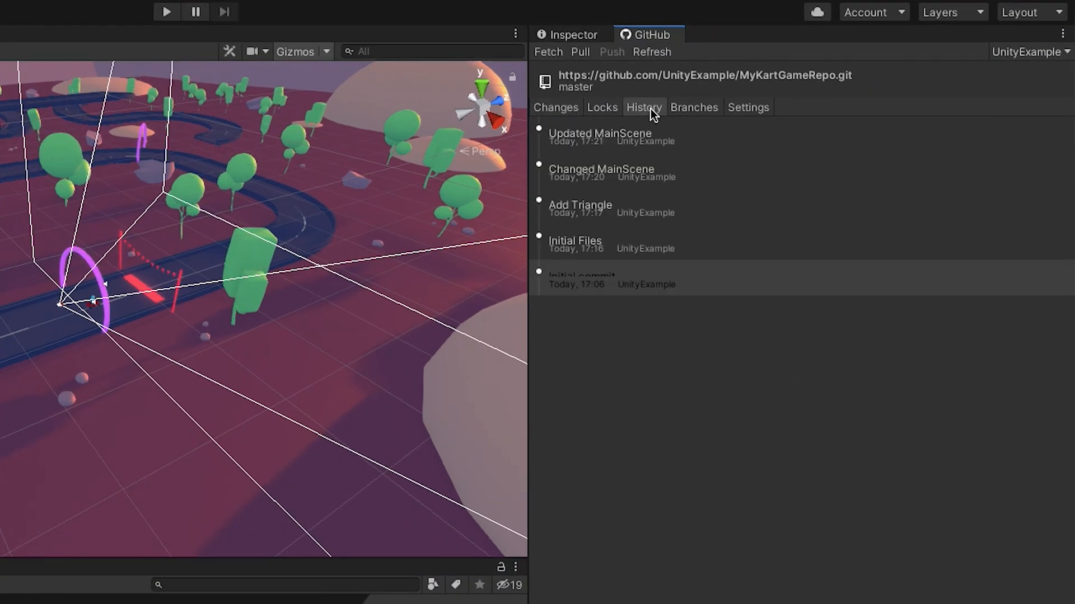
right_click(599, 137)
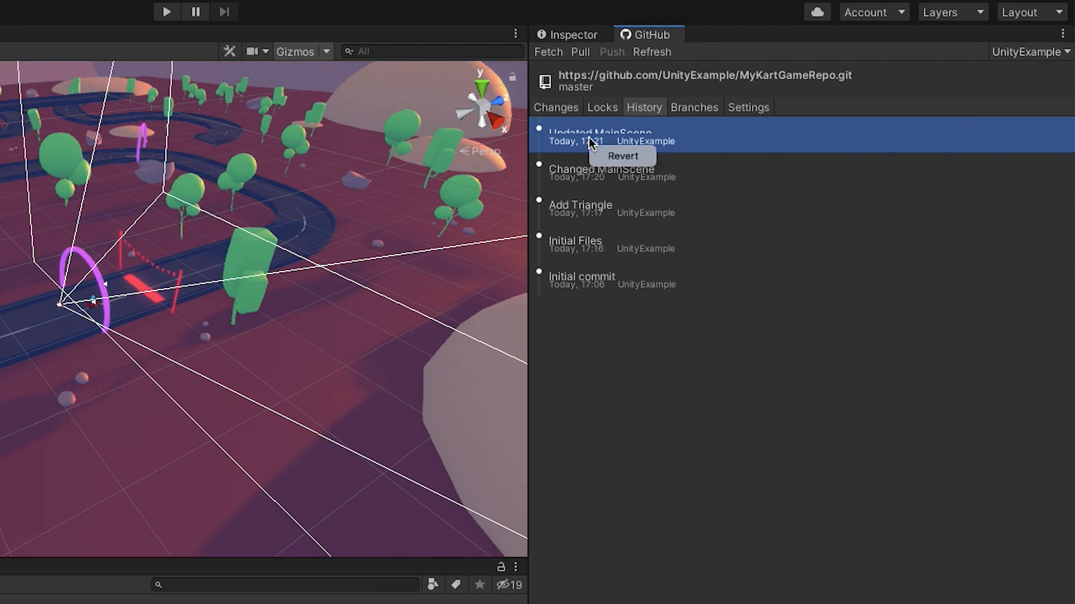
mouse_move(622, 156)
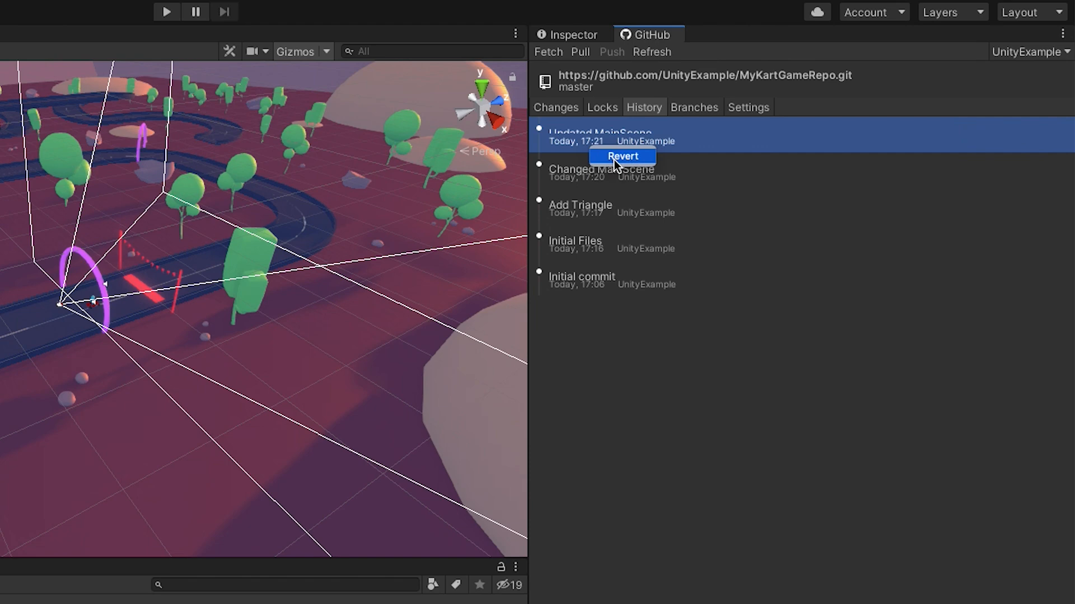
click(622, 156)
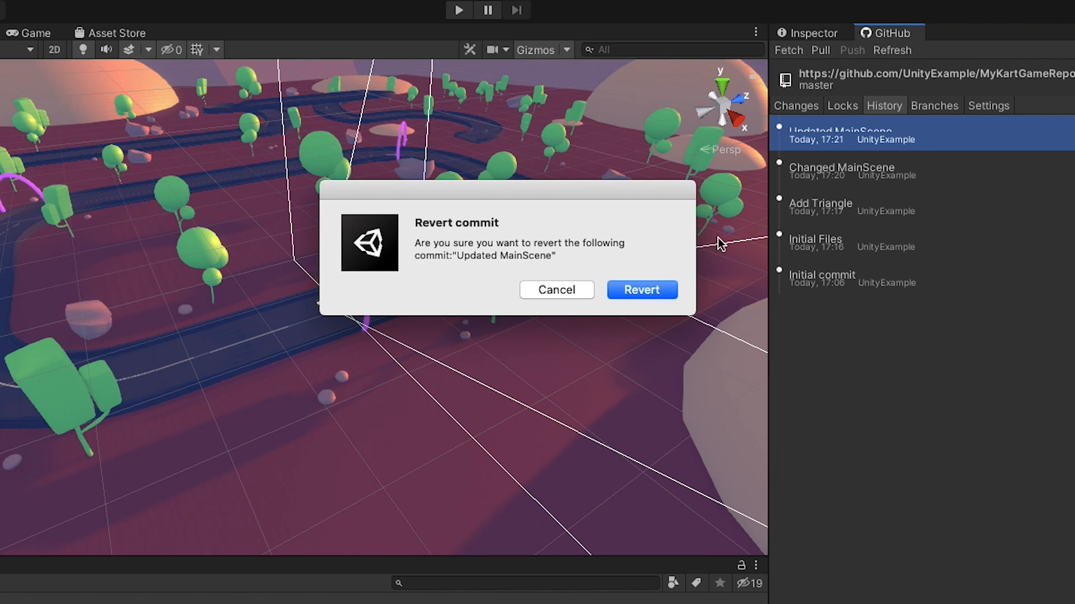
click(641, 289)
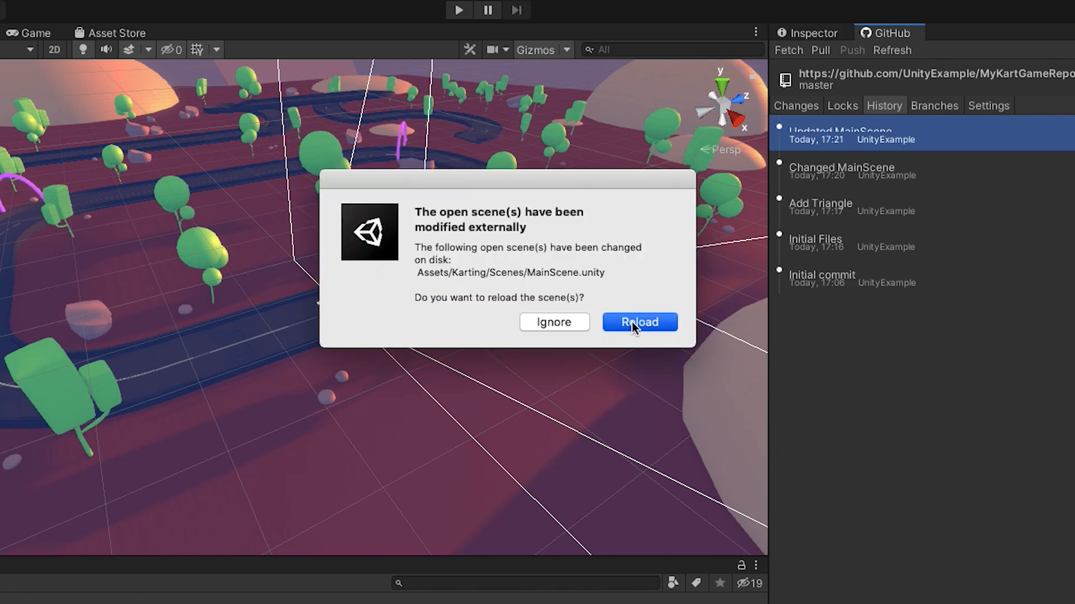
click(638, 323)
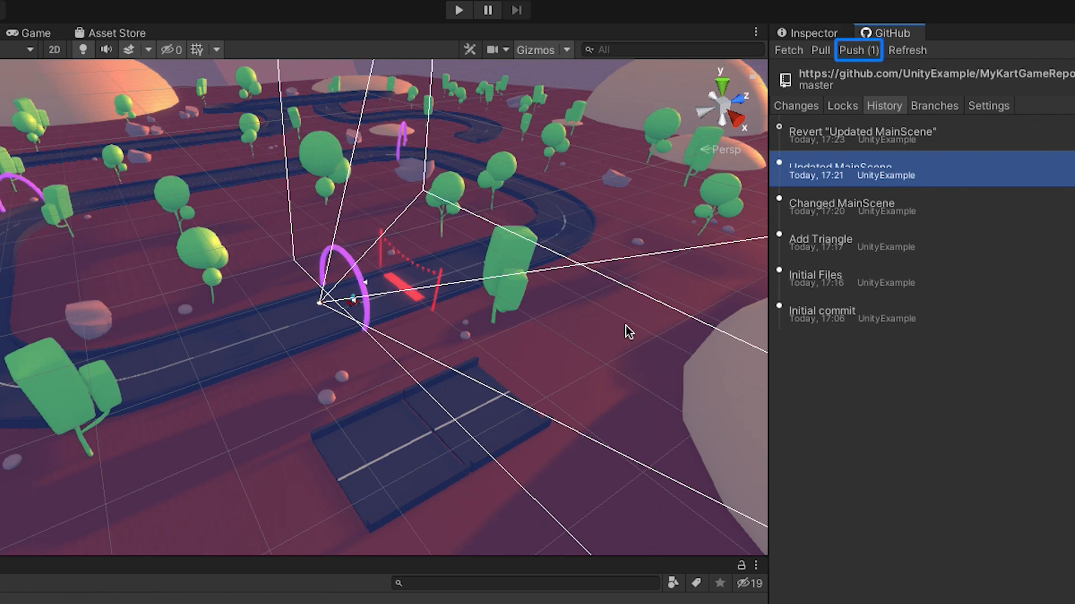
Push the Revert 'Updated MainScene' commit to origin.
click(858, 50)
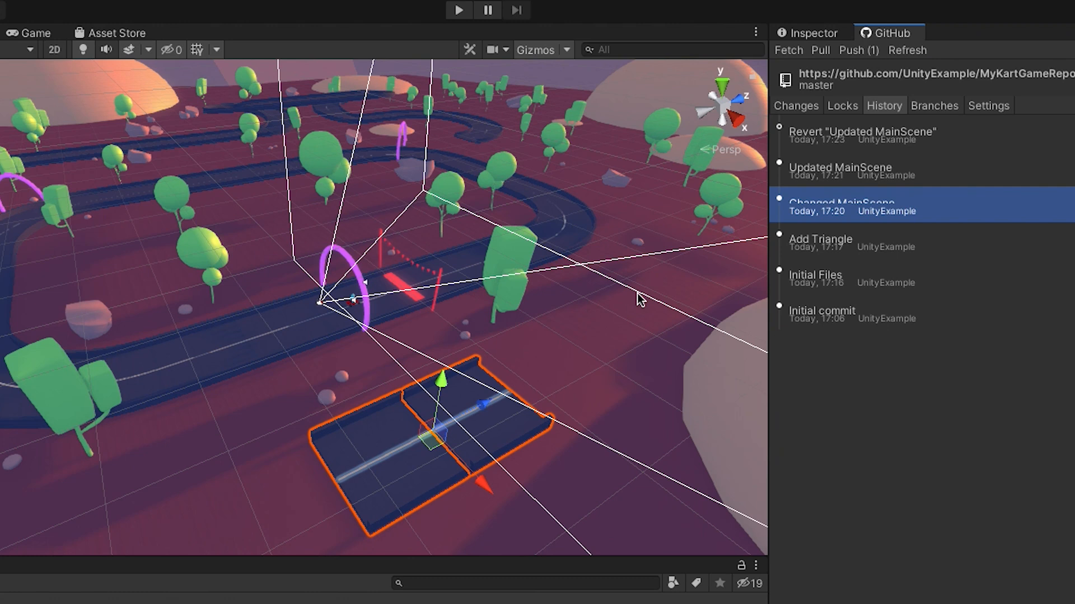
click(854, 50)
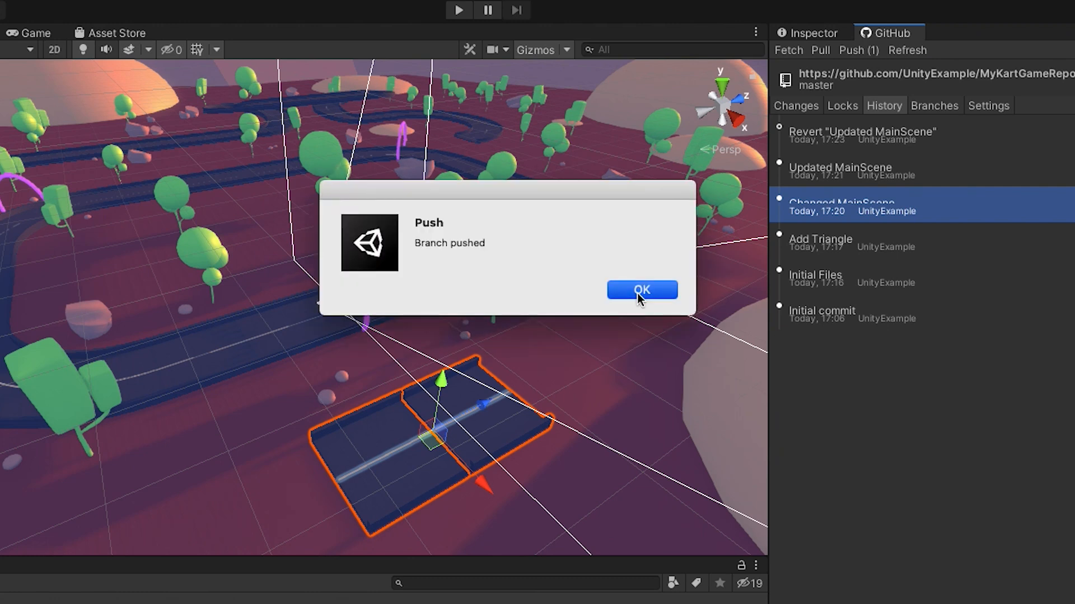
click(642, 289)
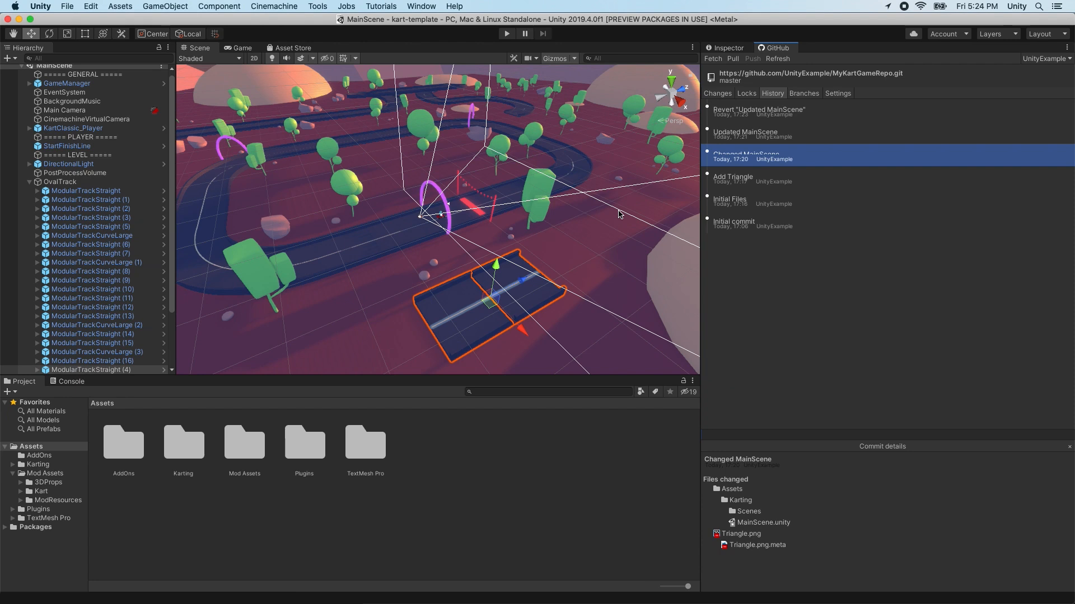
mouse_move(716, 63)
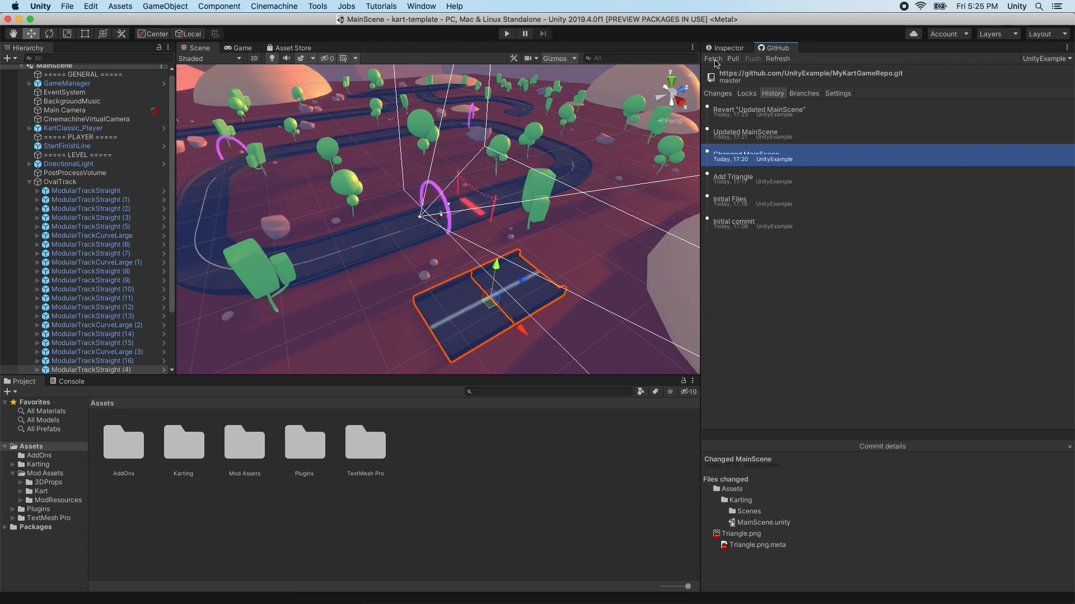
mouse_move(735, 62)
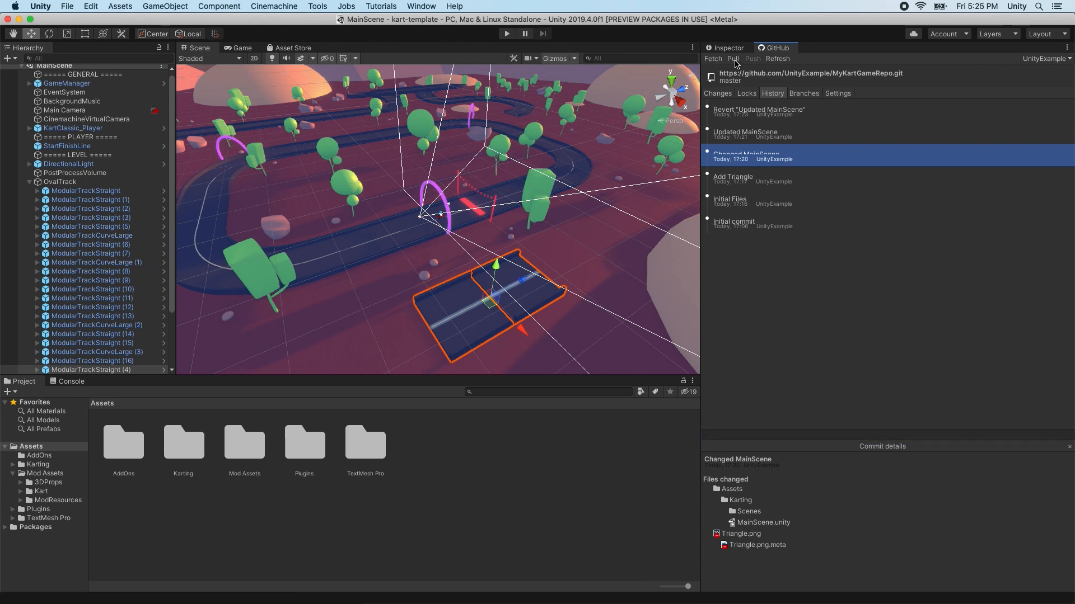
Pull the latest changes from origin into master via the Pull Changes dialog.
click(732, 59)
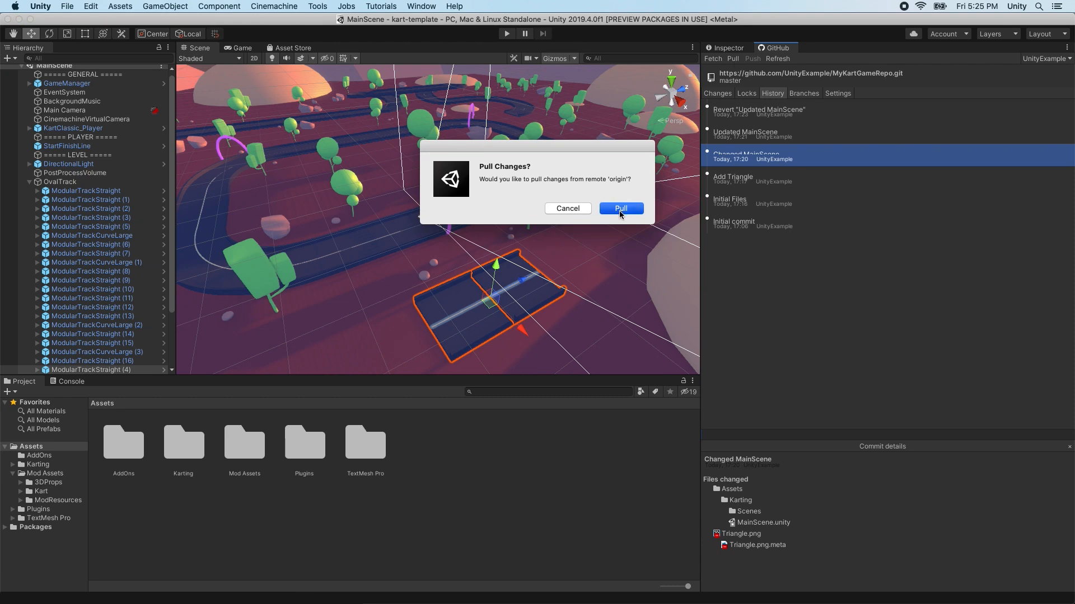
click(620, 208)
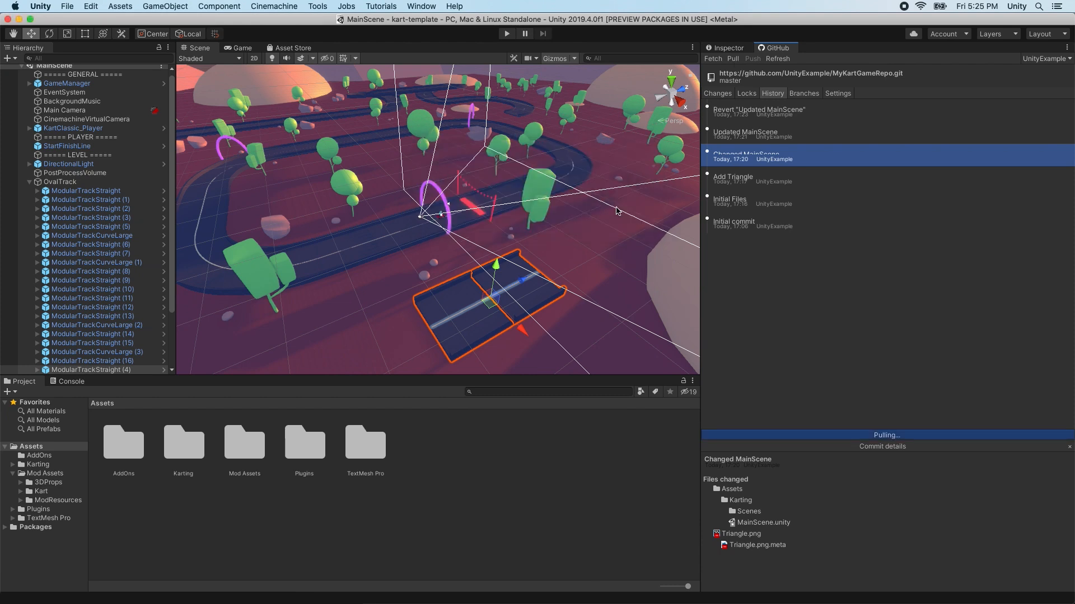
click(803, 92)
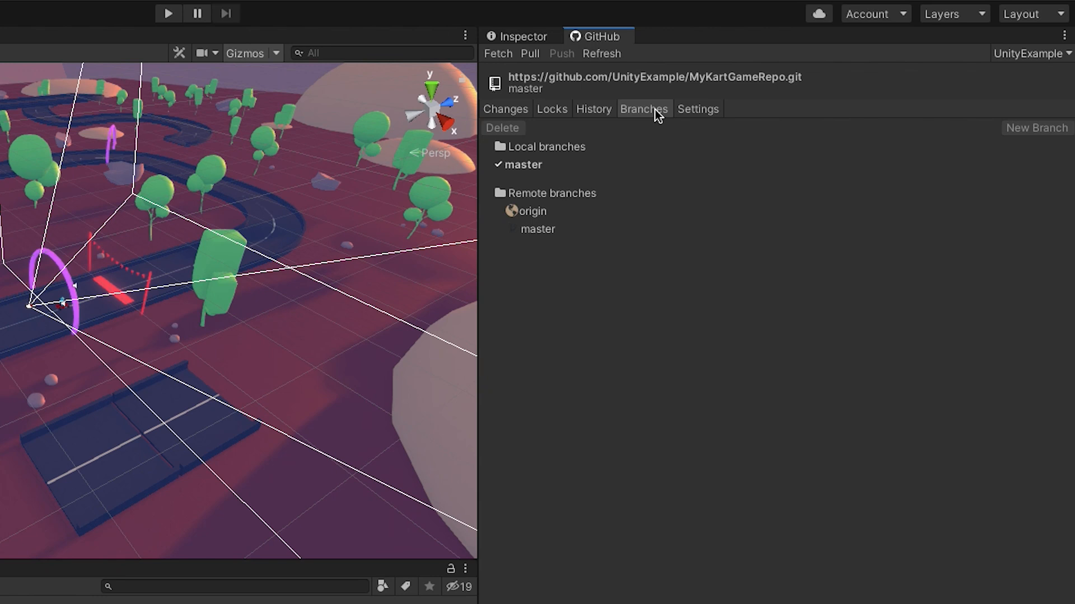
mouse_move(574, 171)
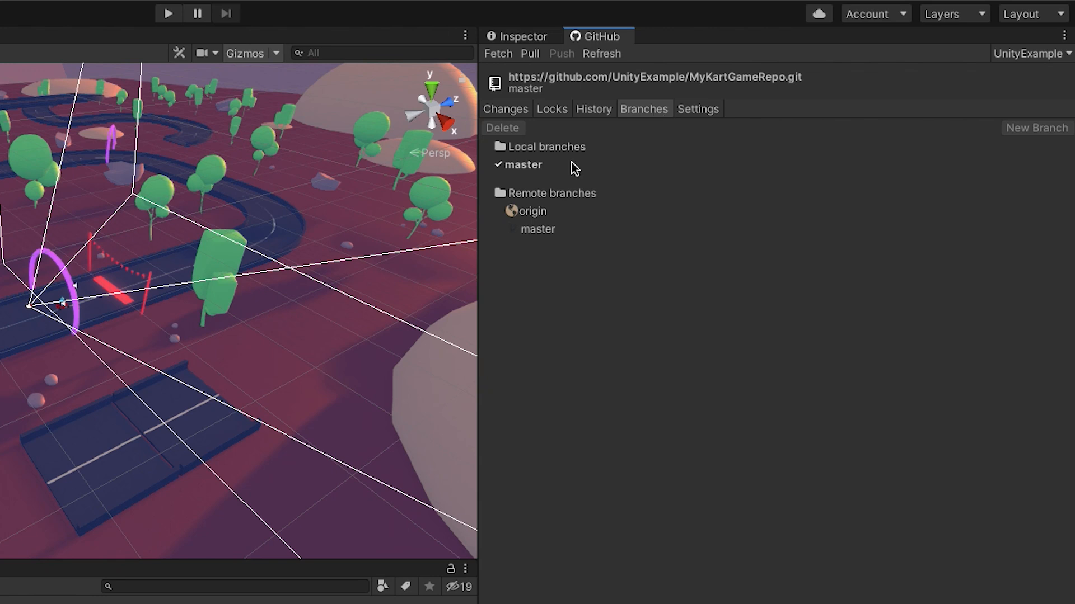
Create a lighting-test branch from master and select it.
click(523, 164)
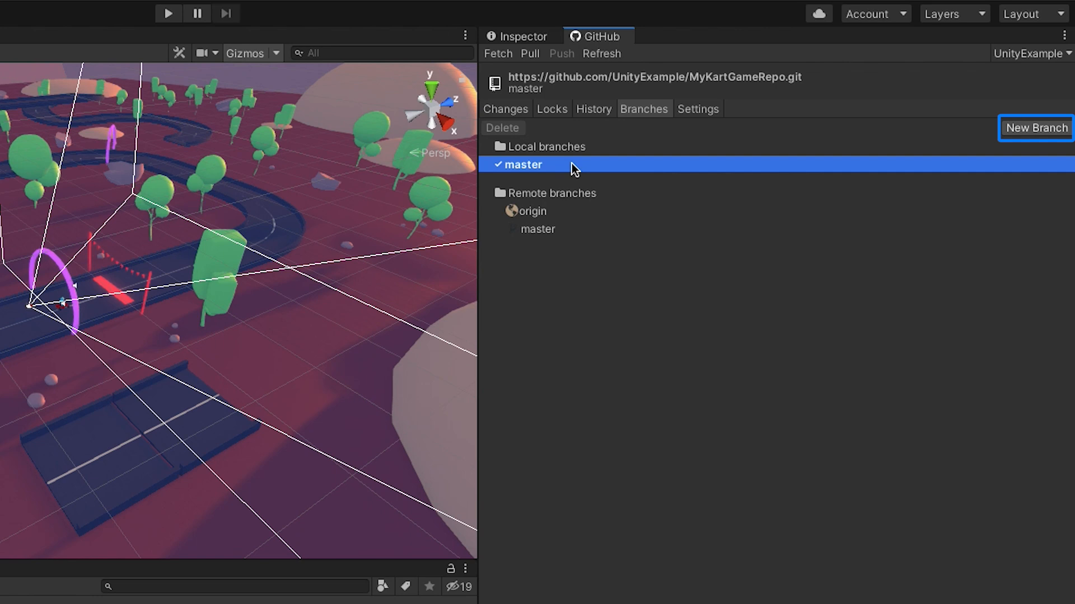
mouse_move(1037, 129)
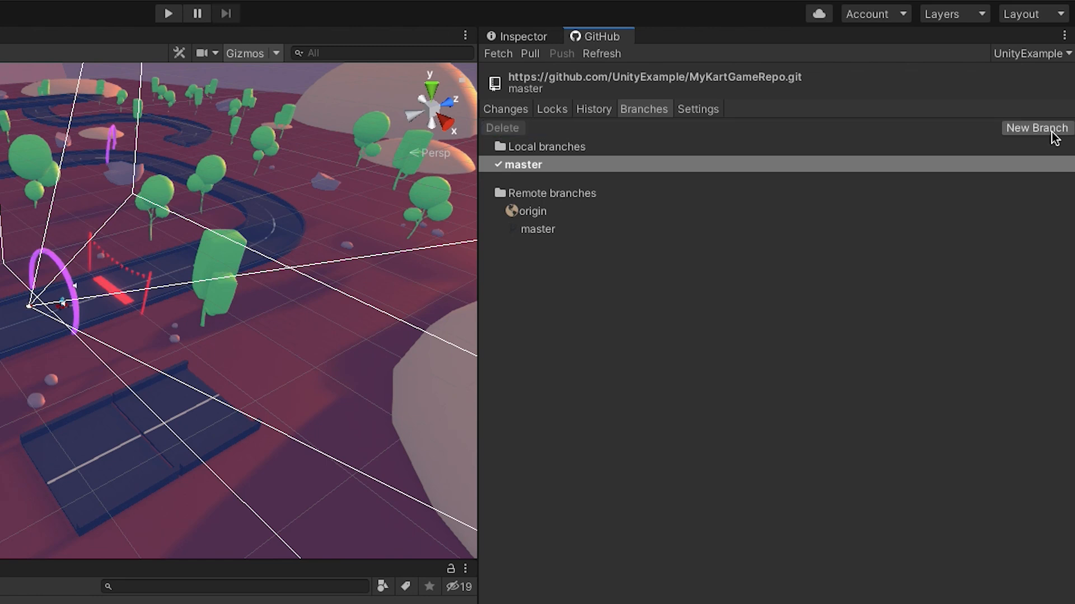
click(1037, 129)
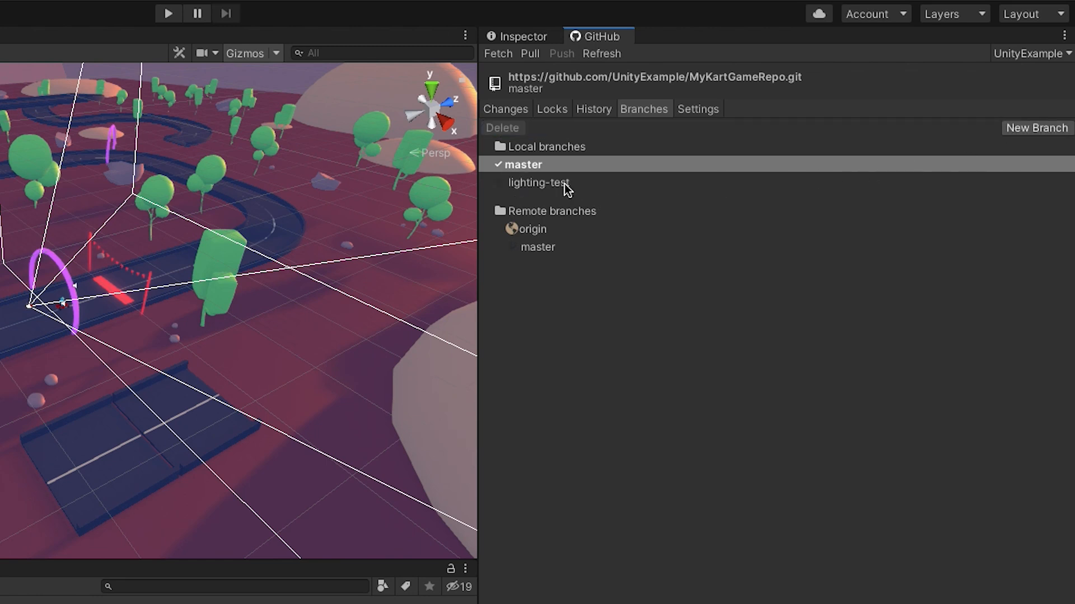
click(538, 182)
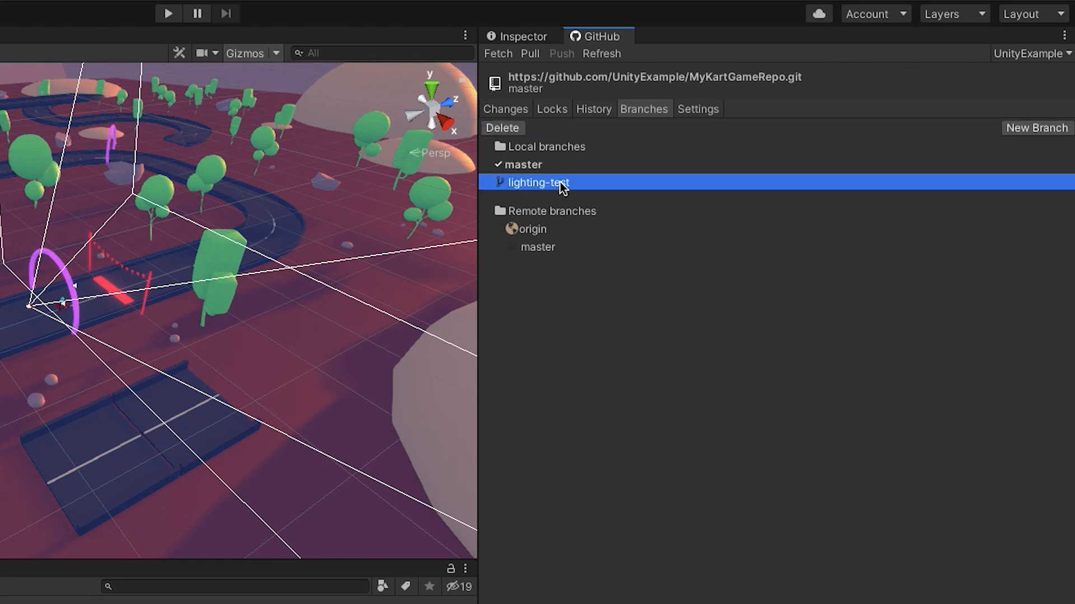
Switch to lighting-test and set the DirectionalLight to cyan with intensity 5.
right_click(539, 182)
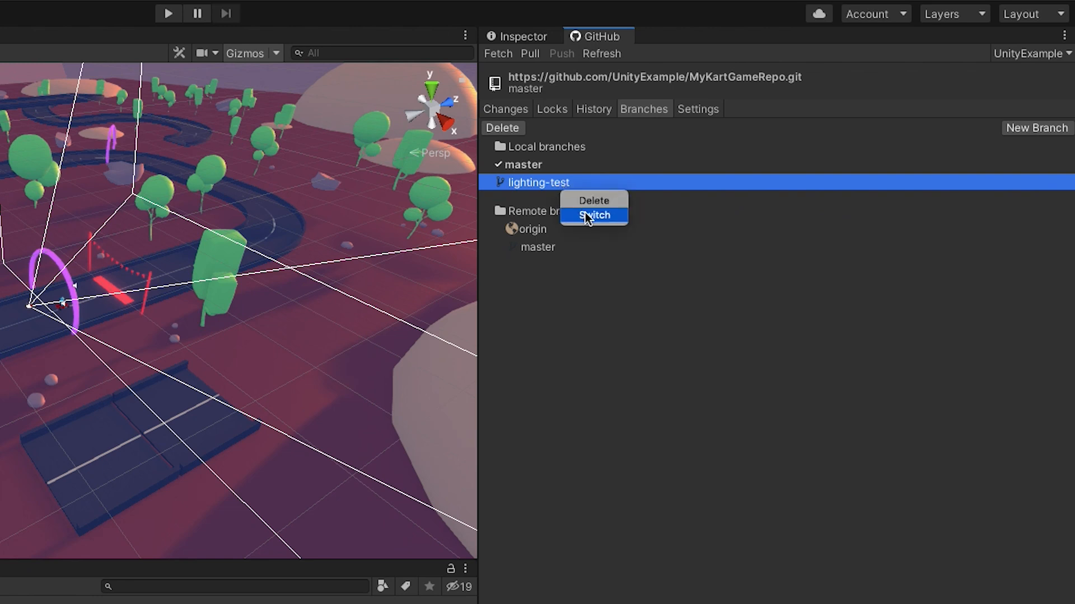
mouse_move(589, 221)
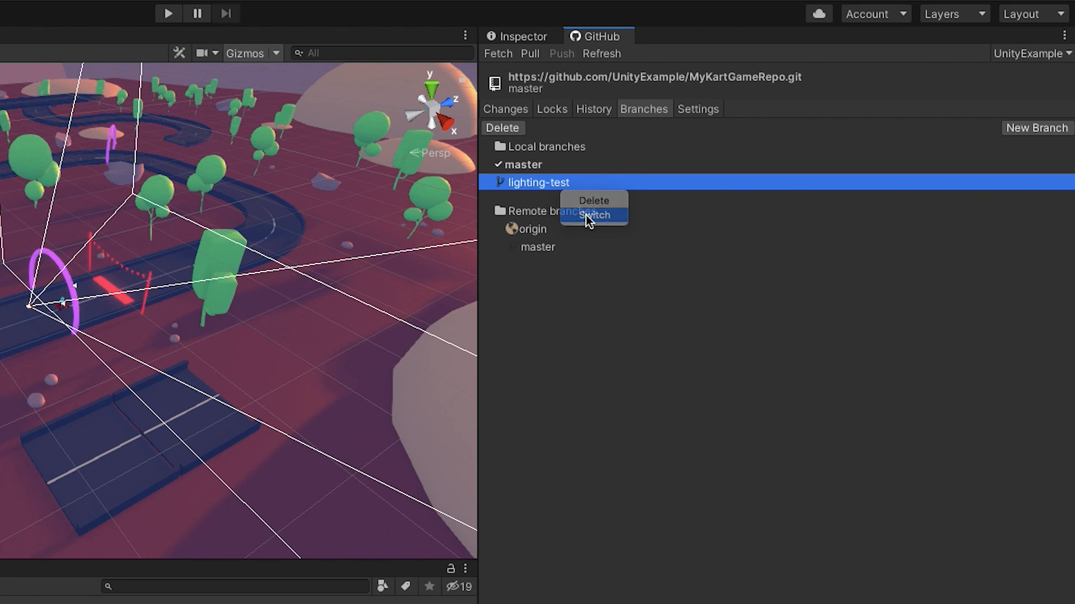
click(594, 215)
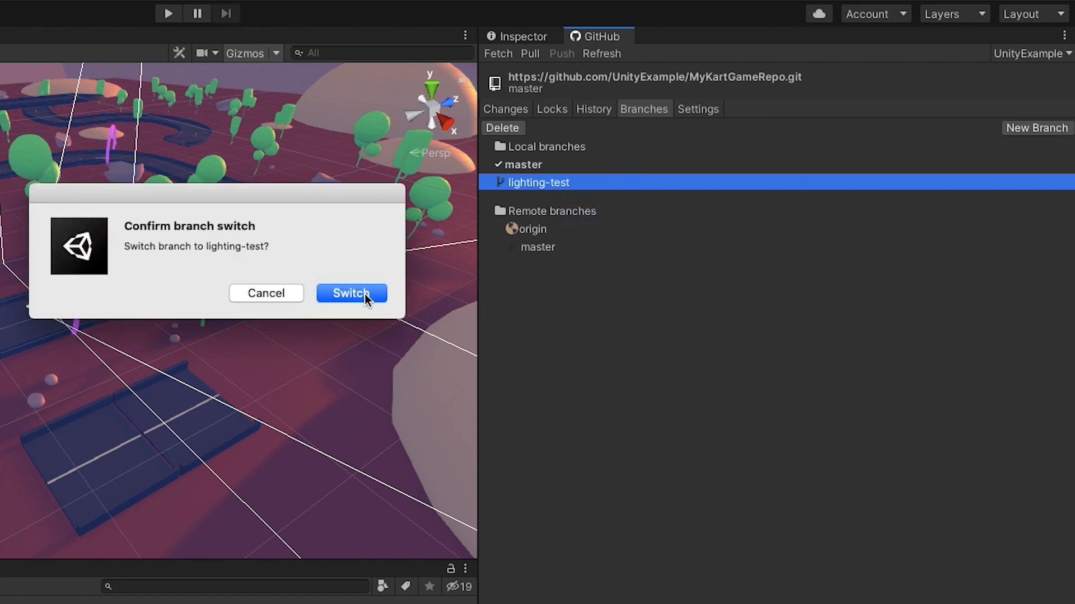
click(350, 294)
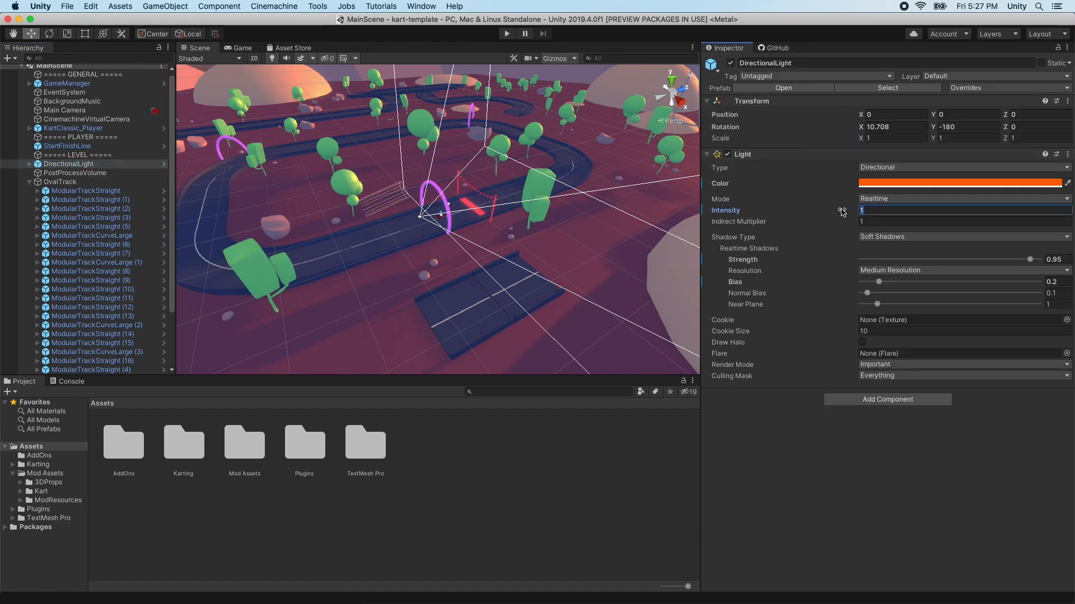
click(959, 183)
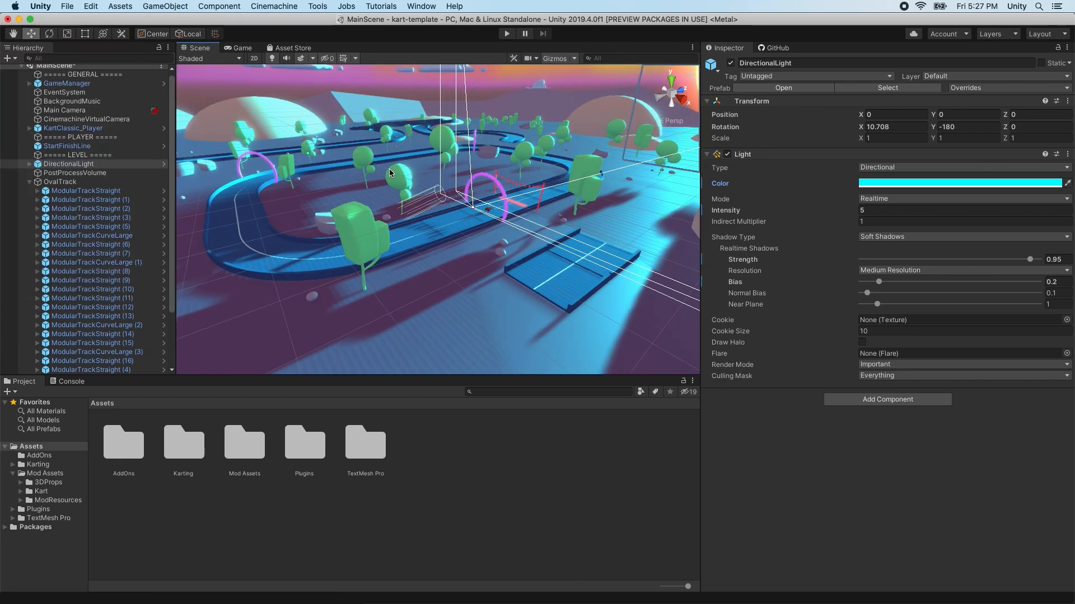
Delete the local lighting-test branch and confirm the deletion.
click(773, 48)
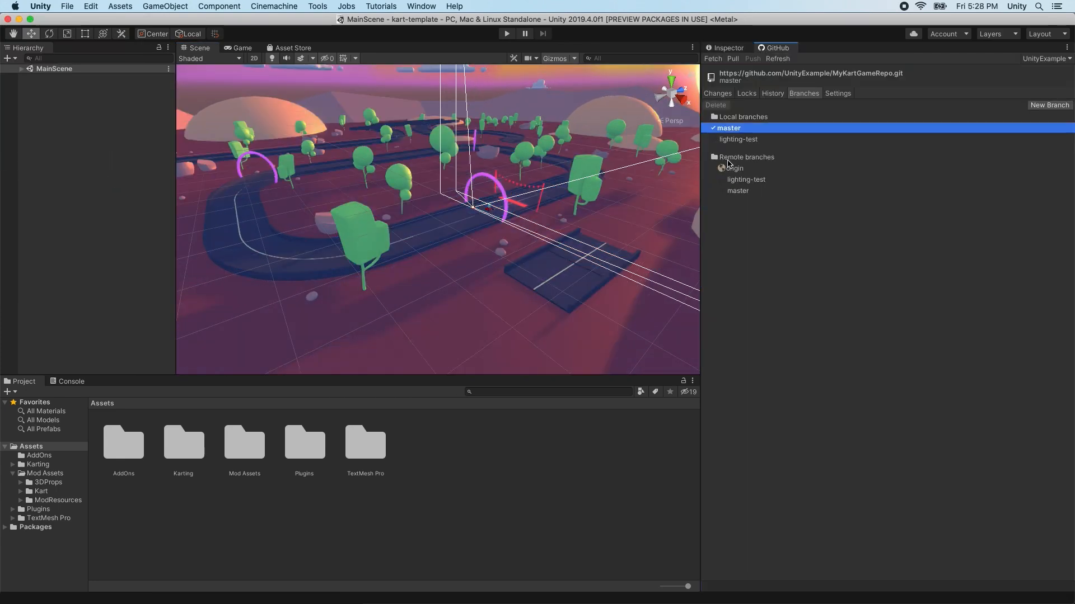
right_click(738, 139)
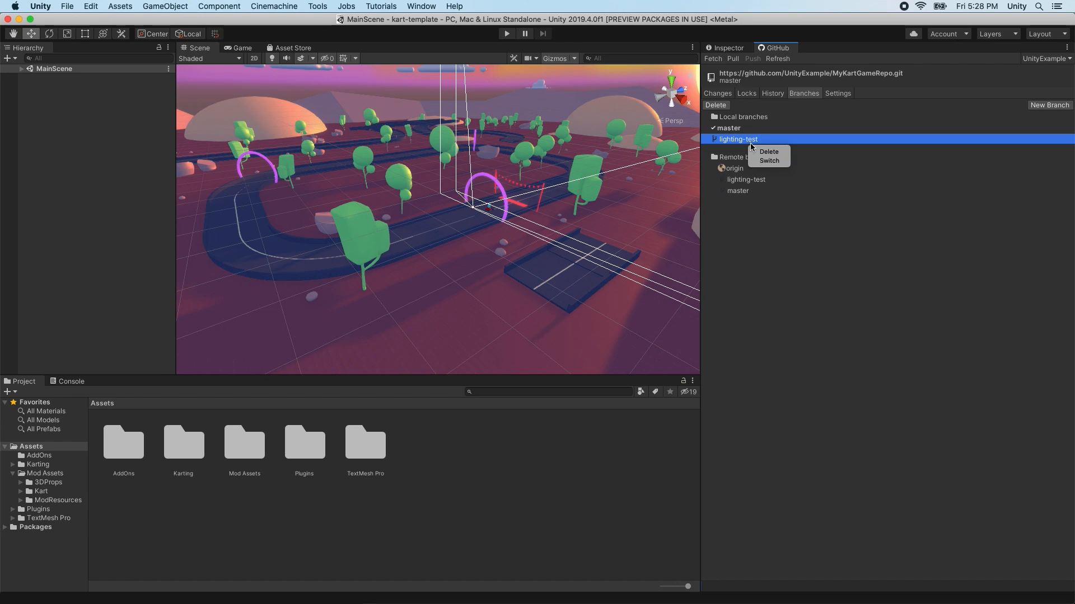
click(769, 152)
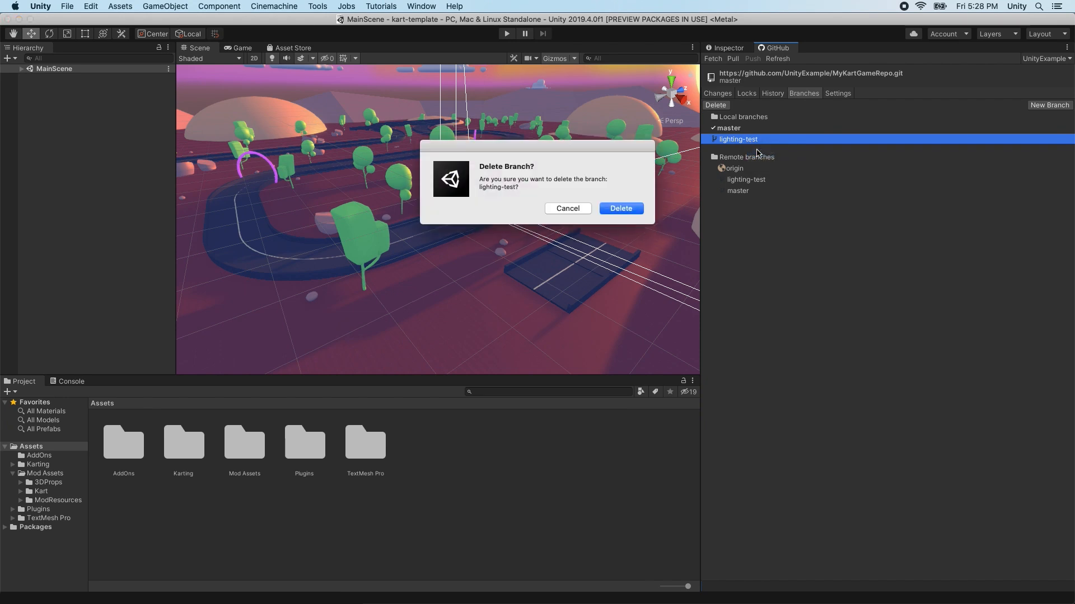
click(619, 208)
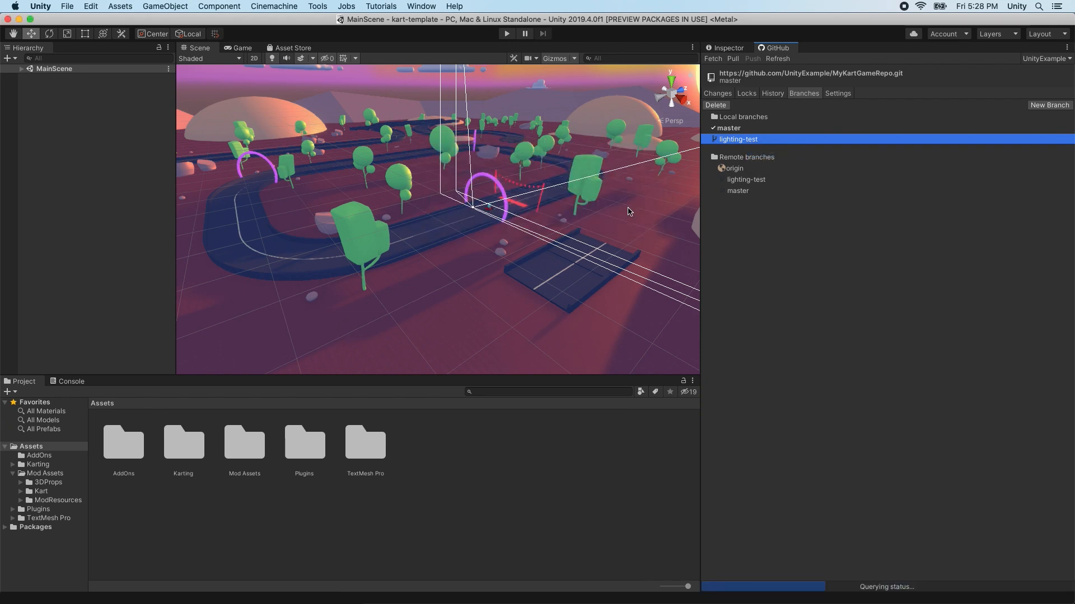